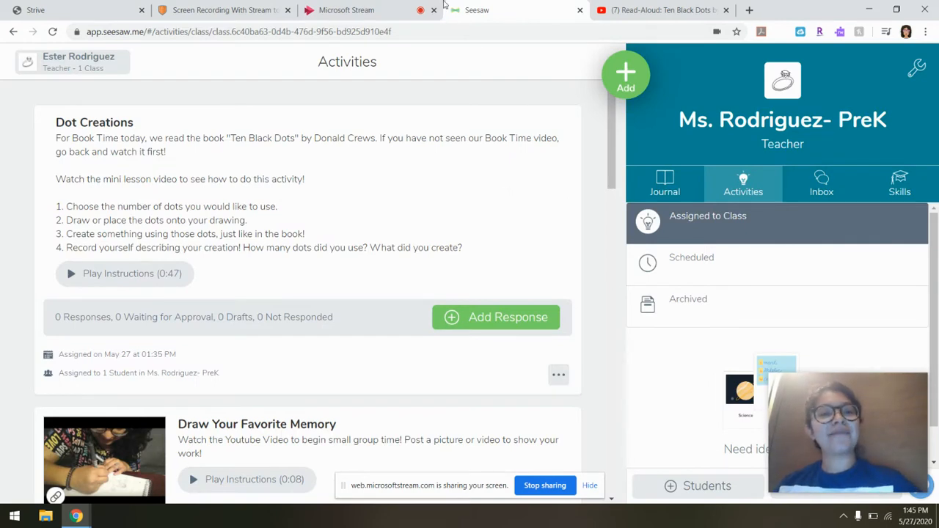
mouse_move(380, 206)
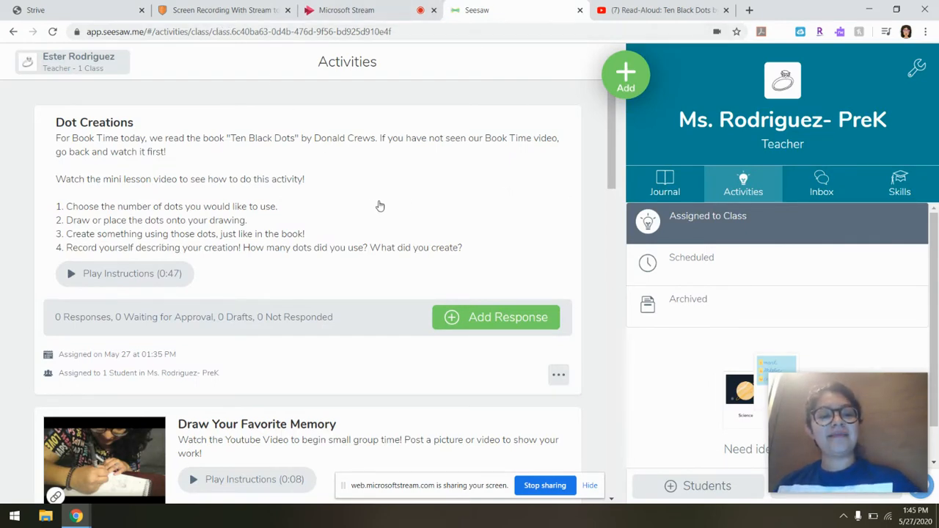
mouse_move(473, 198)
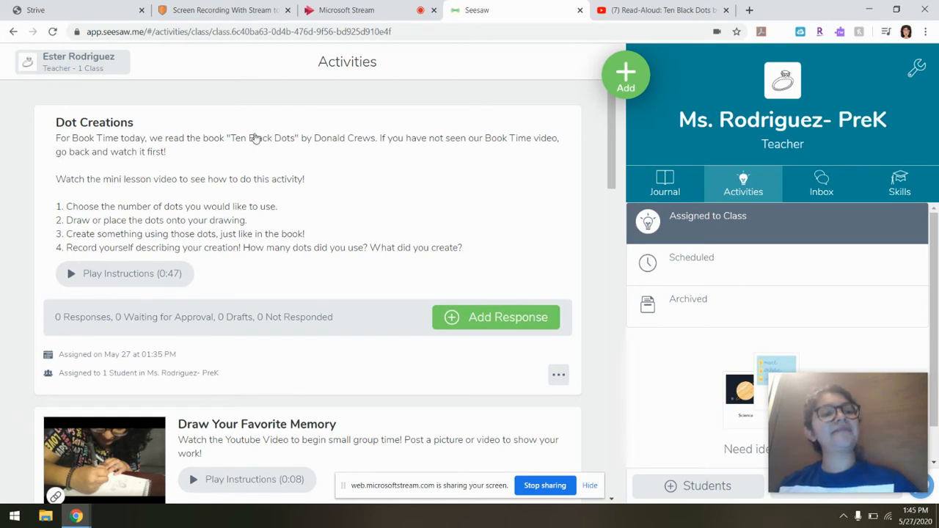
mouse_move(48, 126)
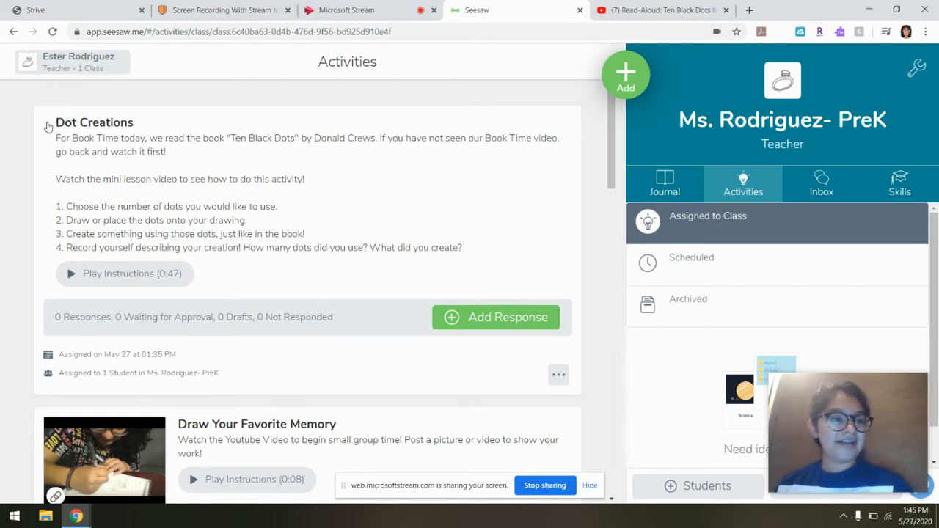
mouse_move(94, 124)
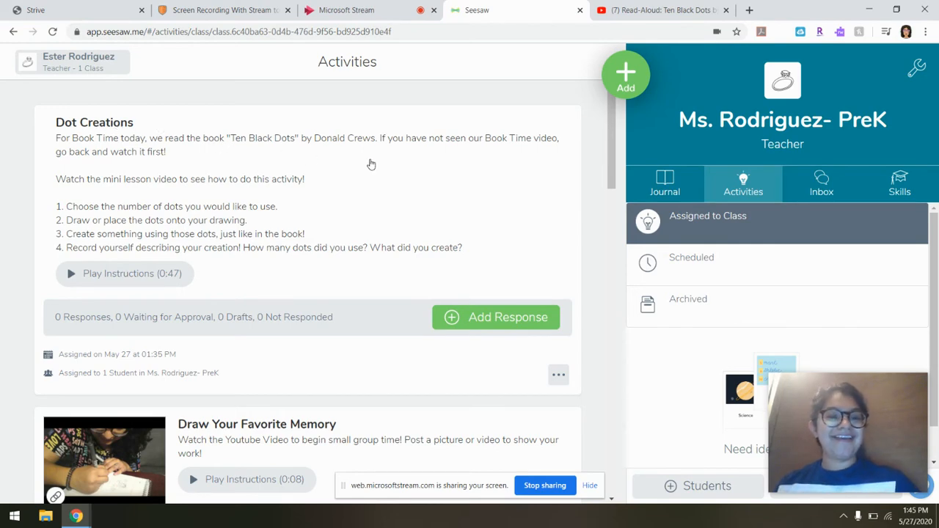
mouse_move(317, 122)
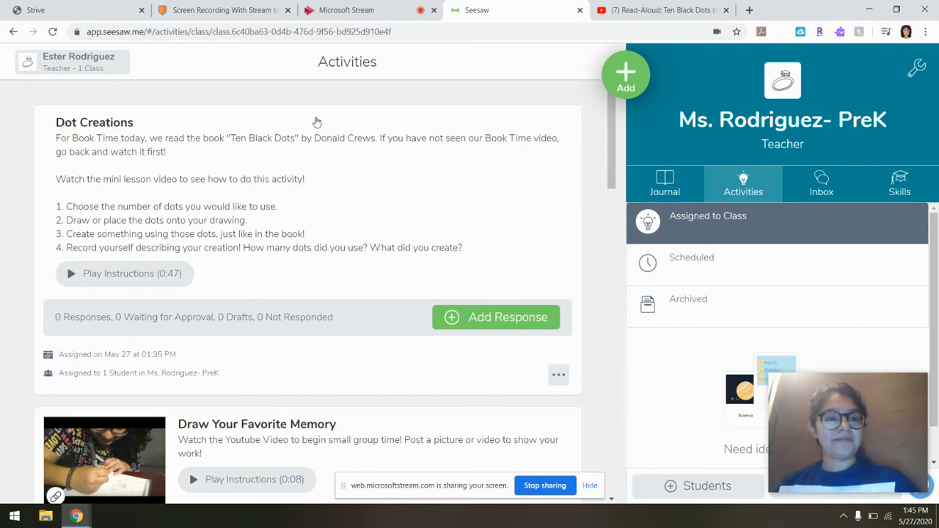
Open the Dot Creations activity in its full detail view.
click(94, 122)
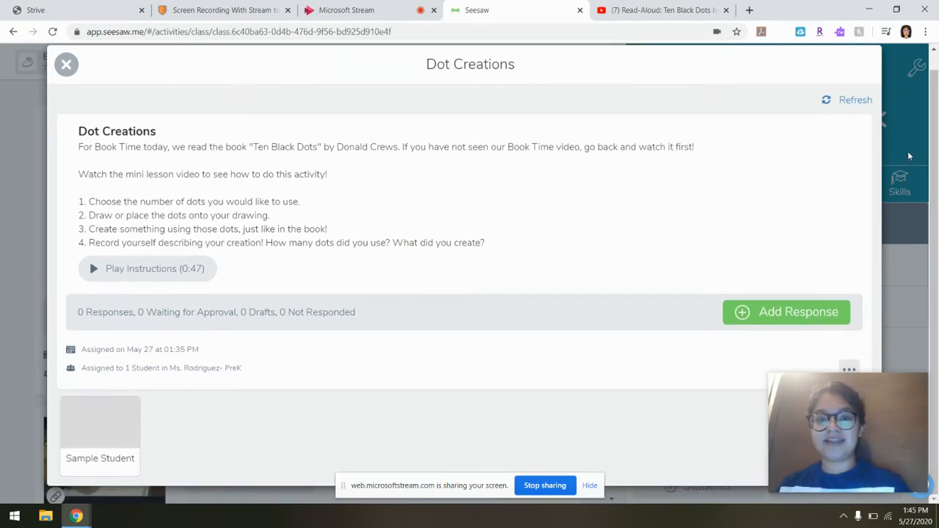
mouse_move(496, 226)
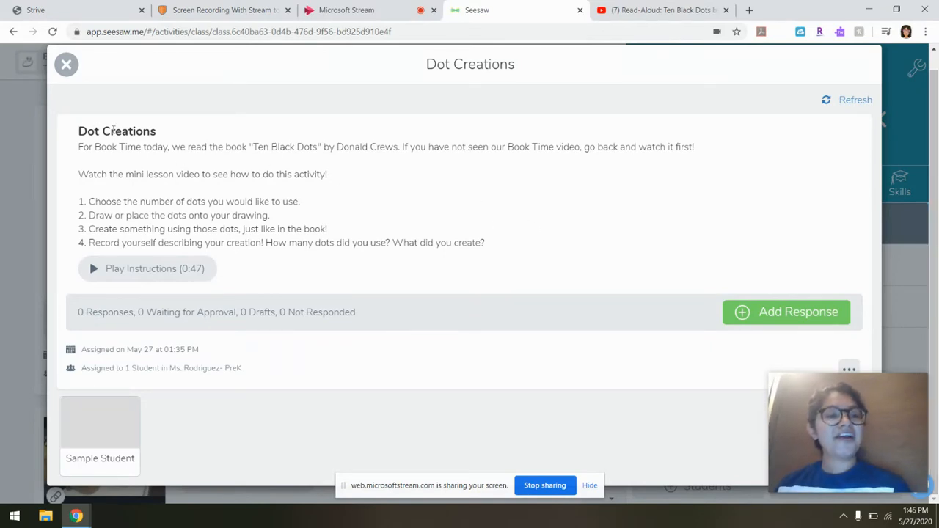
mouse_move(434, 267)
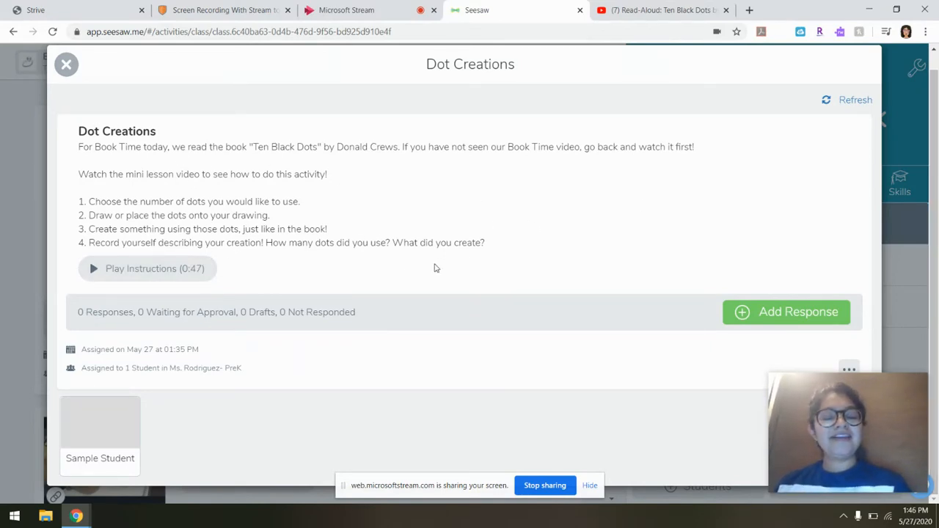
mouse_move(455, 203)
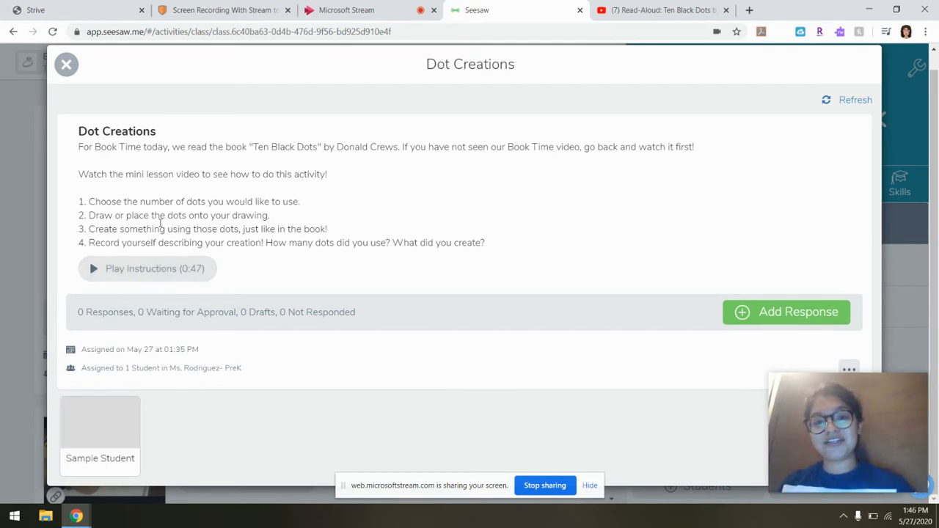
mouse_move(384, 211)
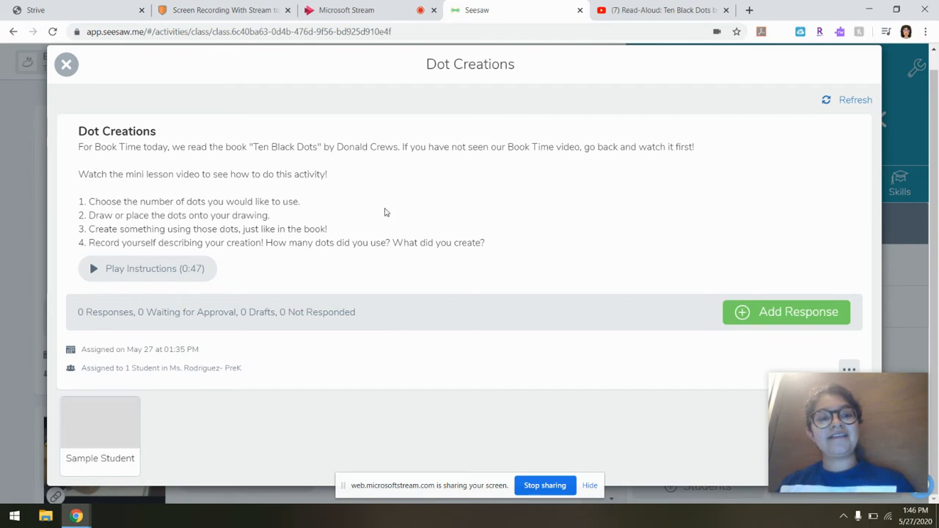
mouse_move(490, 249)
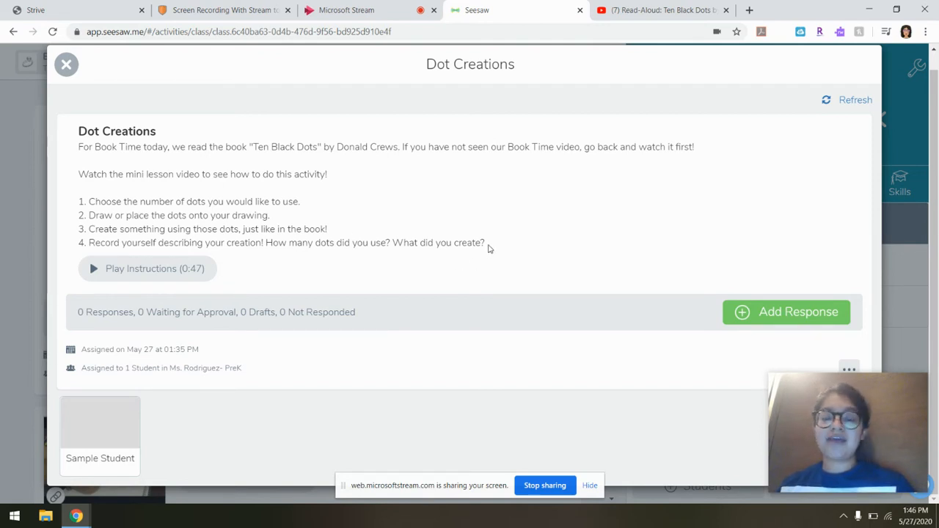
mouse_move(231, 203)
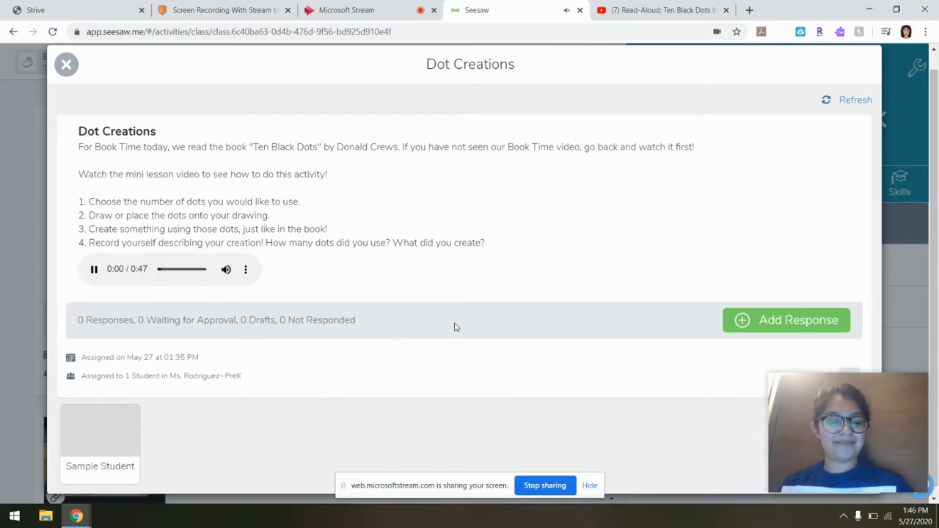
mouse_move(575, 230)
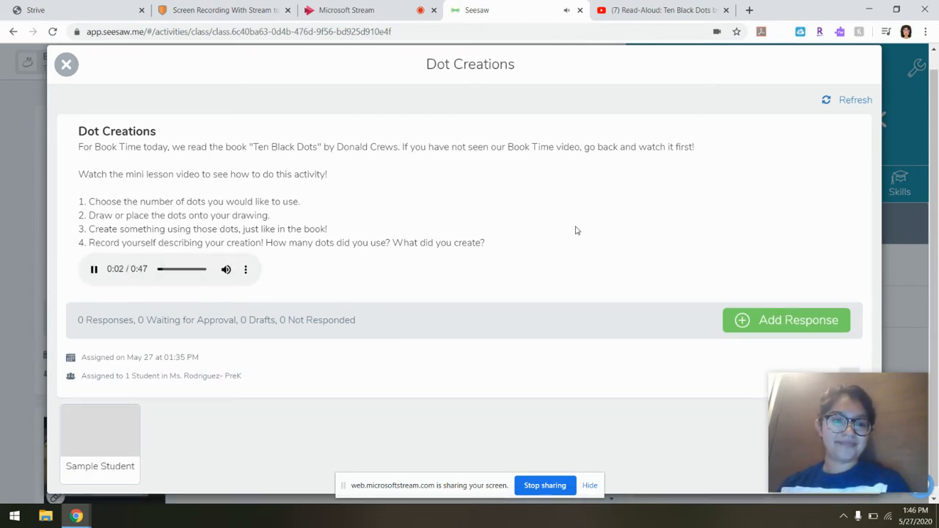
mouse_move(436, 219)
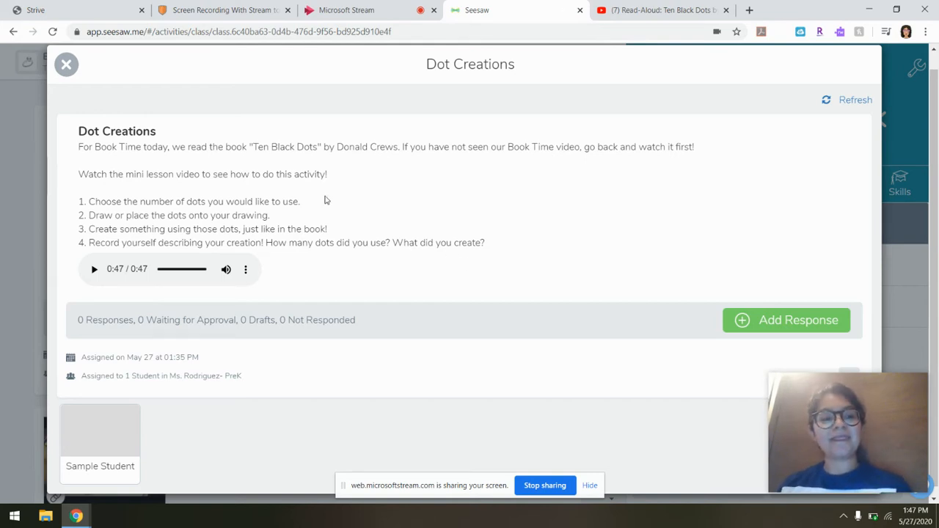
mouse_move(463, 210)
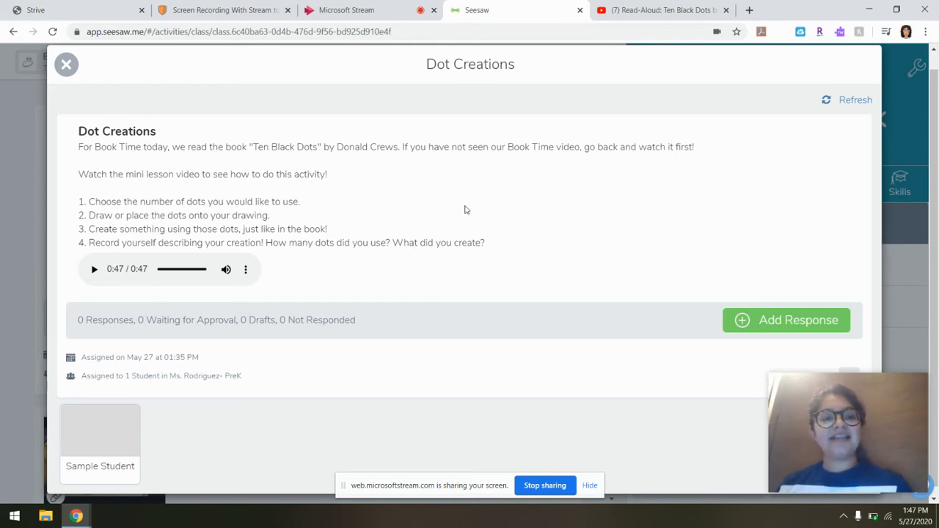
mouse_move(496, 232)
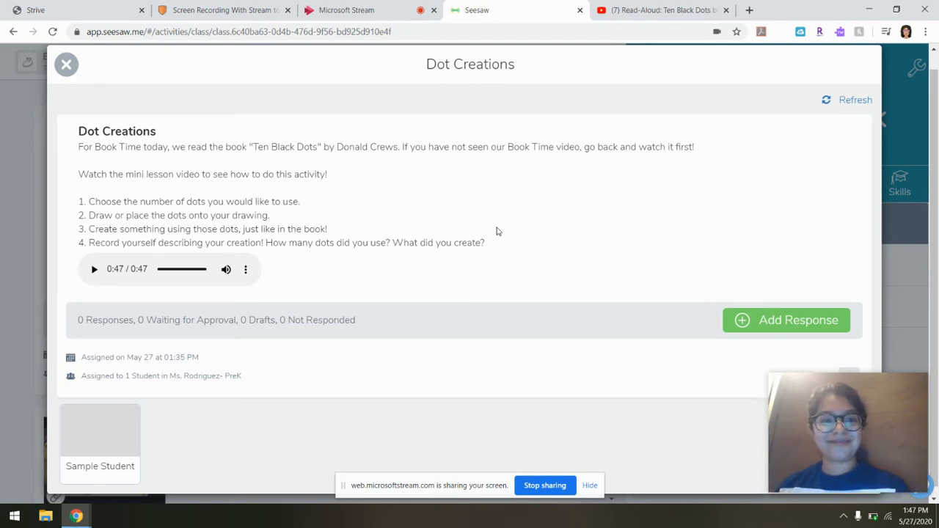
mouse_move(633, 247)
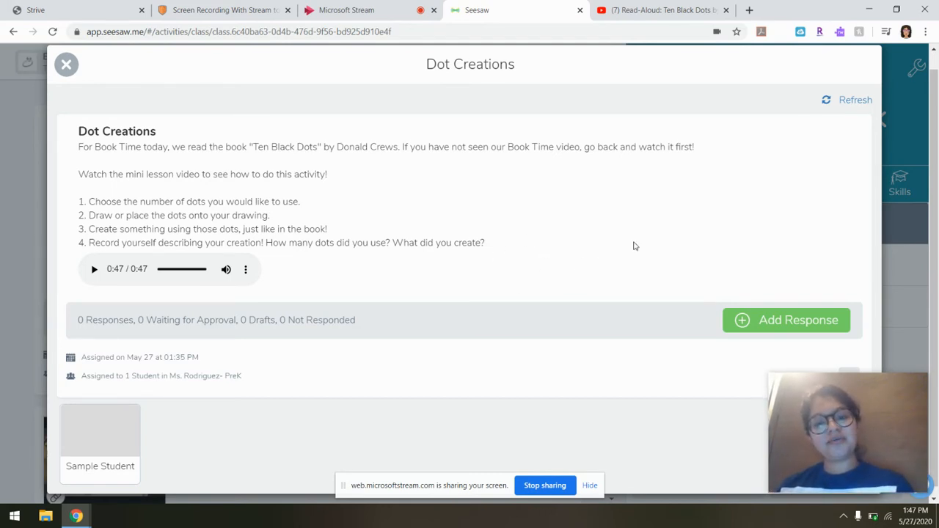
mouse_move(389, 217)
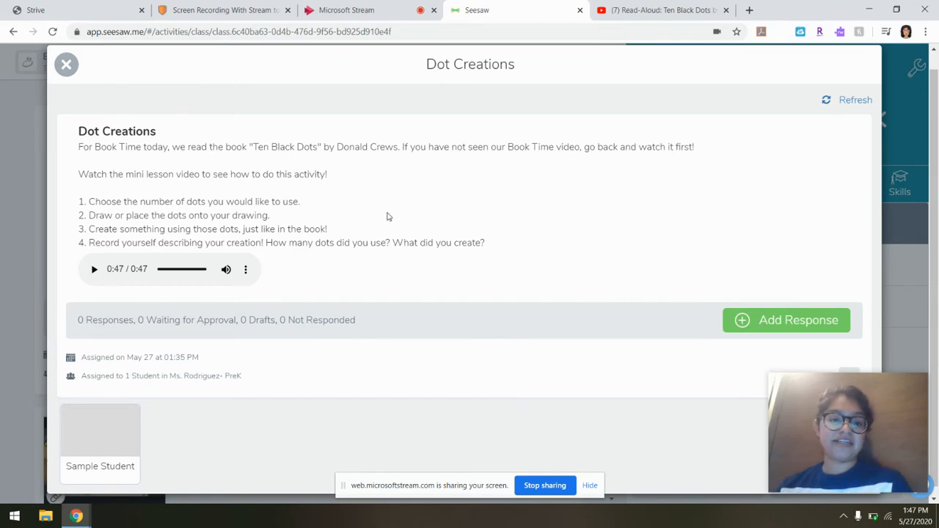
Start a new response to Dot Creations with Add Response.
scroll(up, 3)
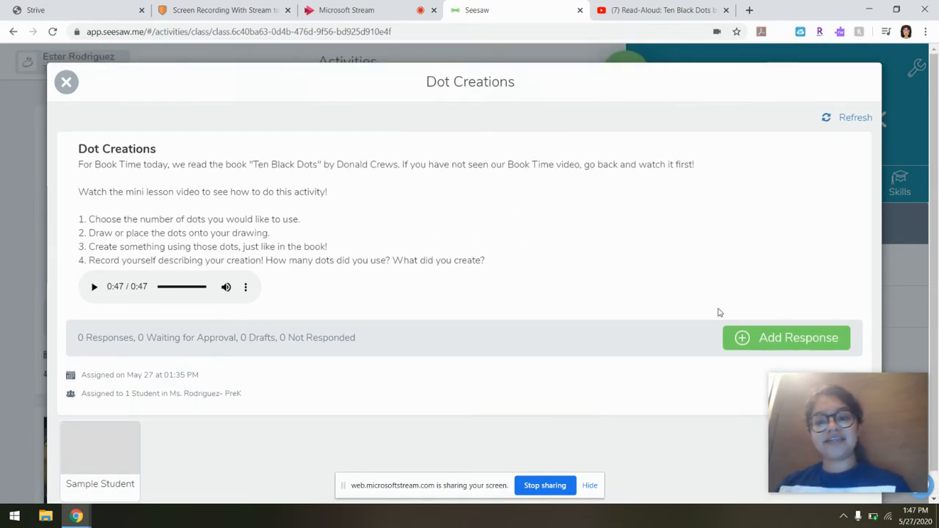
mouse_move(786, 338)
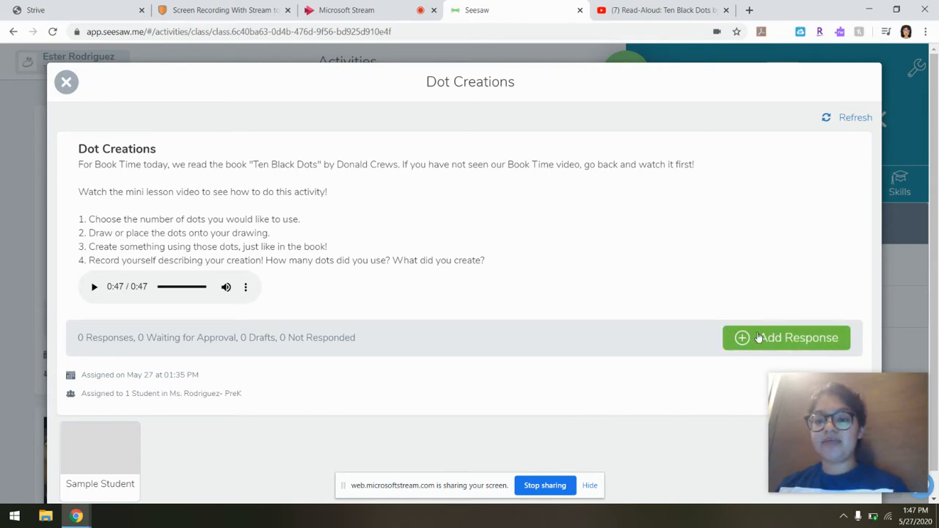
mouse_move(747, 347)
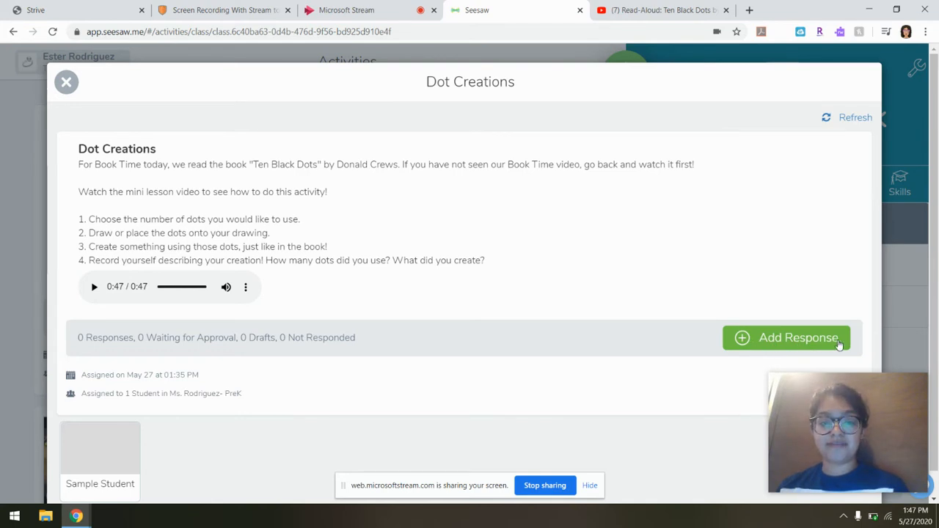
mouse_move(793, 337)
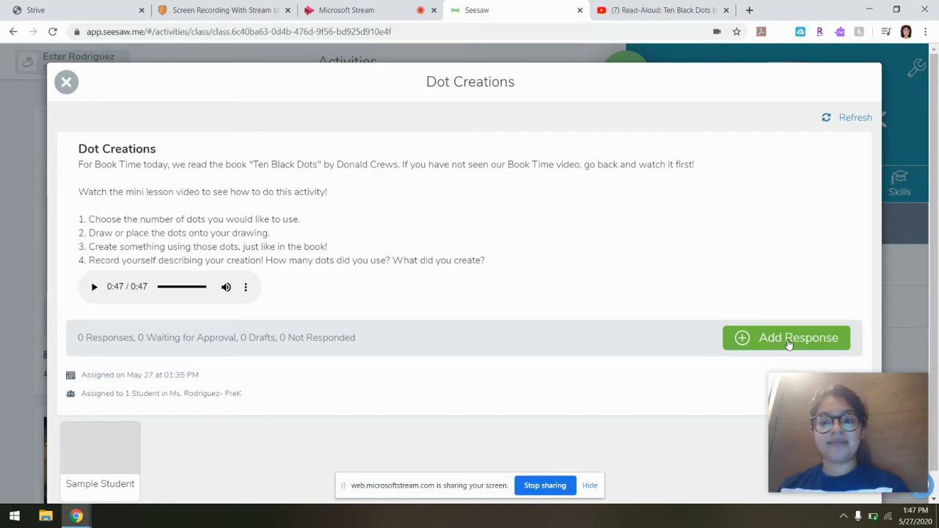
click(786, 338)
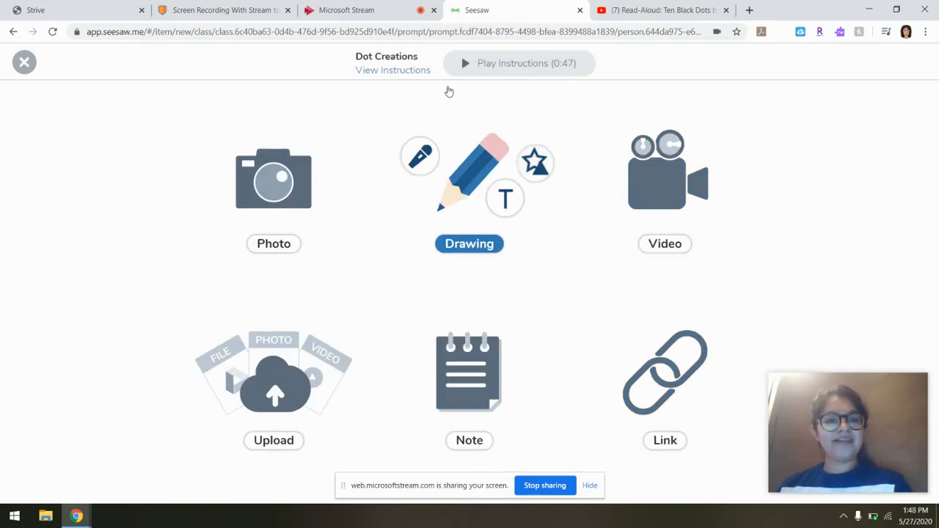
click(664, 243)
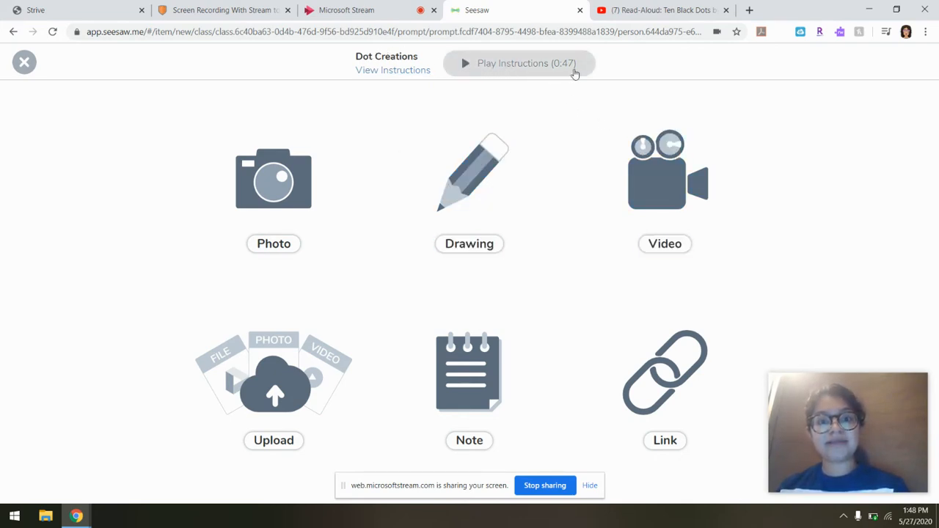
mouse_move(813, 188)
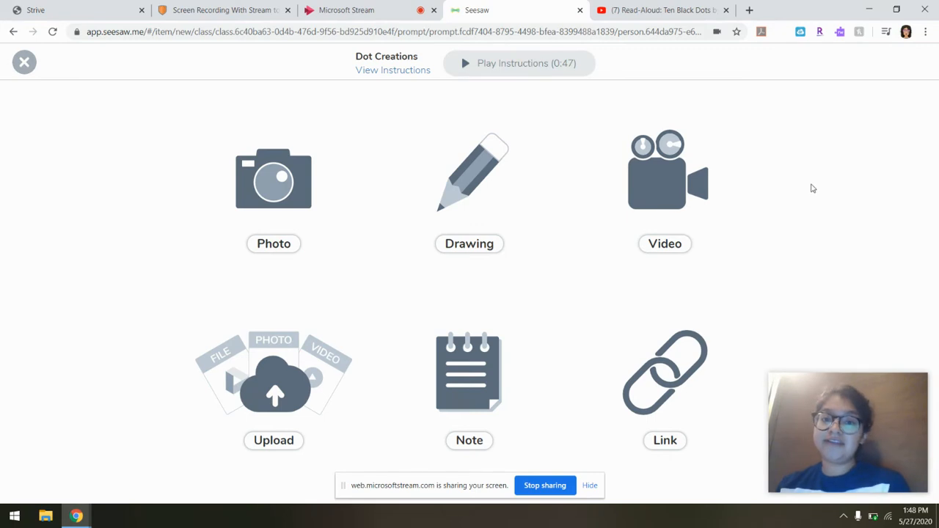
mouse_move(866, 295)
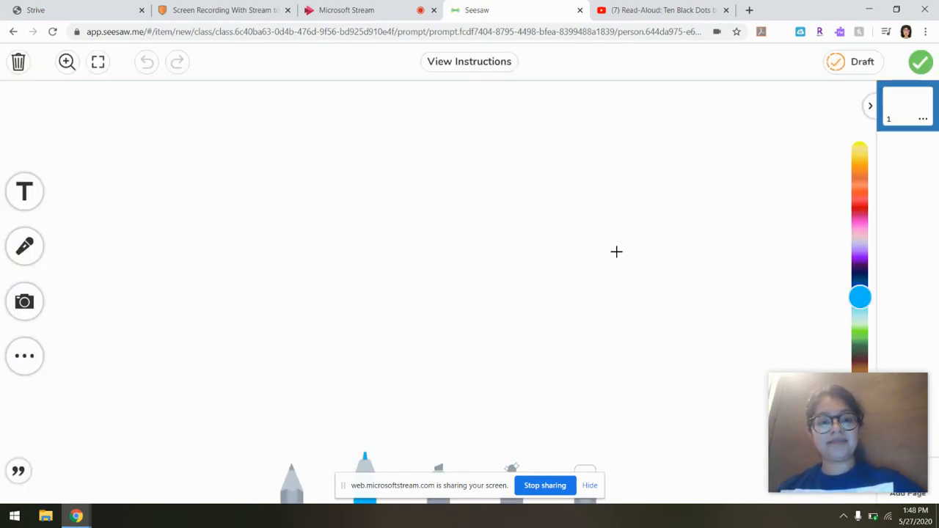
mouse_move(307, 285)
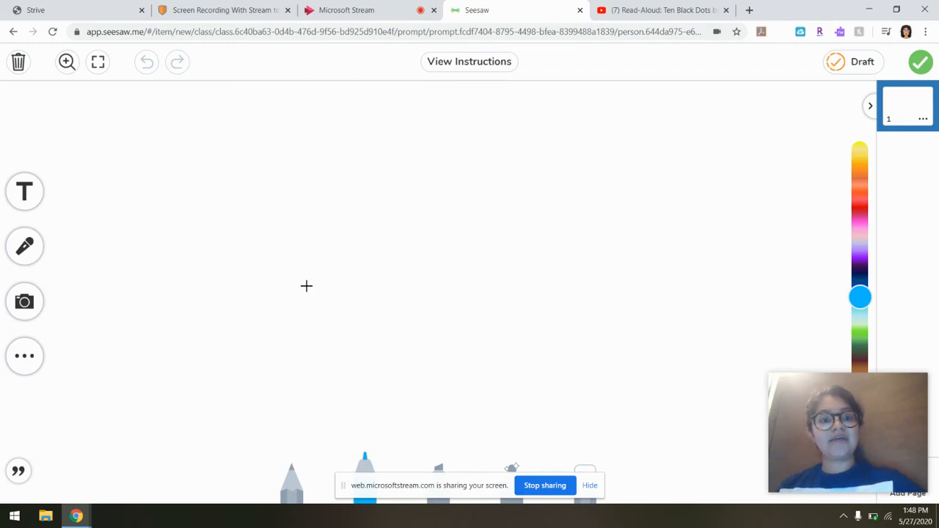
mouse_move(452, 249)
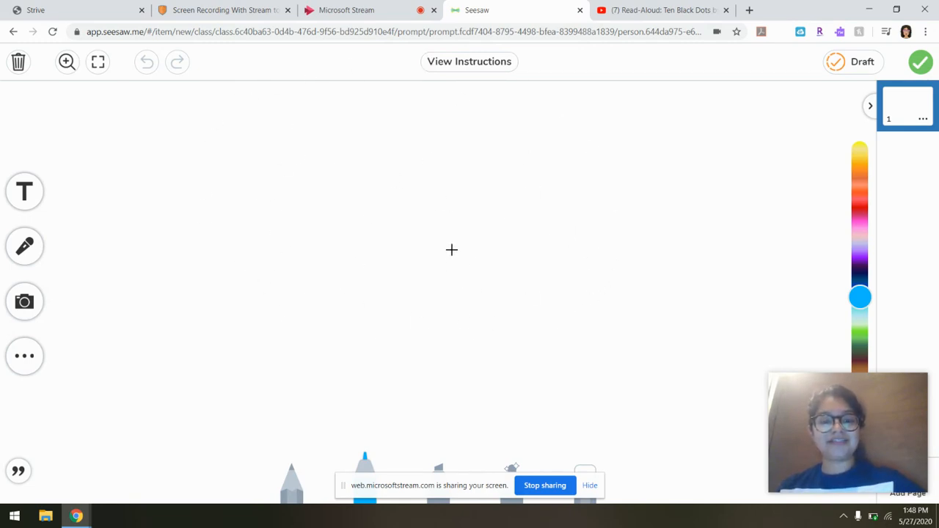
mouse_move(436, 232)
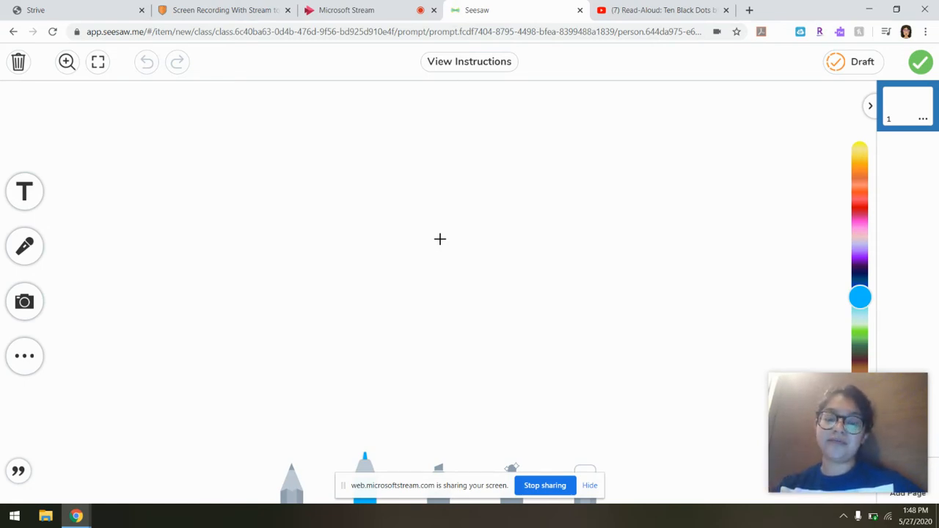
mouse_move(291, 206)
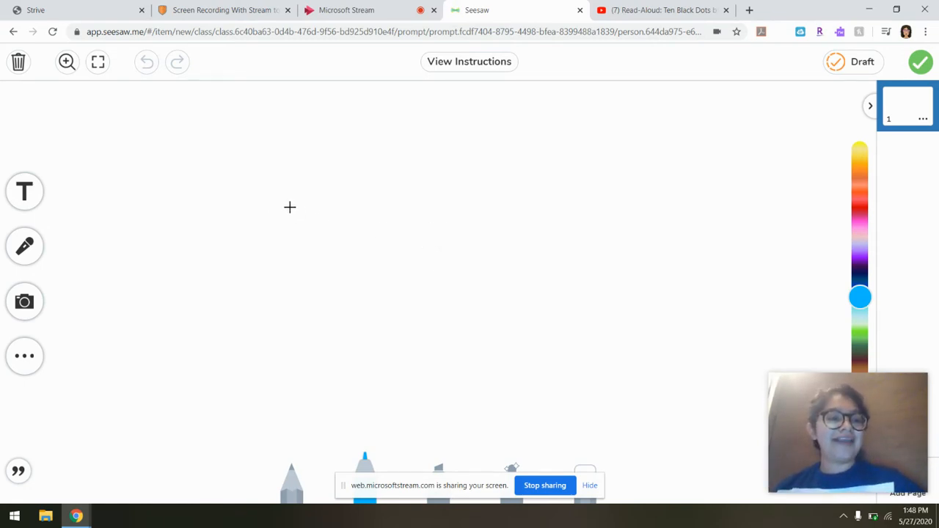
click(24, 191)
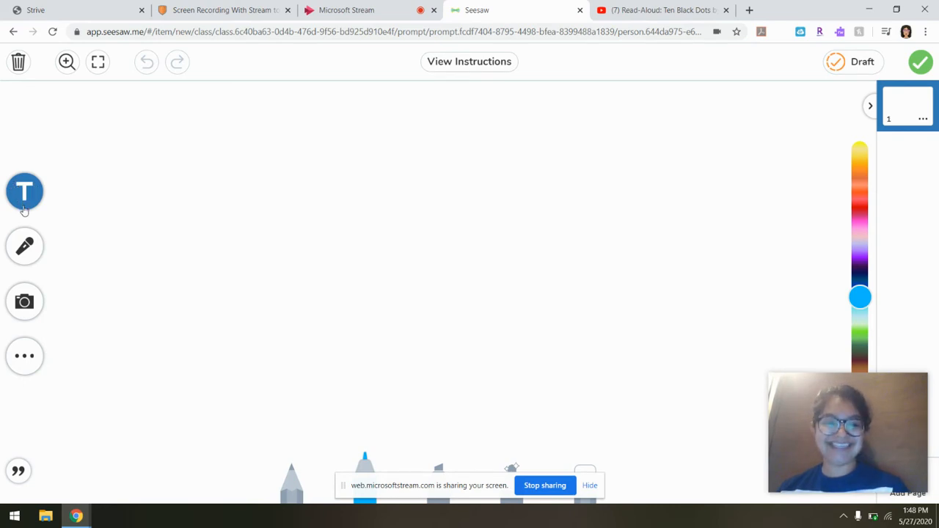
click(24, 191)
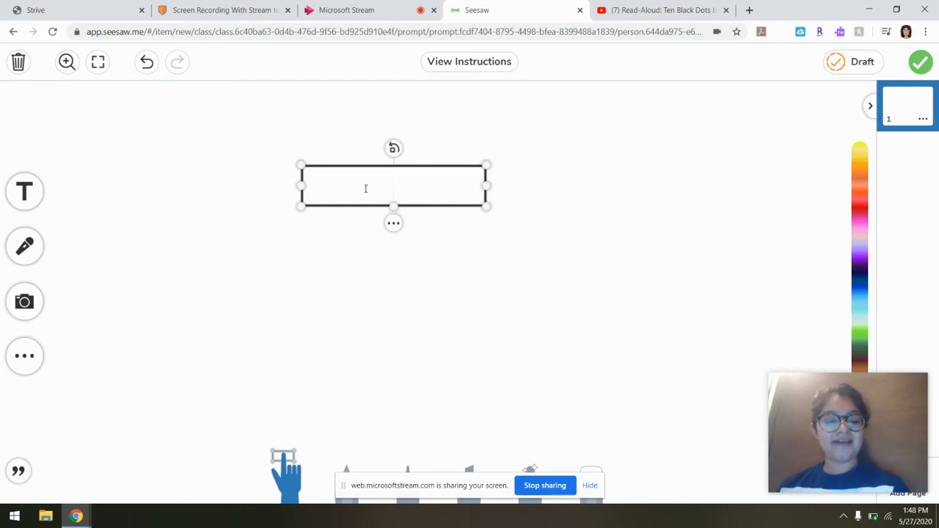
text(Ms R)
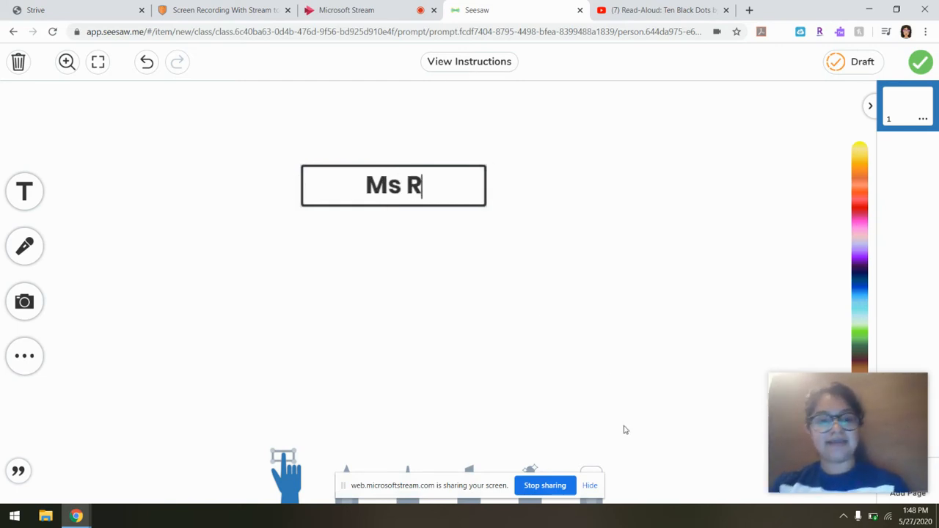
text(odriguez)
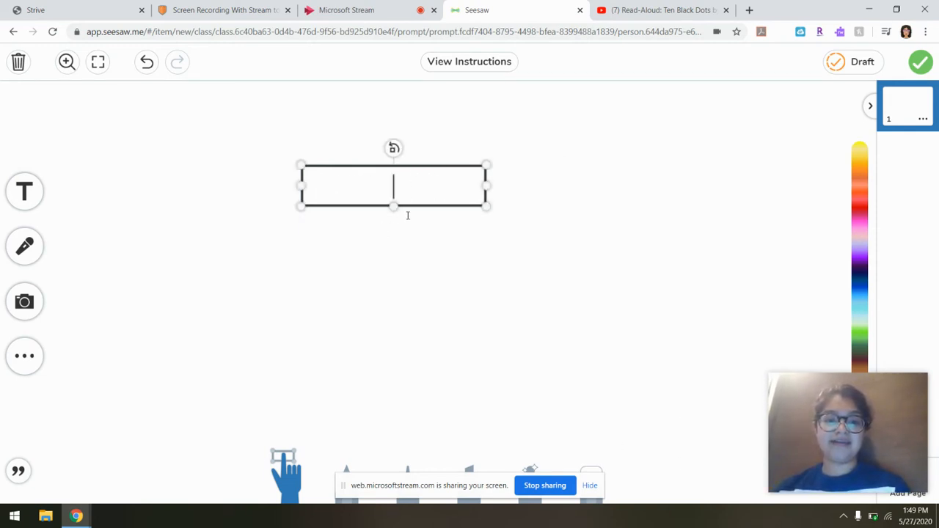
click(147, 62)
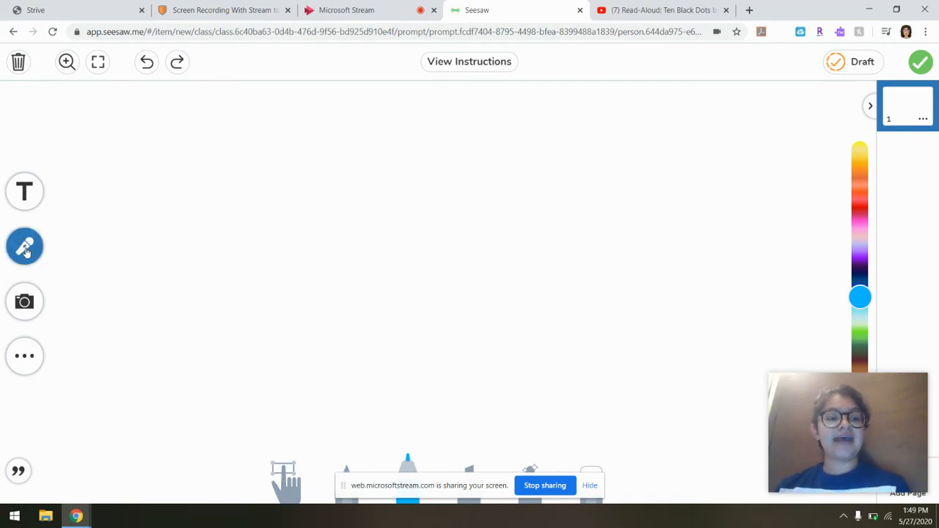
Try the side tool buttons, dismiss the photo options, and reveal the Shapes and Background choices.
click(23, 246)
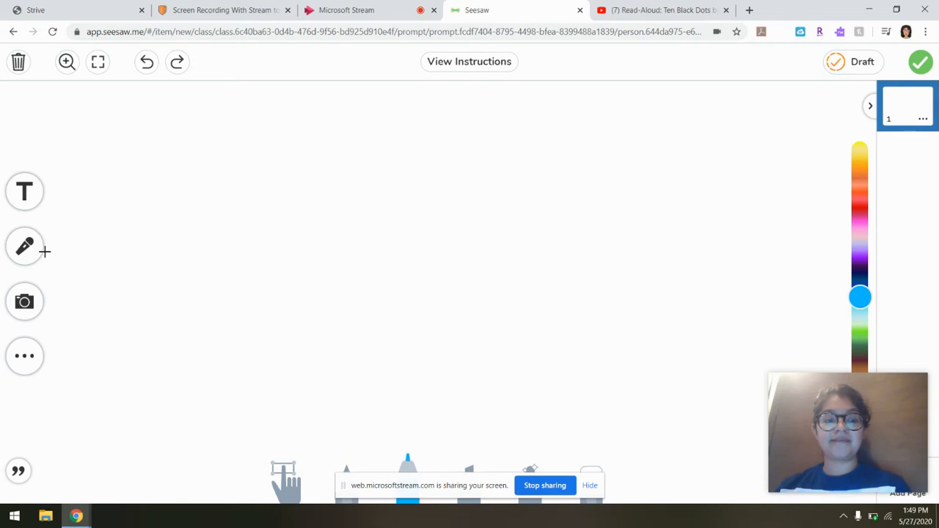
click(23, 302)
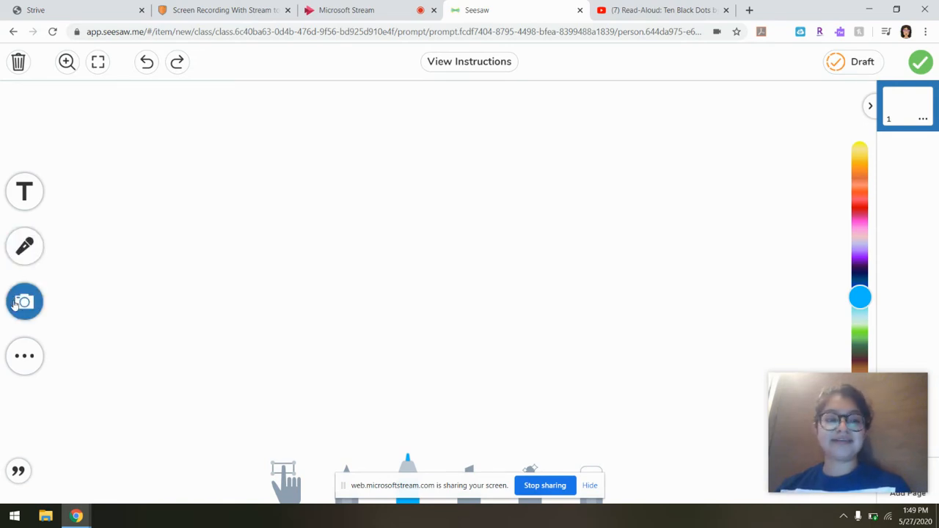
click(23, 301)
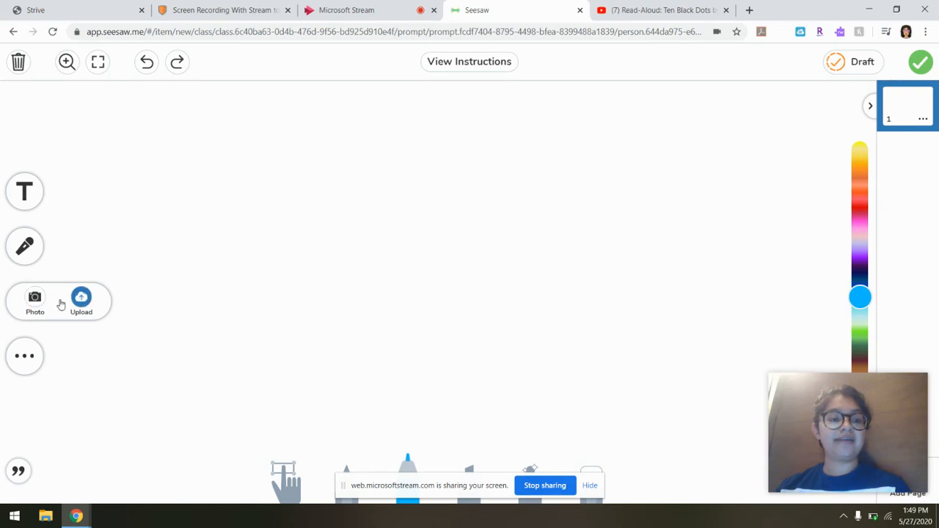
click(24, 356)
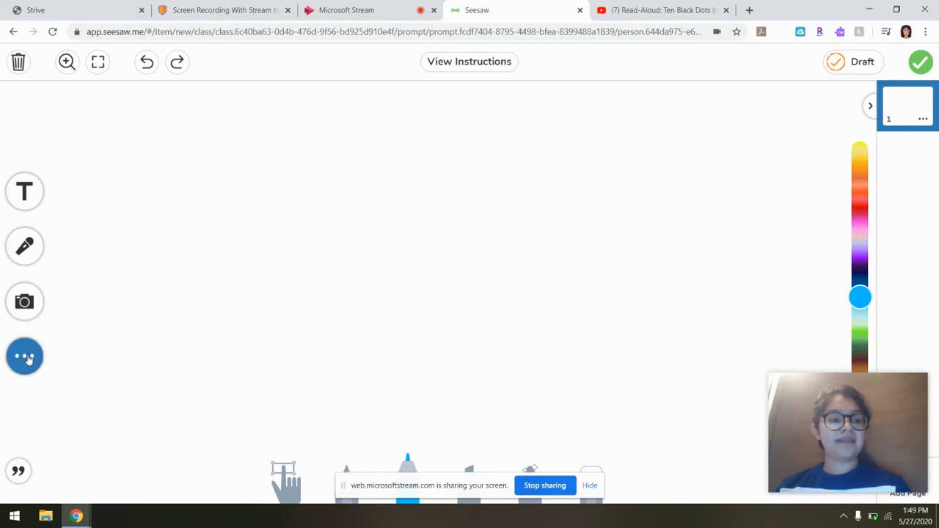
click(24, 356)
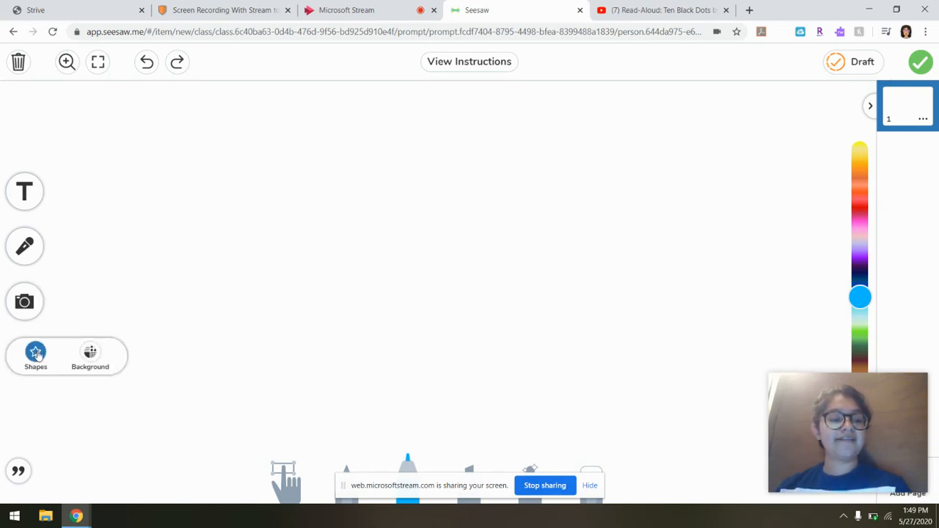
Browse the shapes gallery, then give the page a light blue background.
click(35, 357)
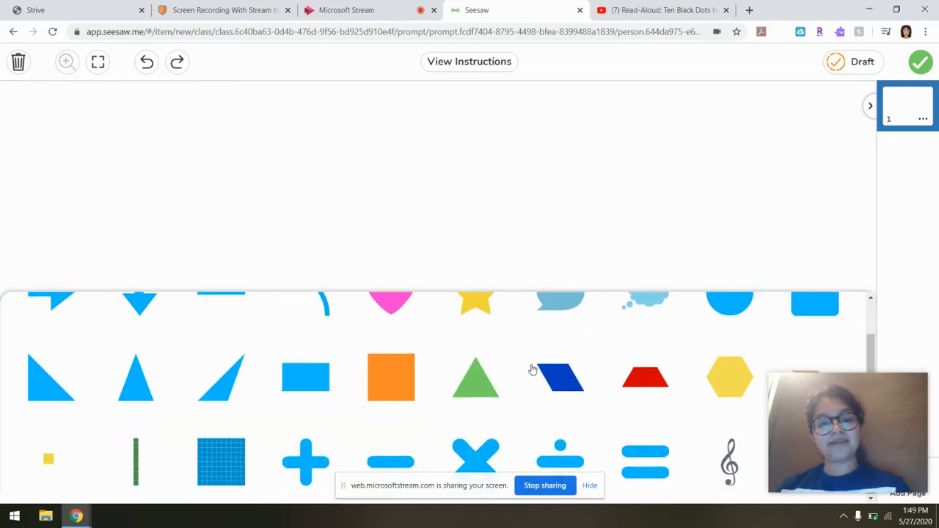
mouse_move(544, 410)
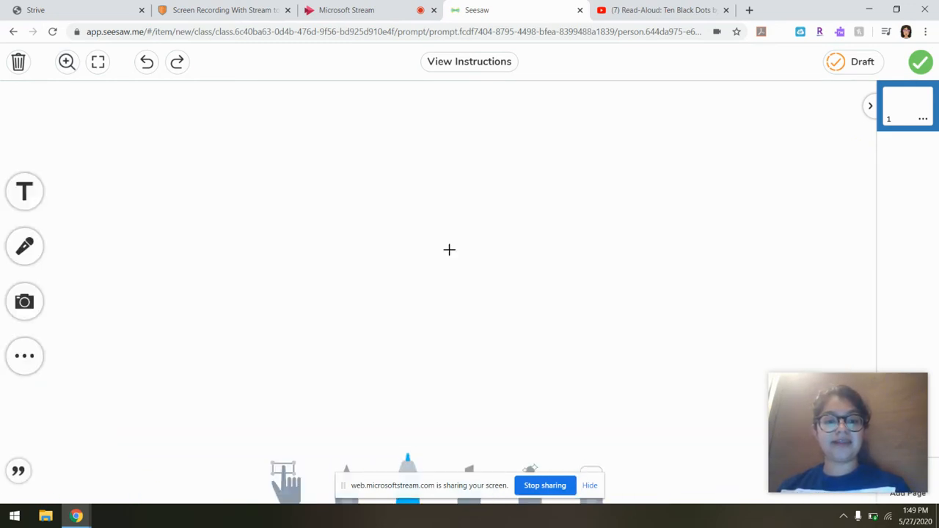
click(23, 357)
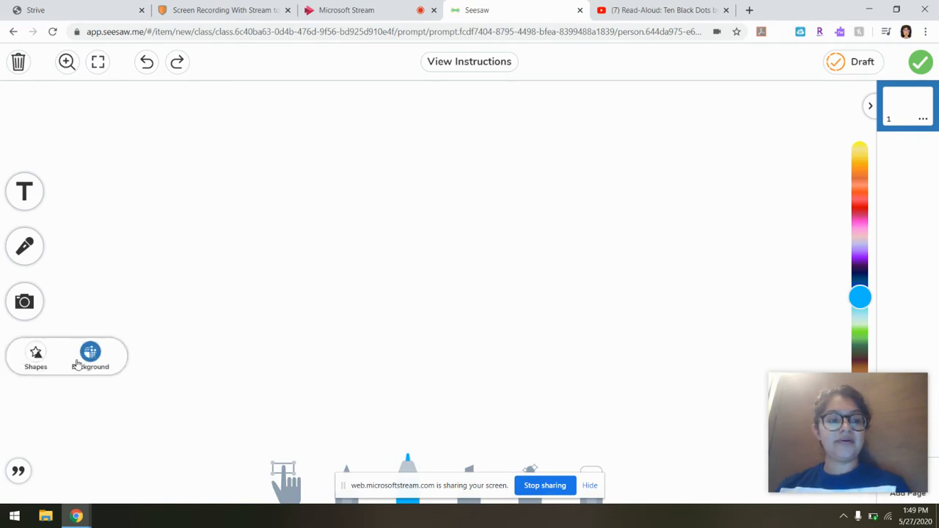
click(91, 357)
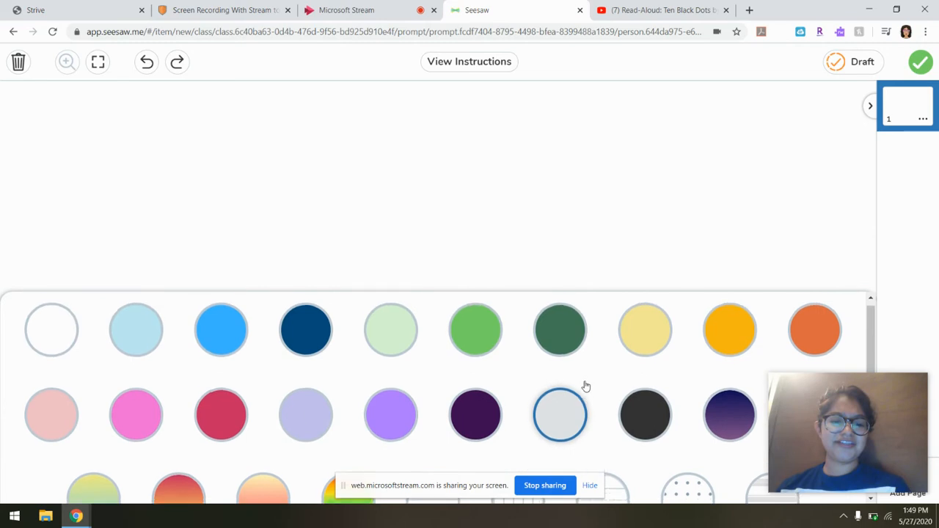
click(135, 334)
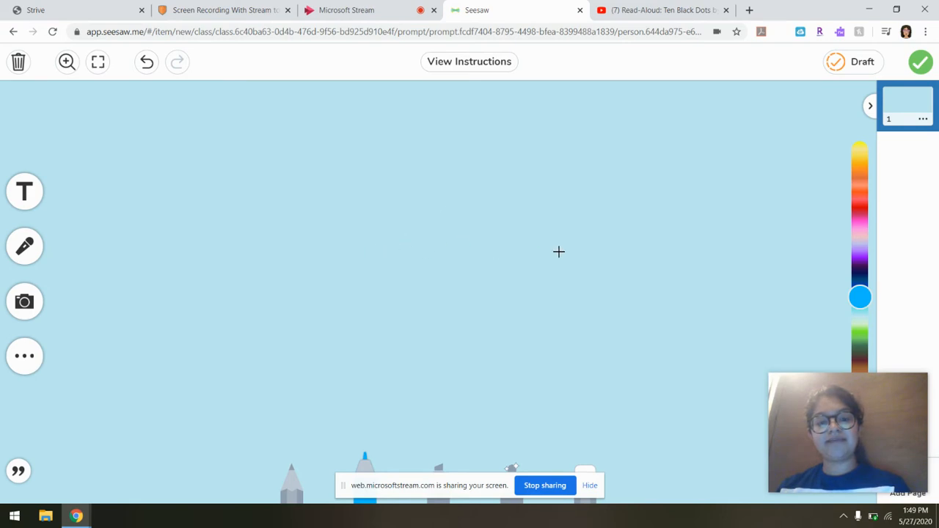
mouse_move(459, 229)
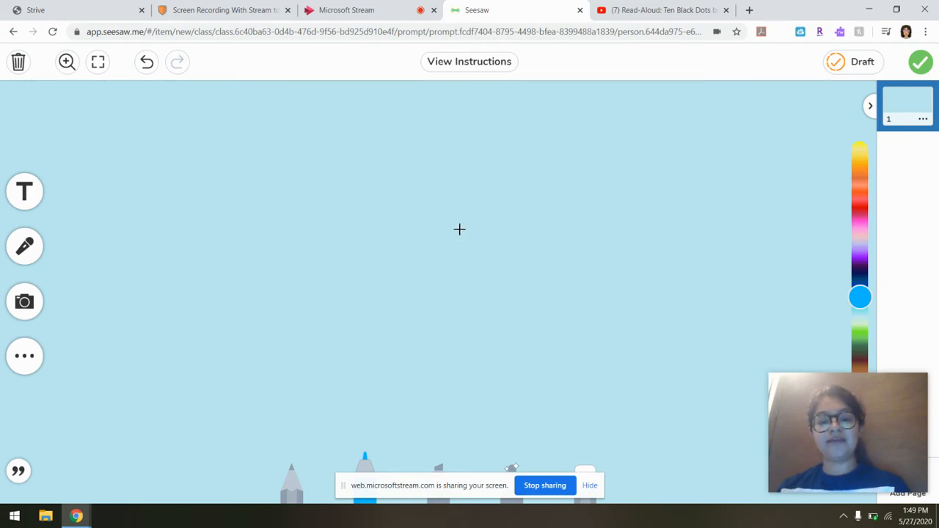
mouse_move(435, 227)
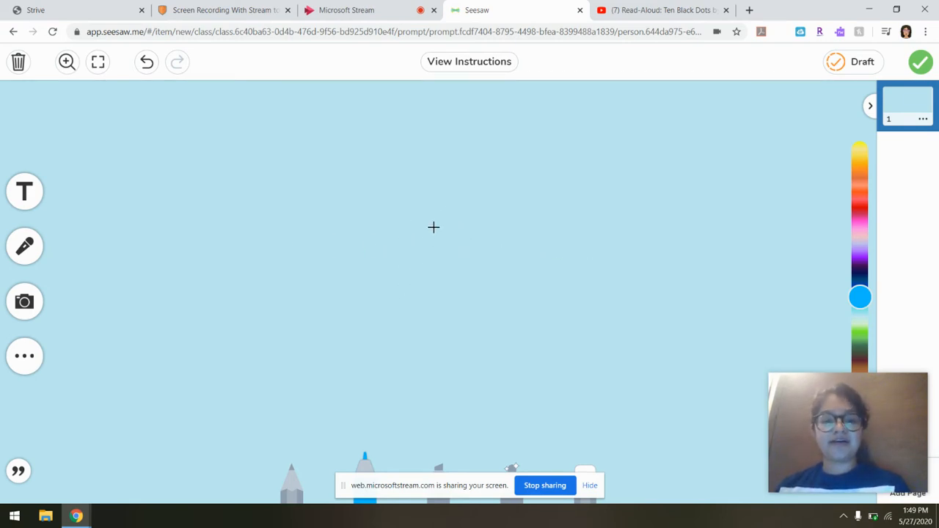
mouse_move(343, 463)
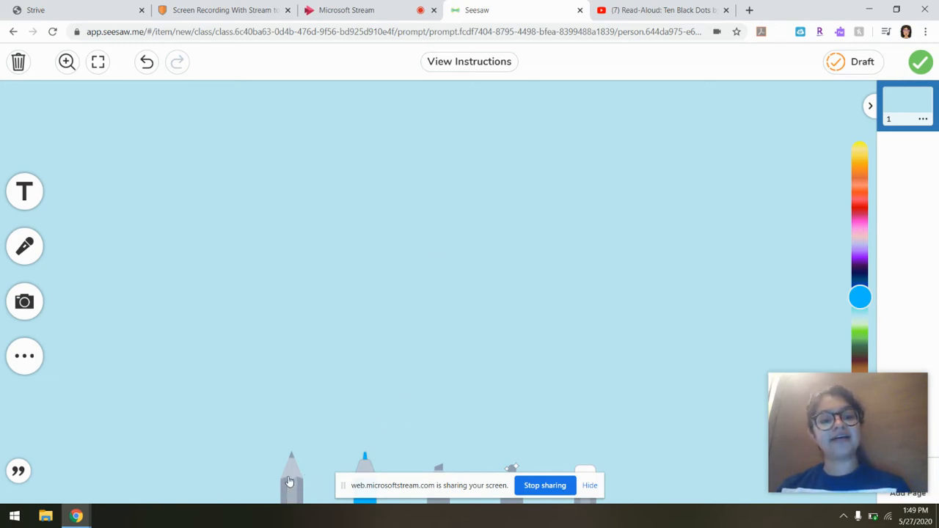
drag(229, 261, 276, 229)
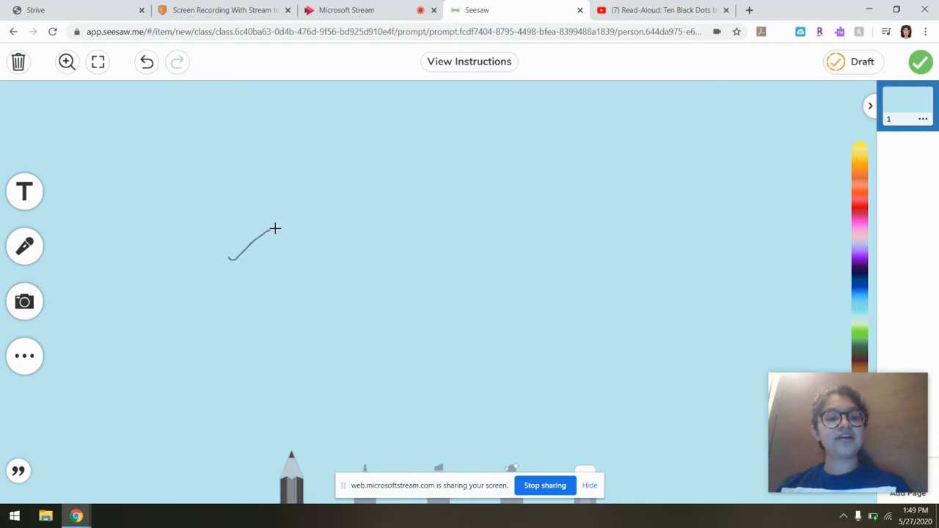
drag(275, 229, 432, 249)
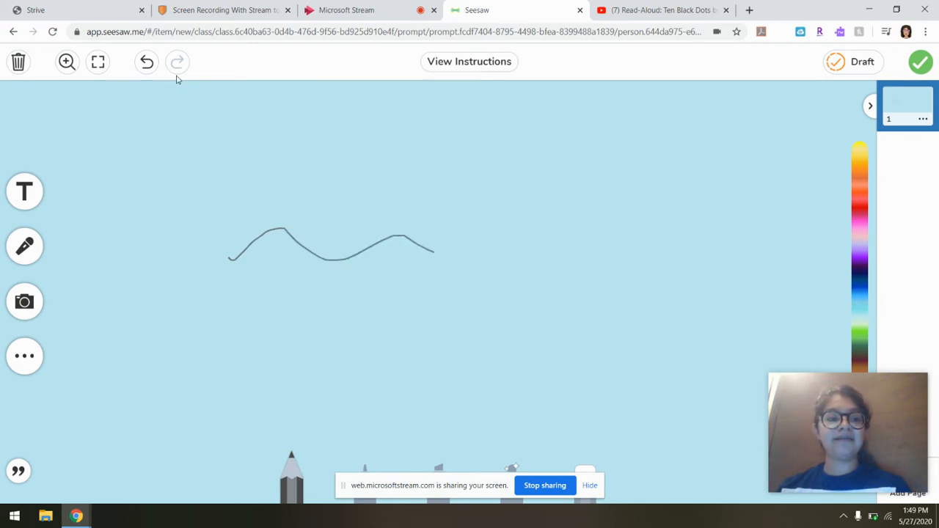
click(146, 61)
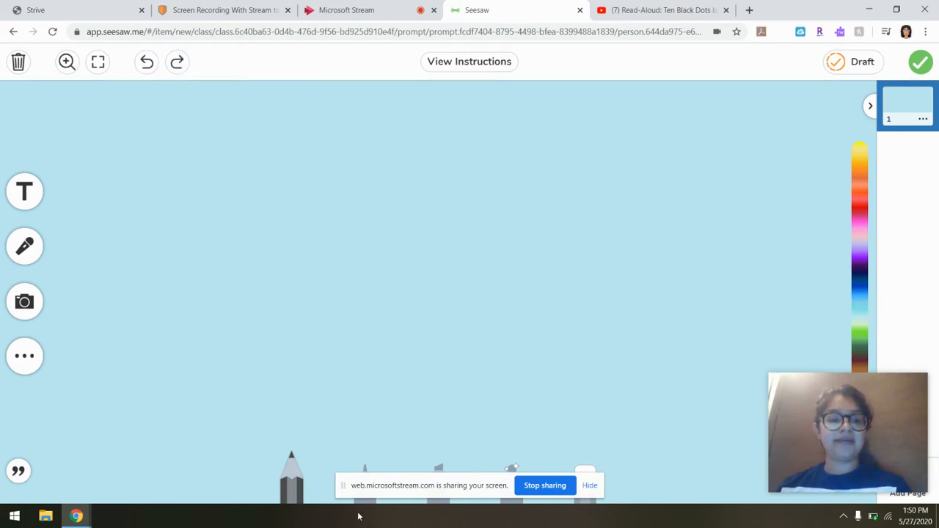
click(860, 296)
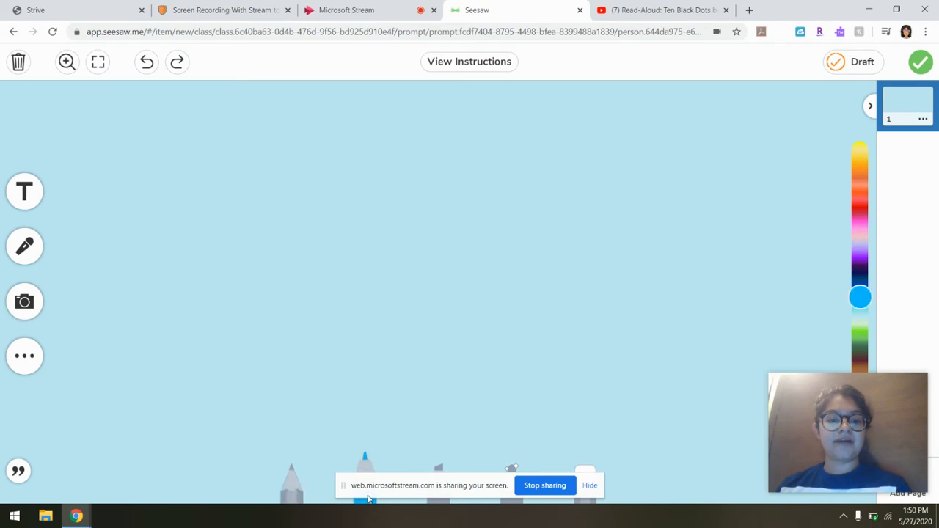
drag(306, 249, 540, 276)
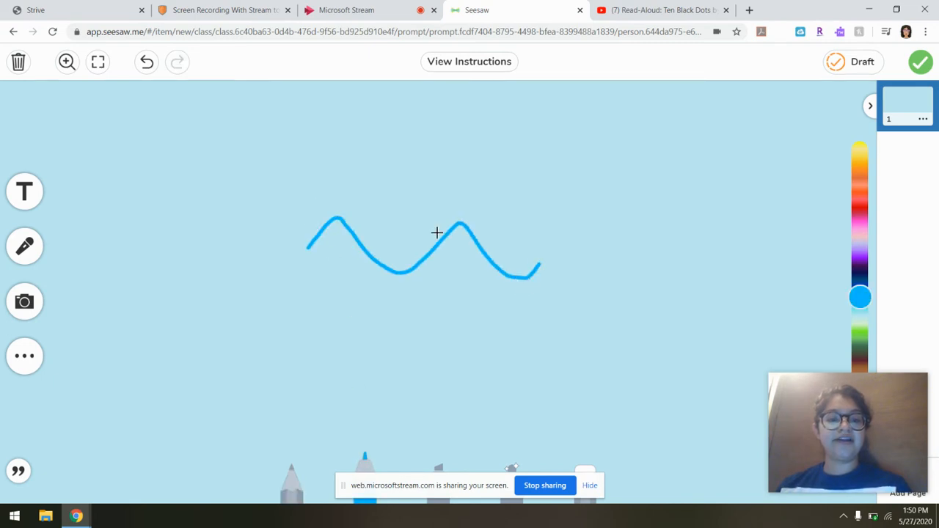
click(147, 62)
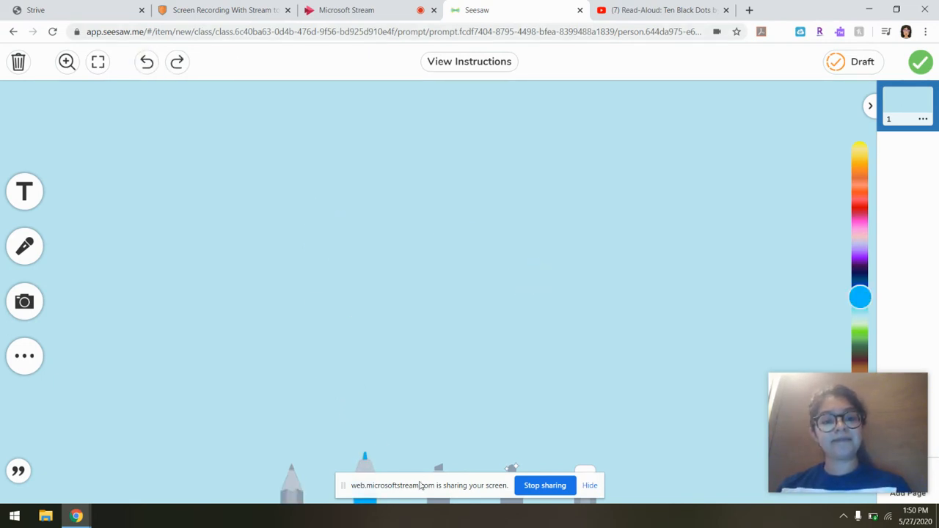
click(860, 146)
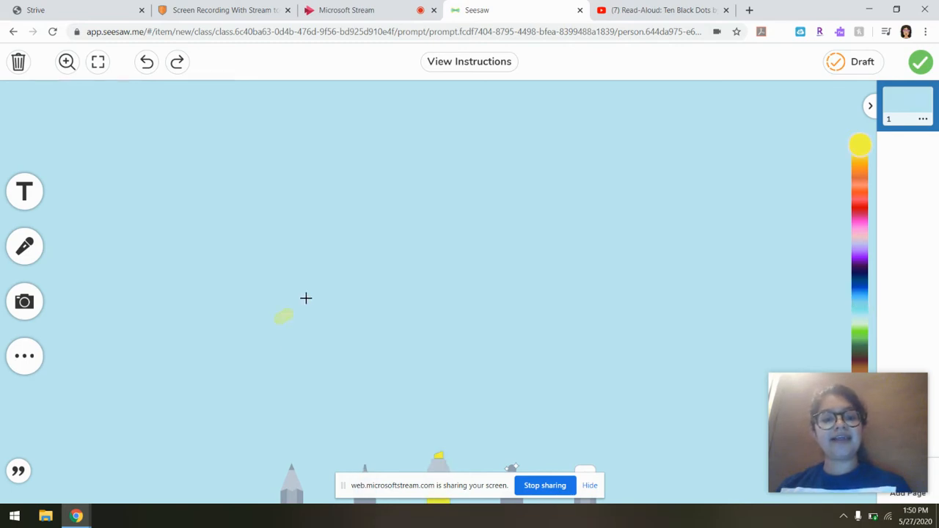
drag(282, 316, 578, 308)
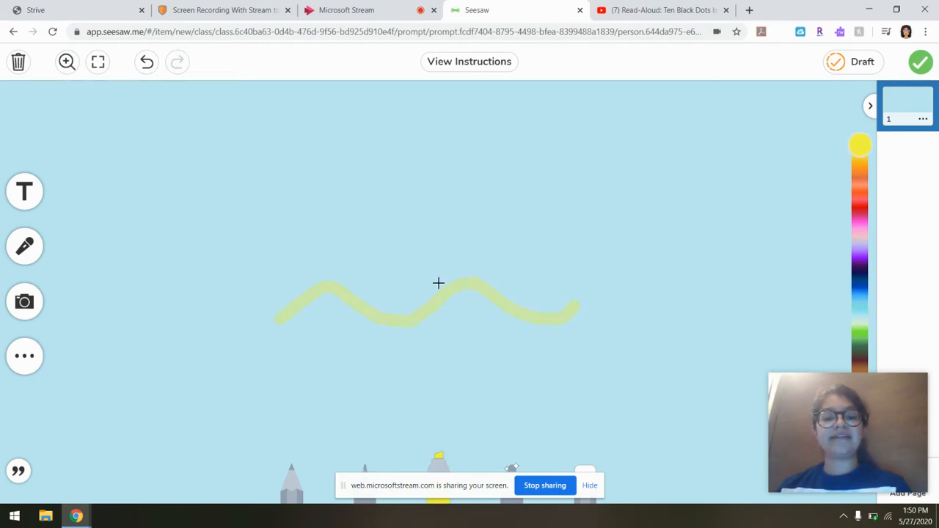
click(146, 62)
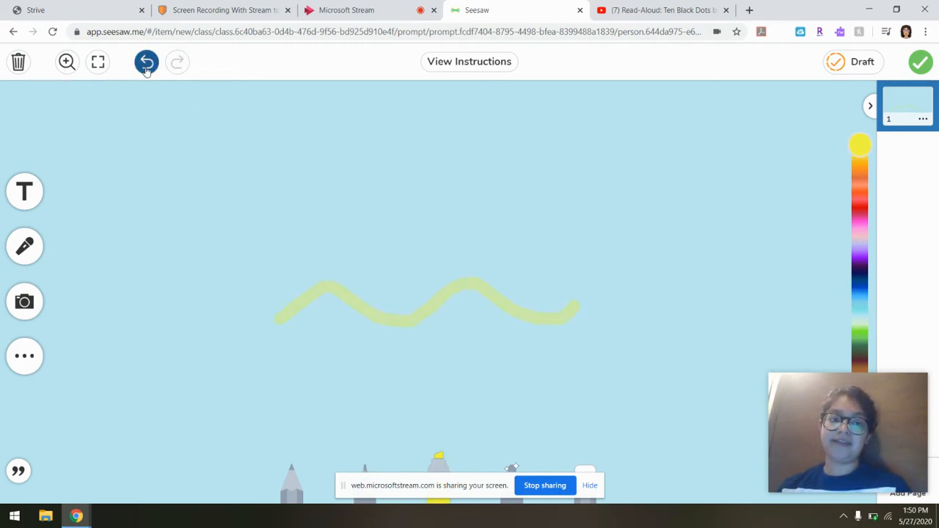
click(147, 62)
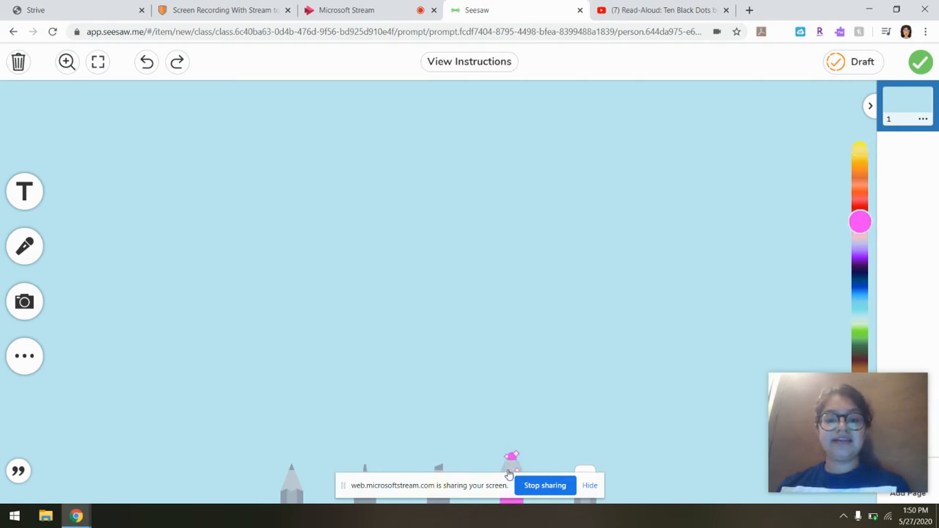
drag(264, 154, 440, 300)
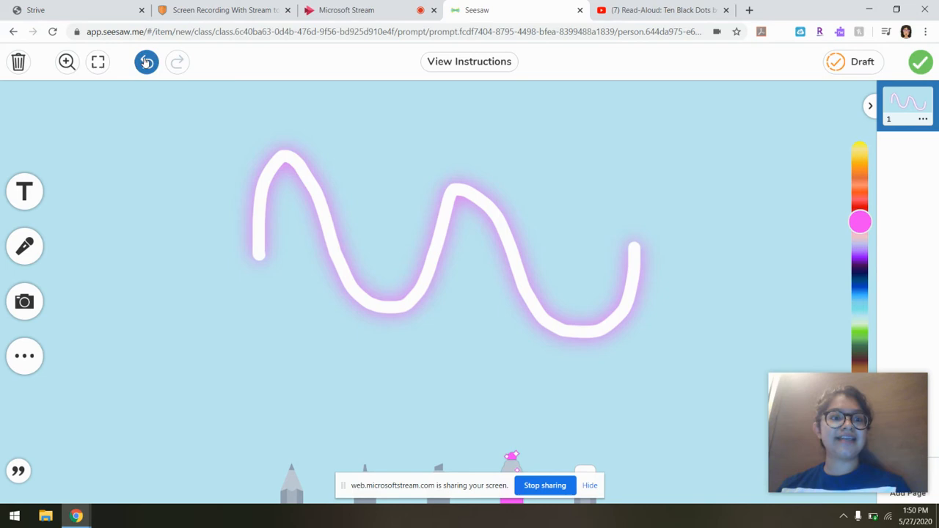
click(146, 62)
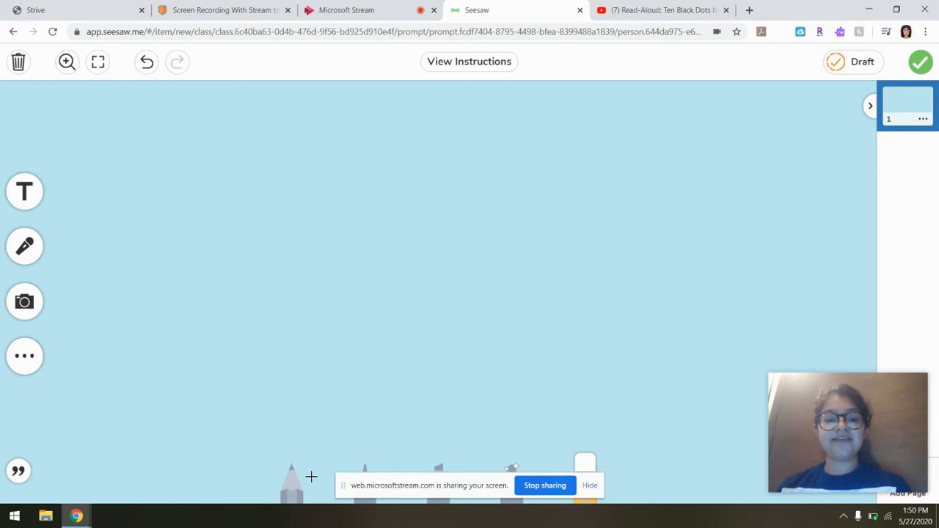
Switch drawing tools and sample light purple, yellow and orange before settling on purple.
click(23, 247)
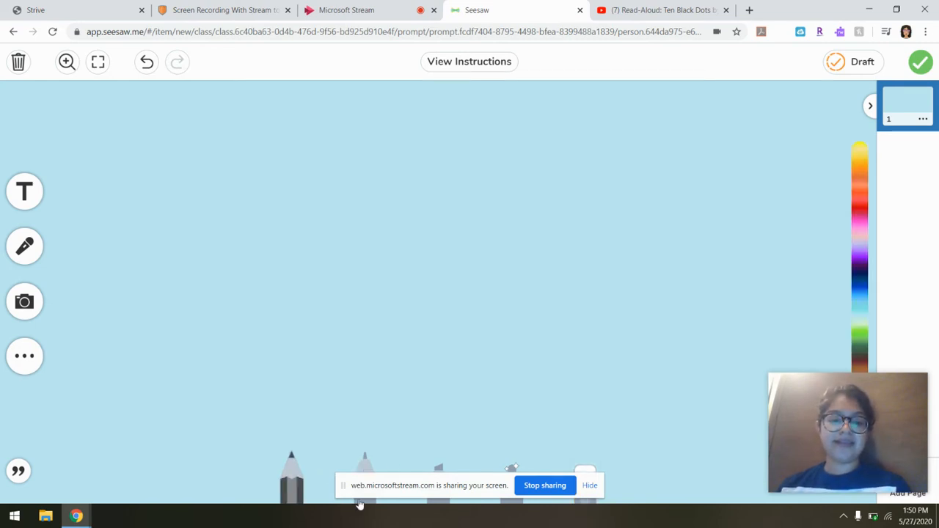
click(860, 296)
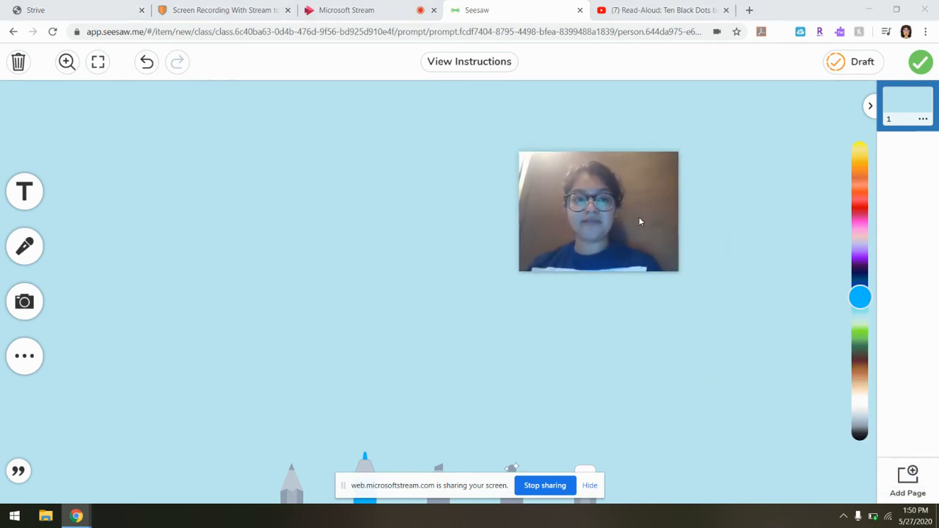
drag(598, 212, 120, 428)
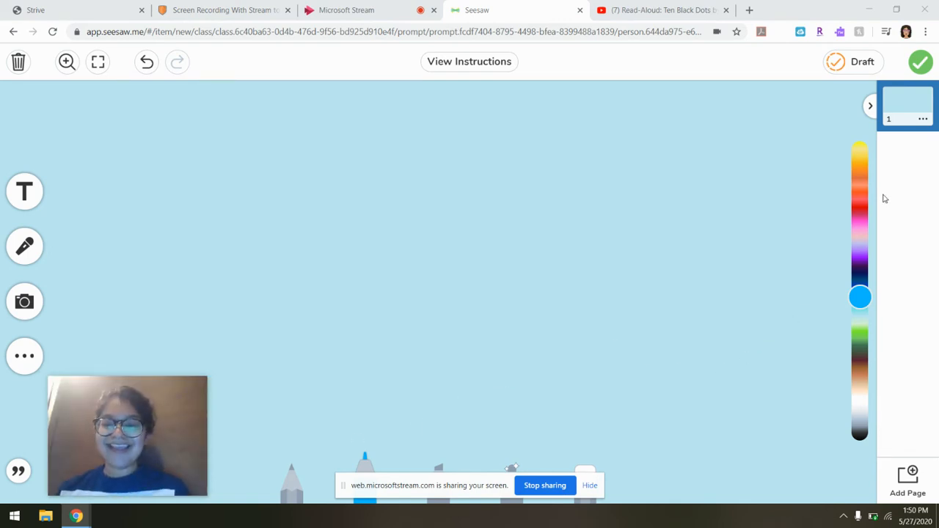
click(860, 243)
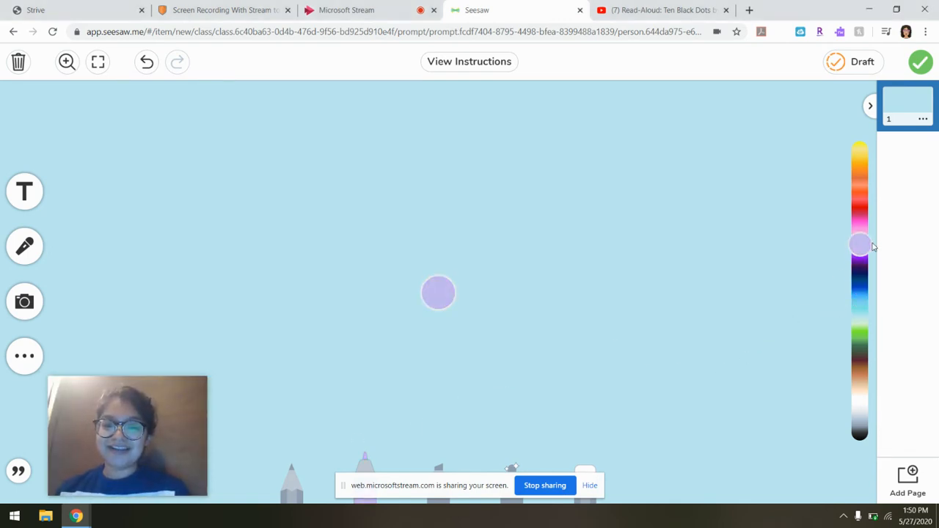
click(860, 151)
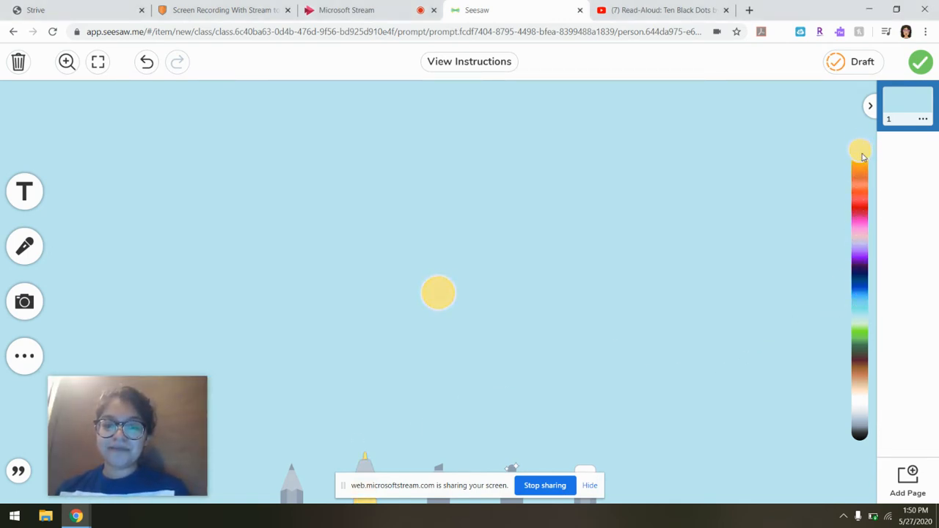
click(860, 182)
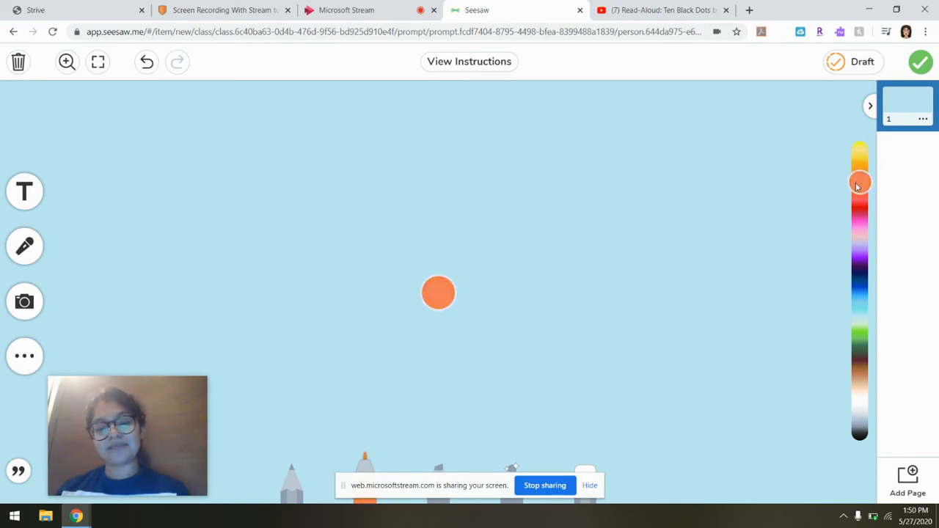
click(859, 261)
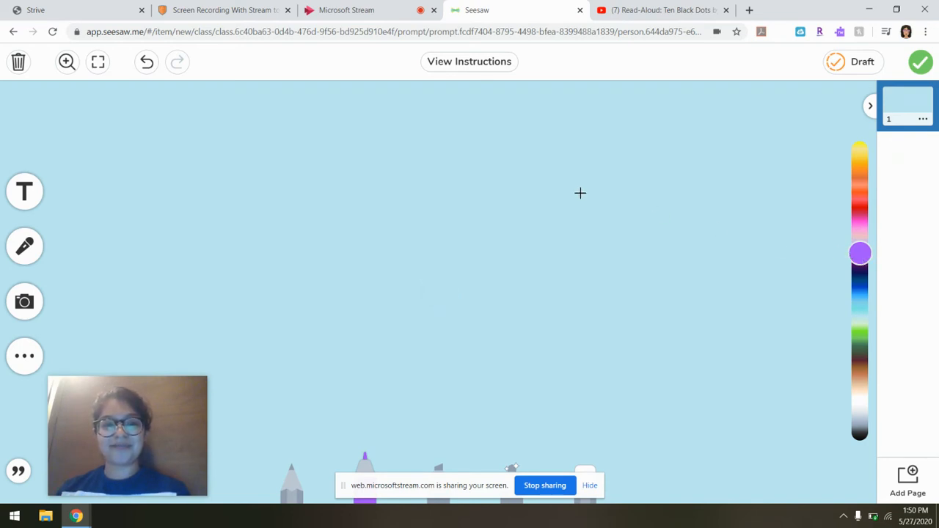
mouse_move(481, 355)
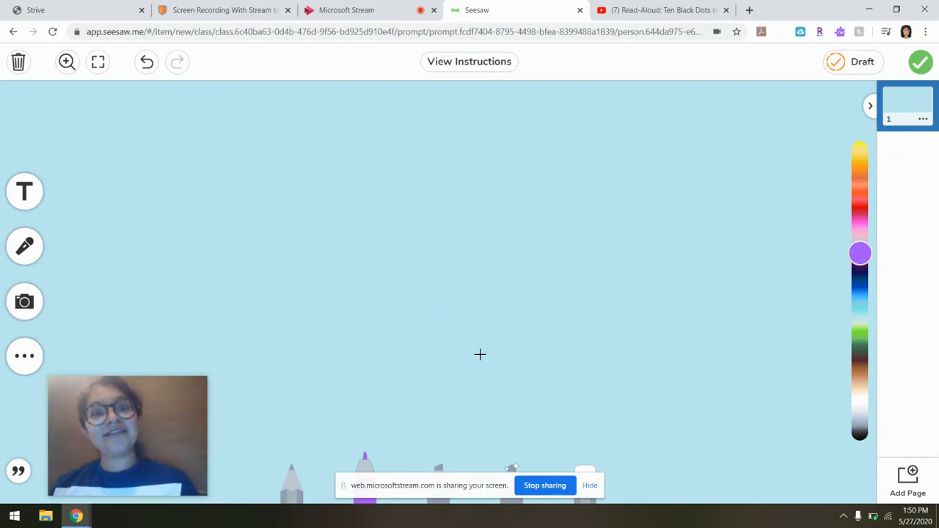
mouse_move(660, 349)
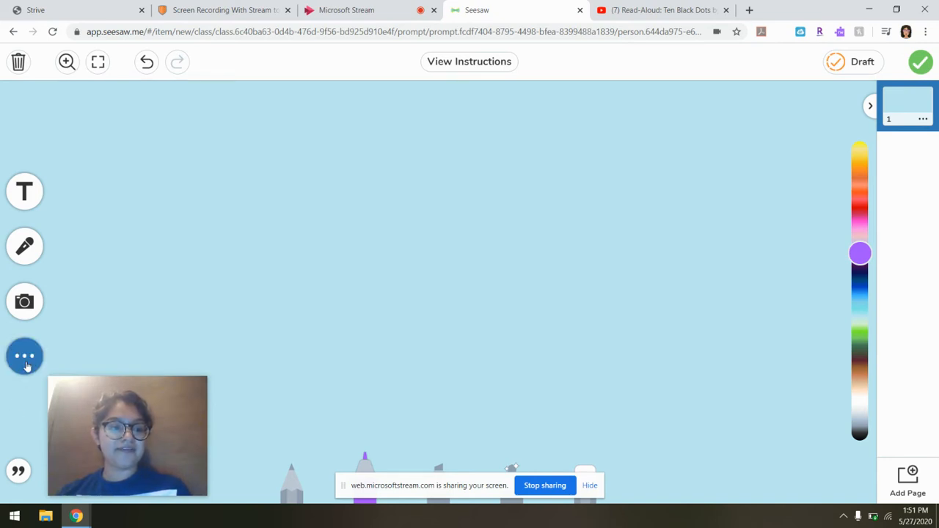
Add a circle shape to the page and give it a solid fill style.
click(23, 356)
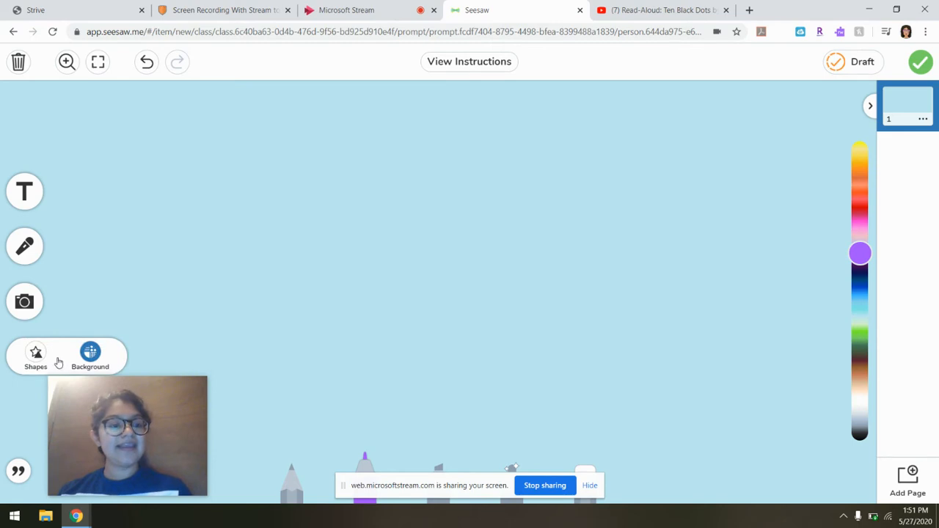
click(35, 357)
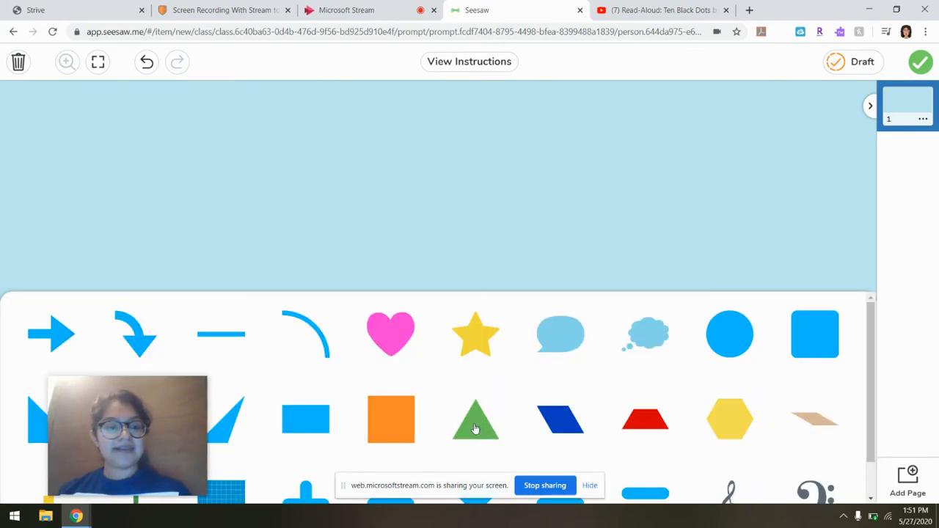
mouse_move(552, 414)
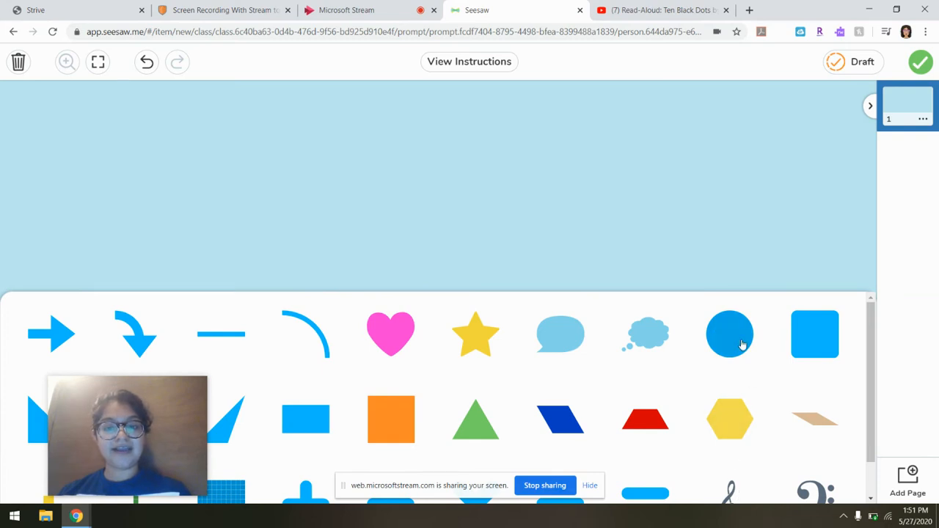
click(729, 335)
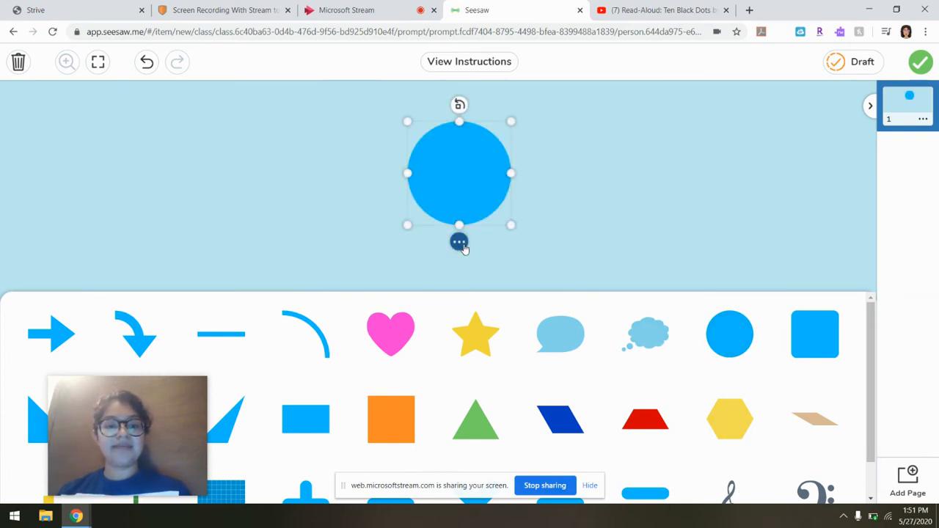
click(459, 241)
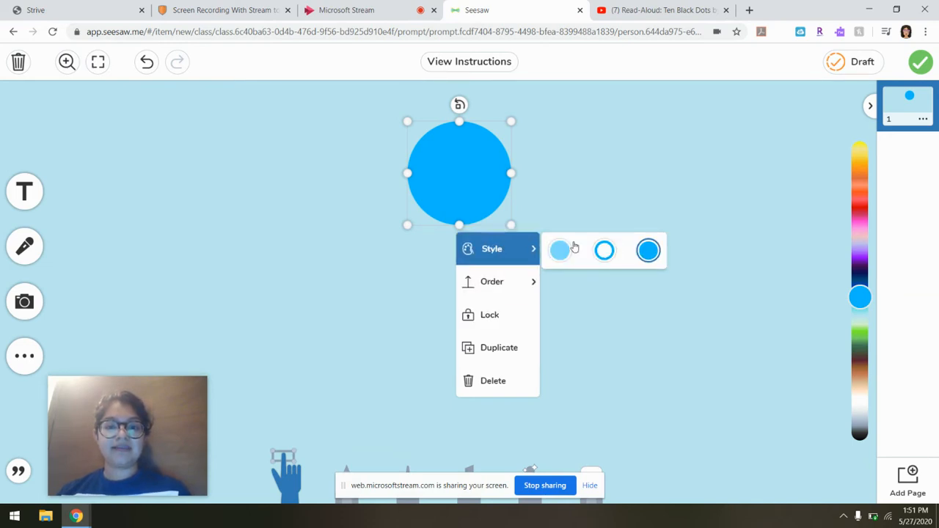
click(559, 250)
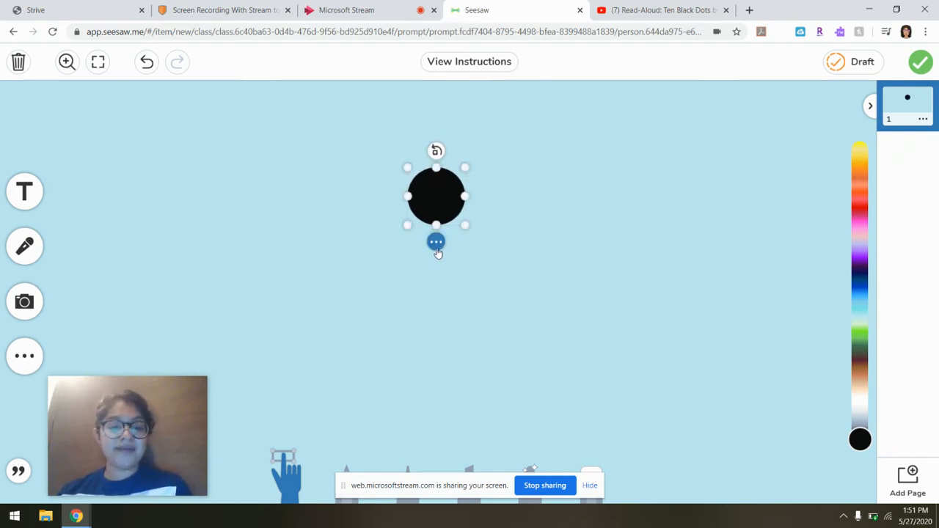
mouse_move(487, 281)
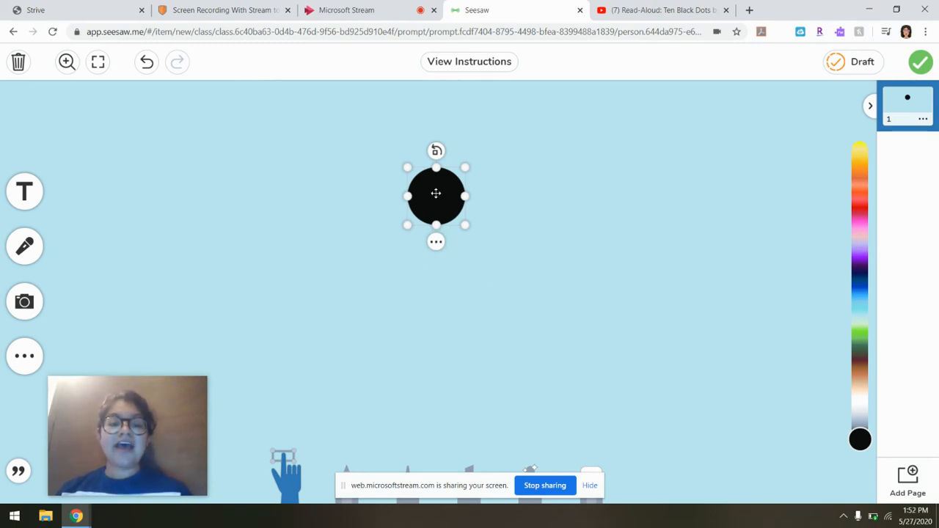
mouse_move(457, 287)
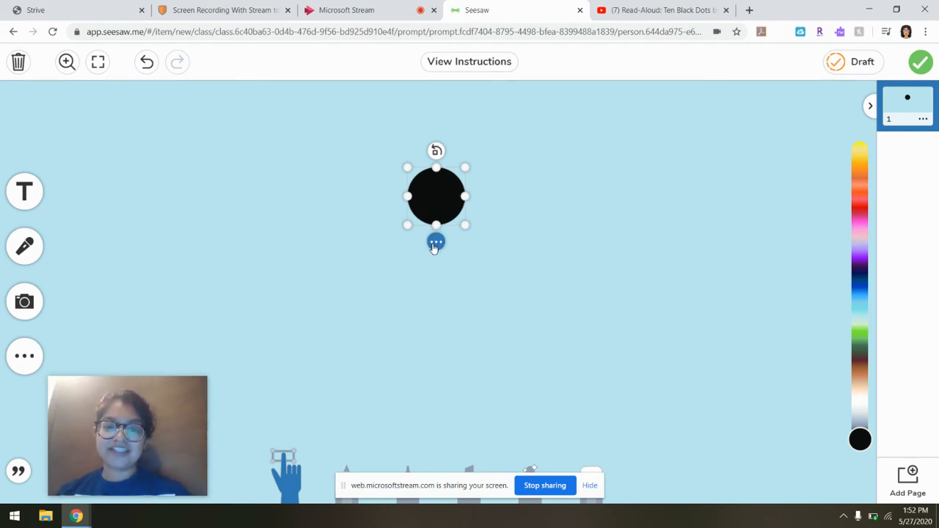
Duplicate the black circle and drag both circles down side by side as tires.
click(436, 242)
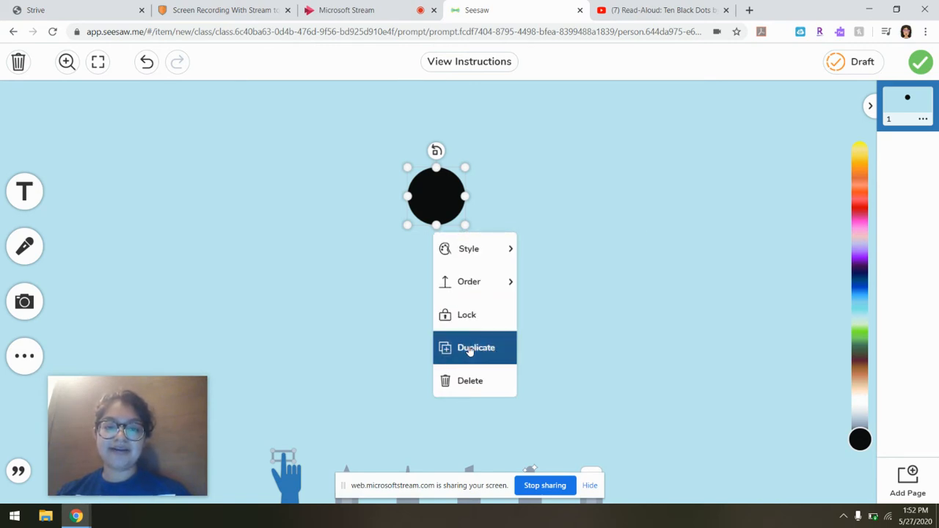
click(475, 347)
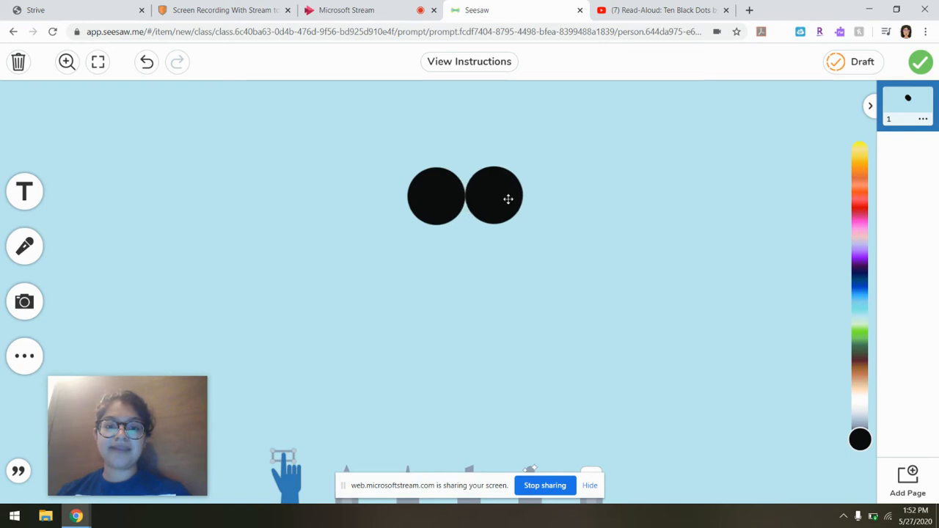
click(435, 197)
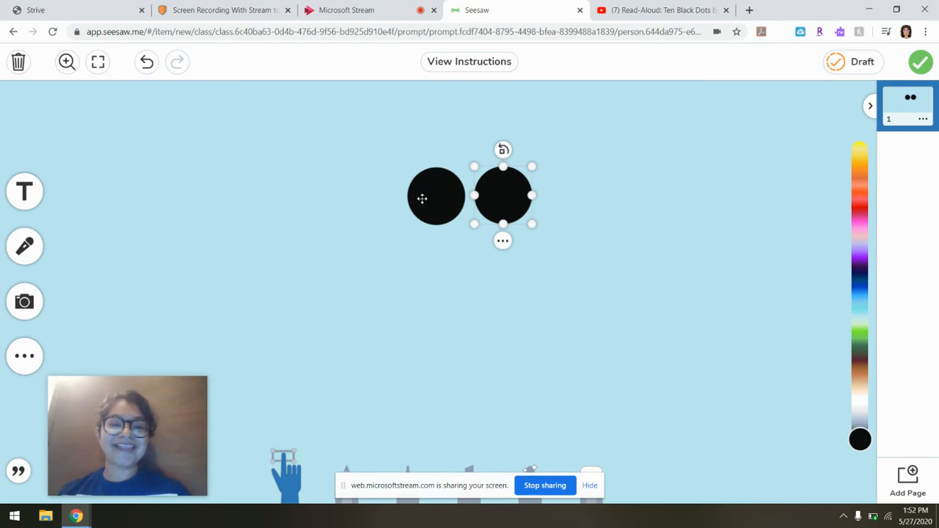
drag(436, 197, 342, 326)
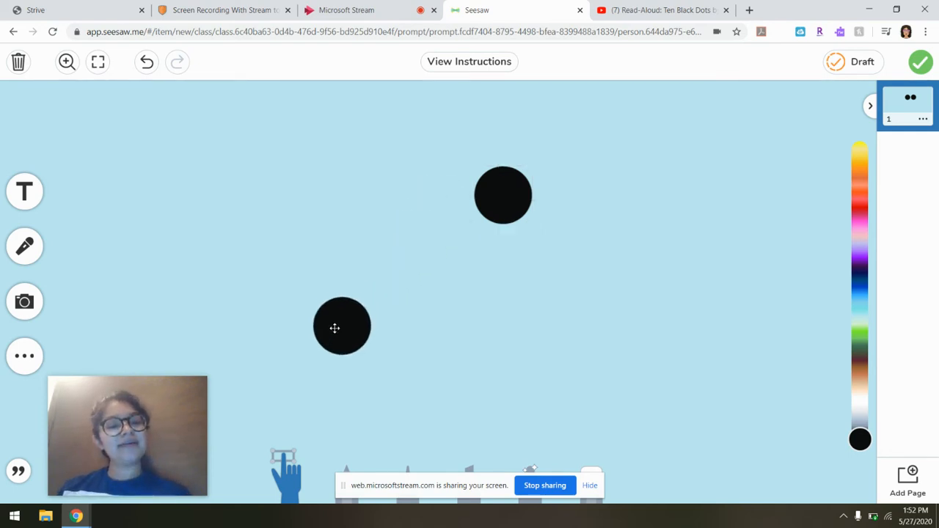
drag(502, 193, 466, 323)
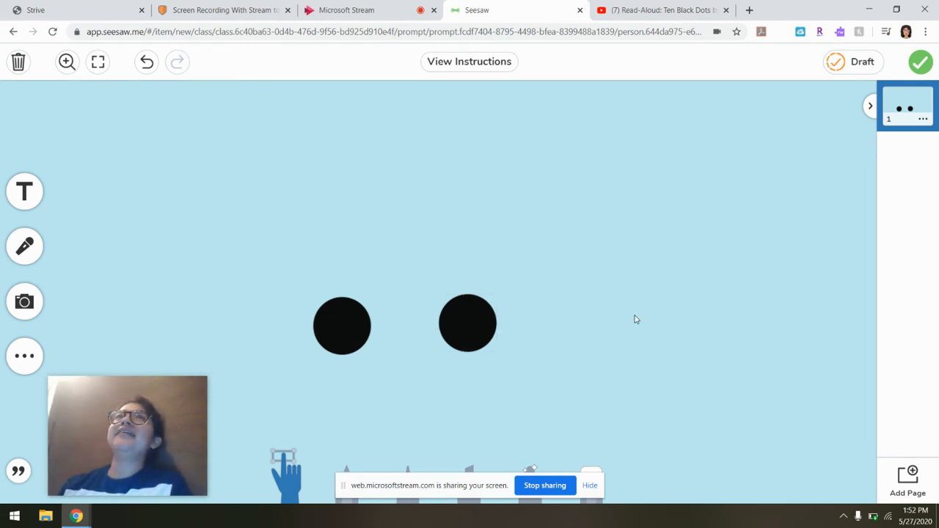
mouse_move(546, 279)
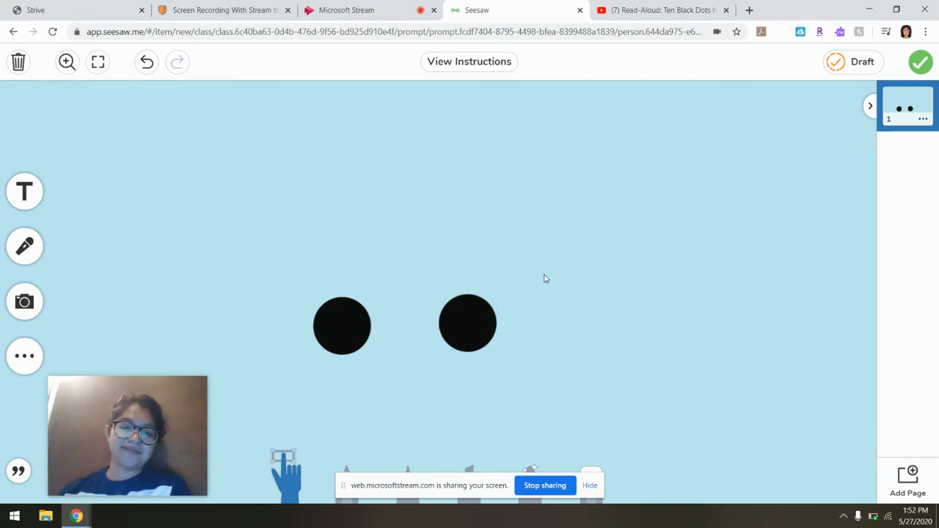
Nudge a black dot into place and switch back to drawing in purple.
click(340, 326)
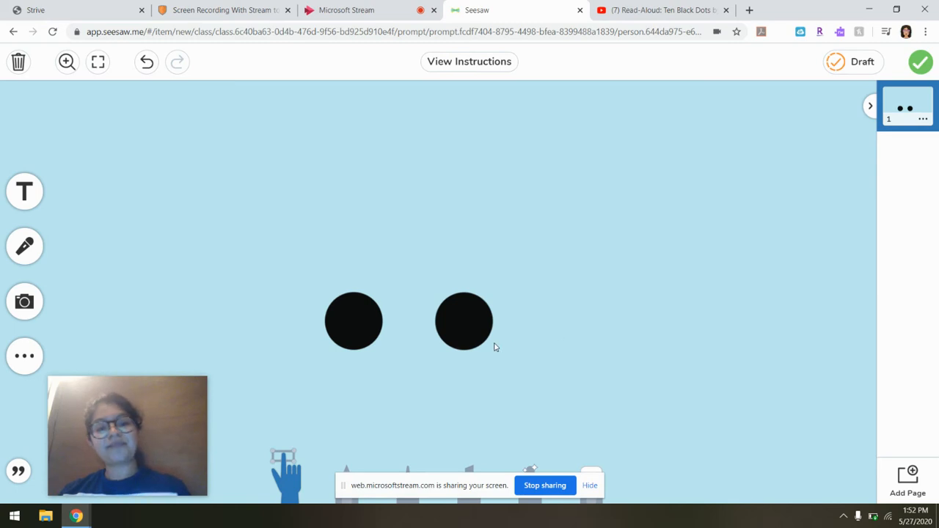
mouse_move(516, 344)
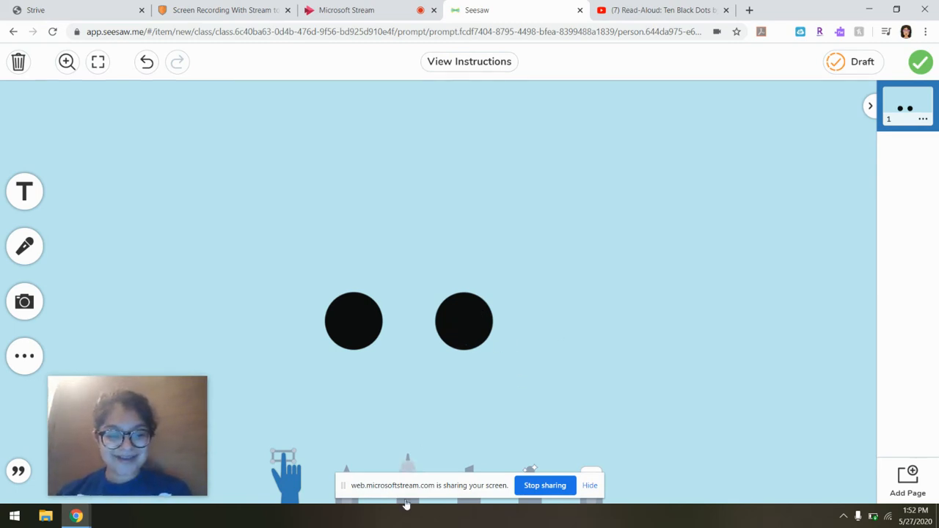
click(23, 246)
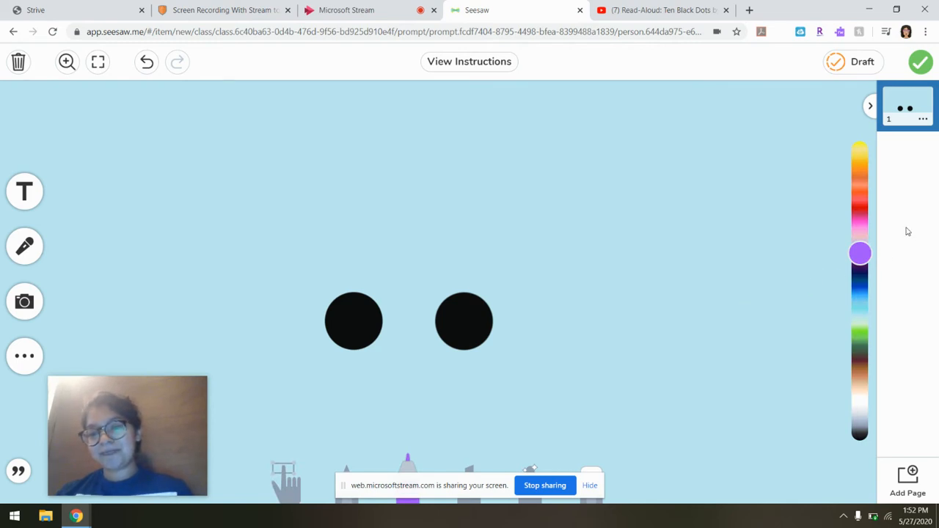
mouse_move(407, 340)
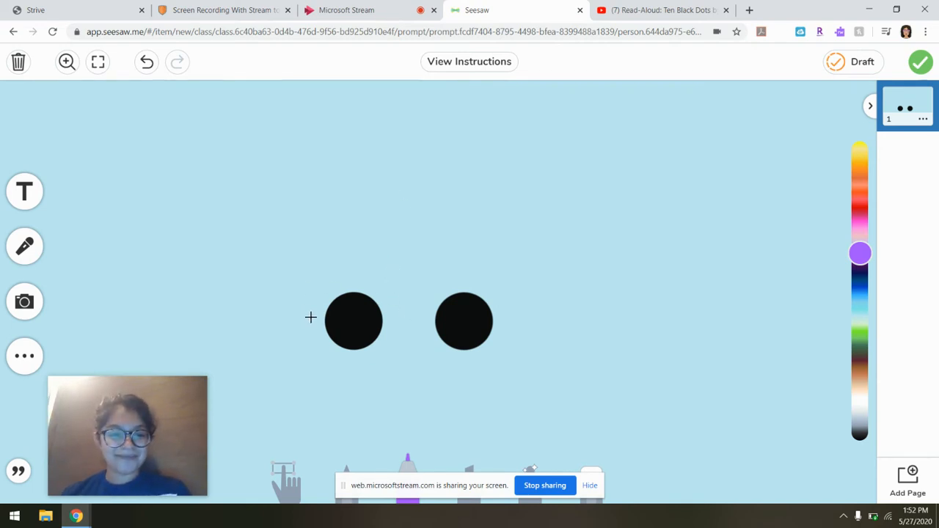
mouse_move(278, 320)
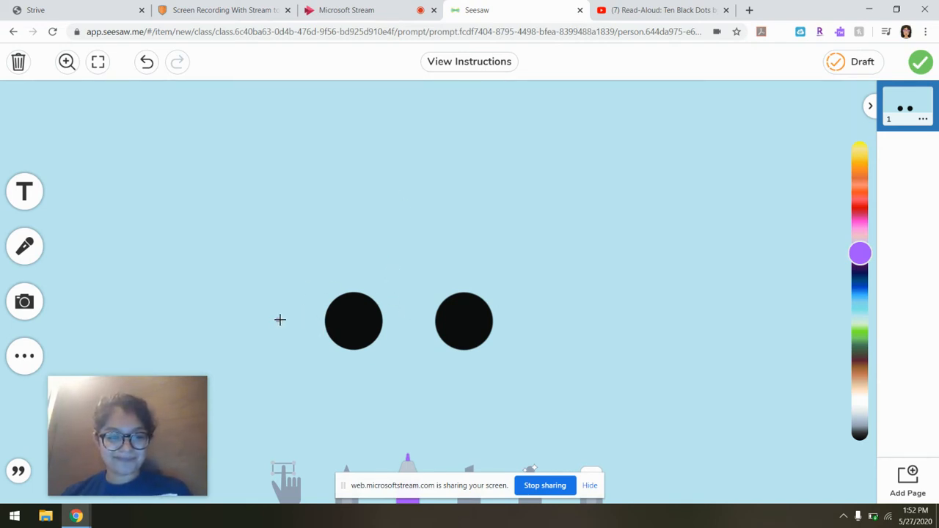
Draw the car's bottom edge arching over both tires and its rising right end.
drag(277, 319, 322, 320)
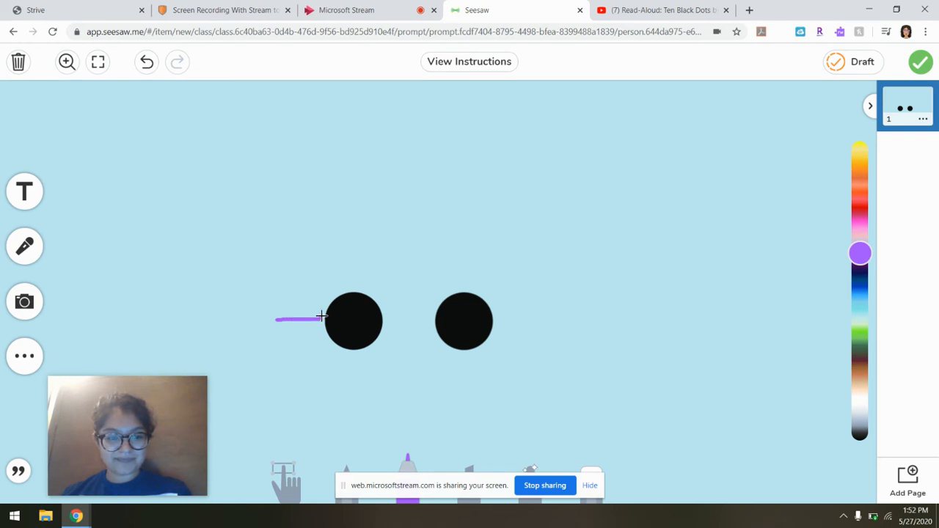
drag(323, 316, 382, 296)
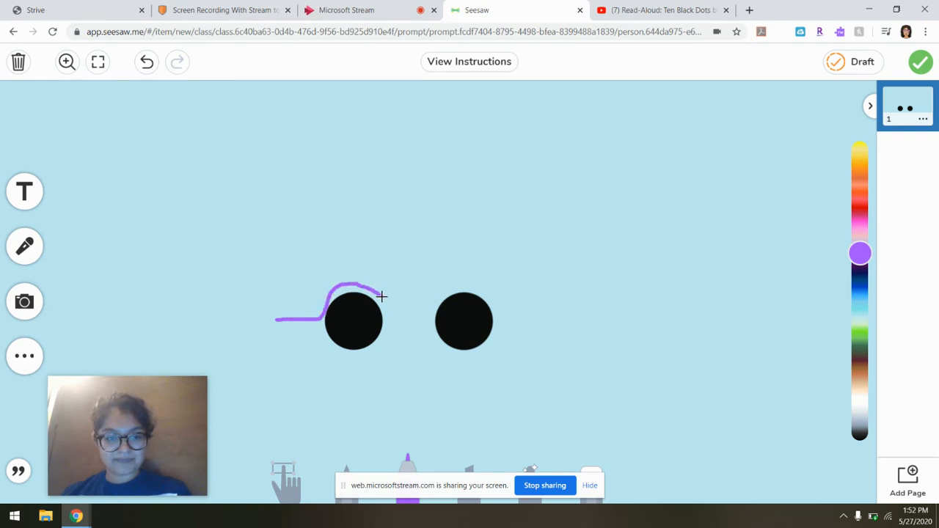
drag(378, 297, 438, 307)
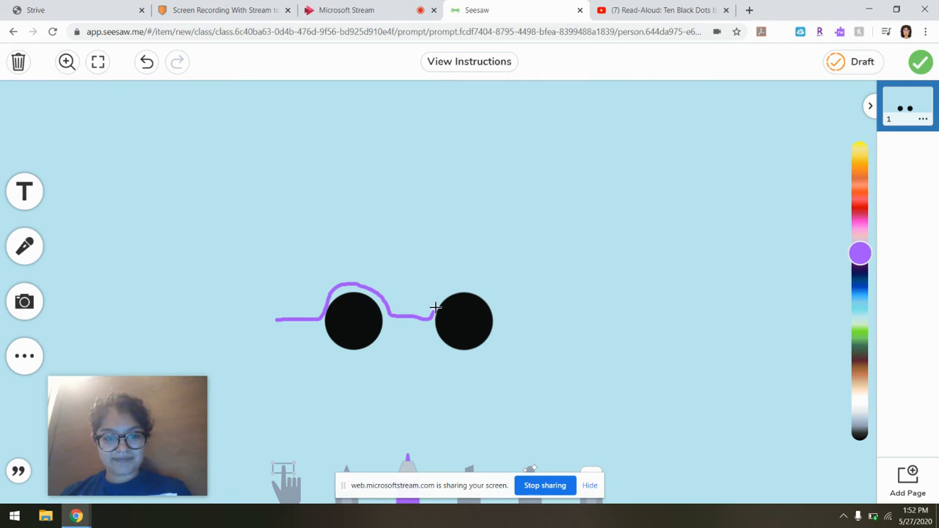
drag(437, 308, 502, 301)
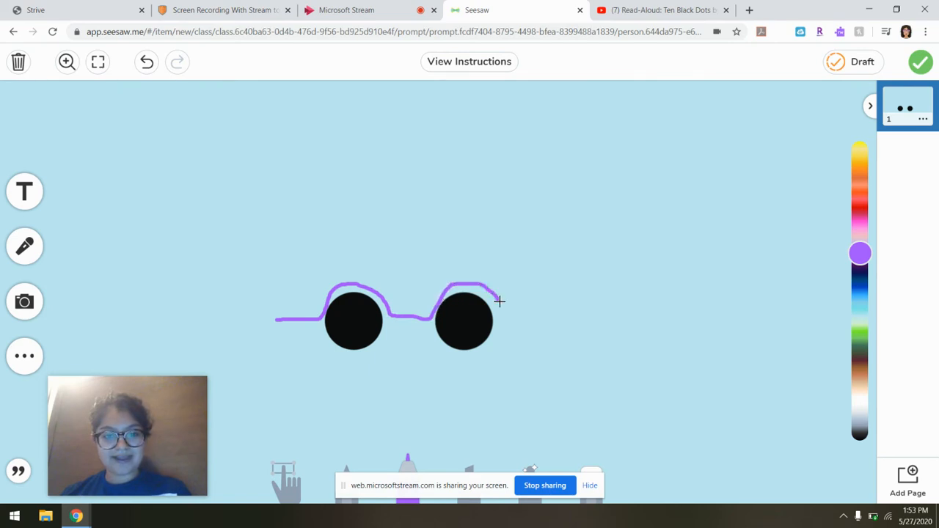
drag(498, 296, 551, 314)
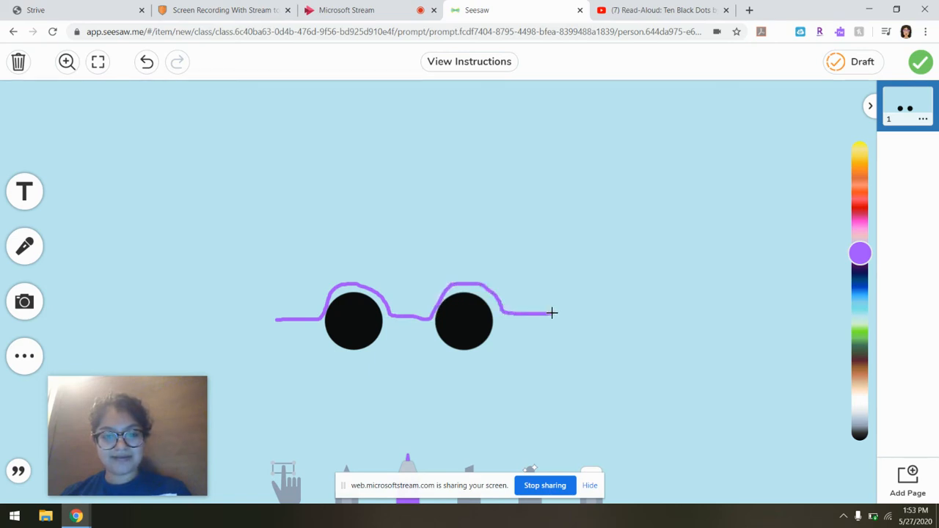
drag(552, 314, 571, 248)
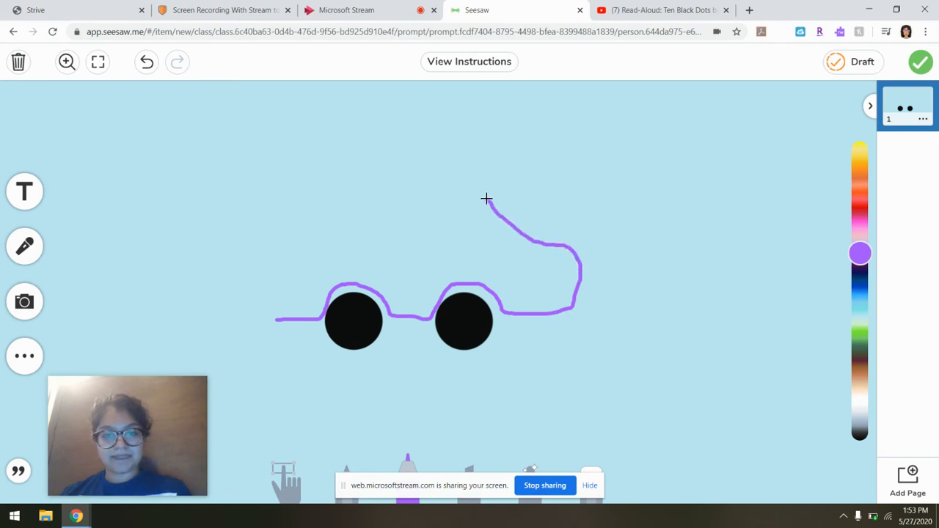
Draw the car roof leftward and the left end down to close the outline.
drag(487, 198, 341, 179)
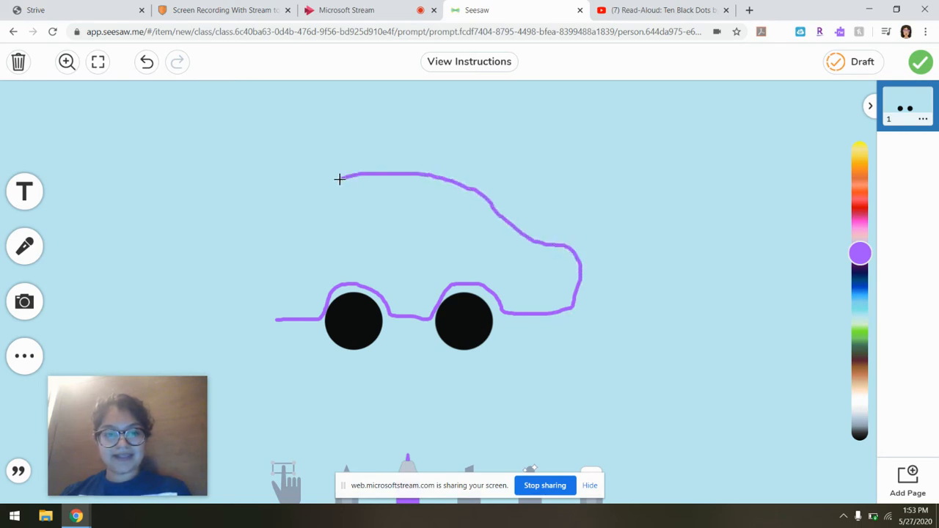
drag(340, 179, 264, 252)
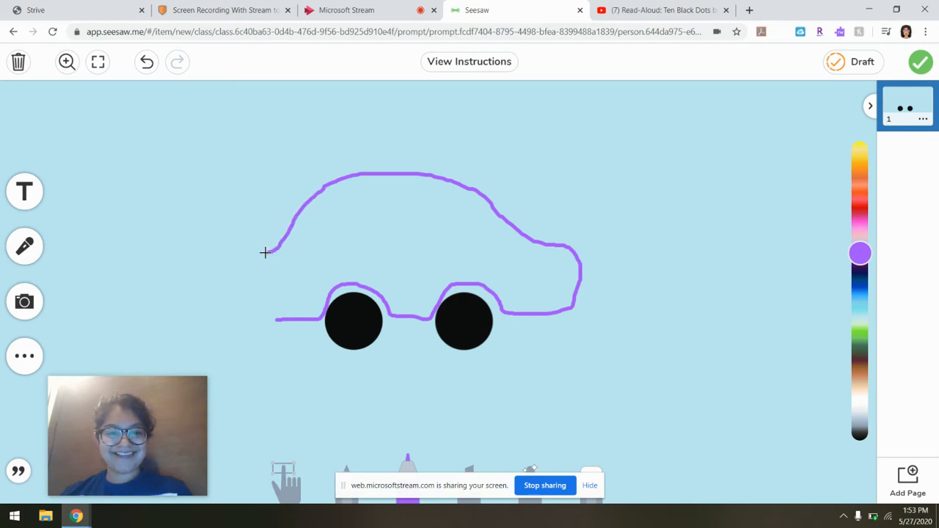
drag(265, 252, 267, 318)
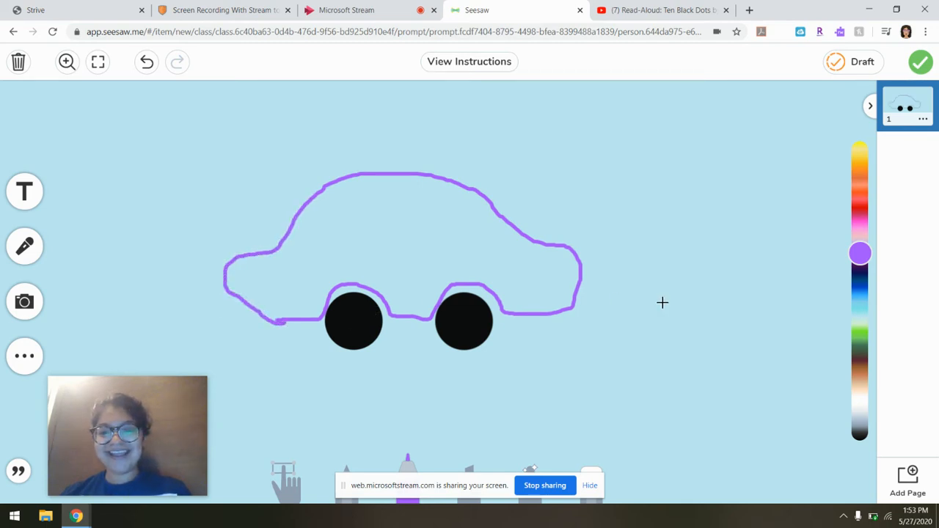
mouse_move(865, 433)
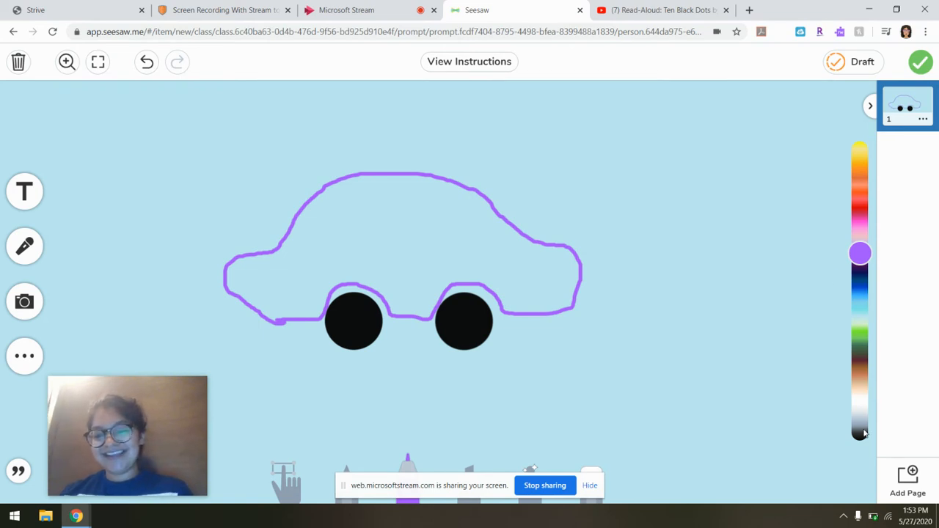
mouse_move(860, 424)
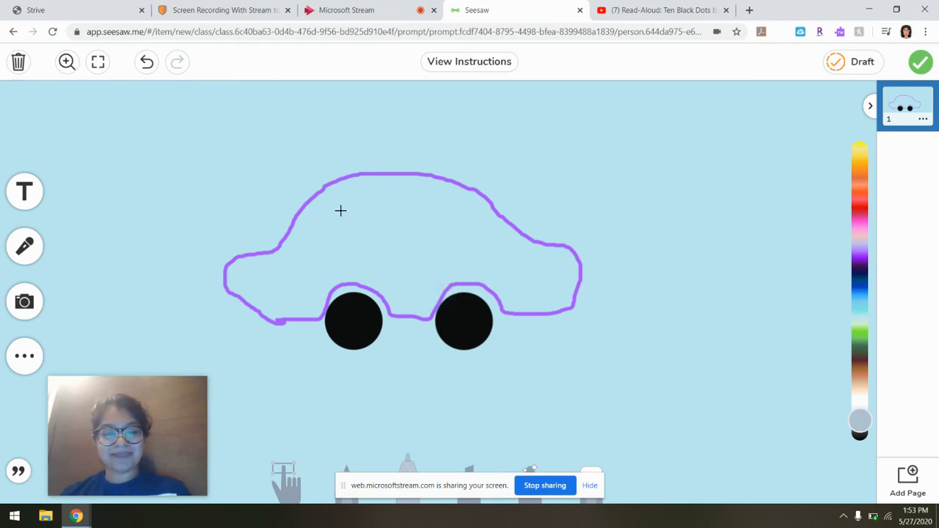
mouse_move(326, 201)
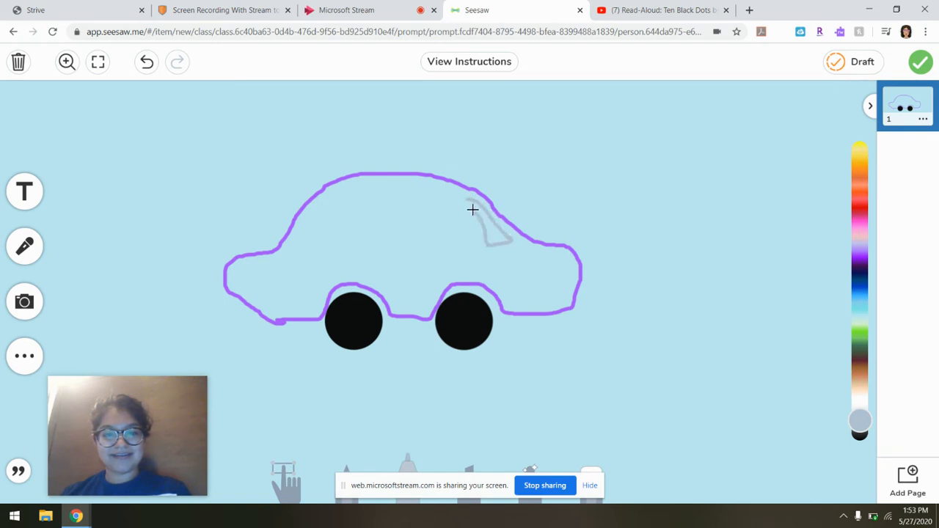
mouse_move(408, 191)
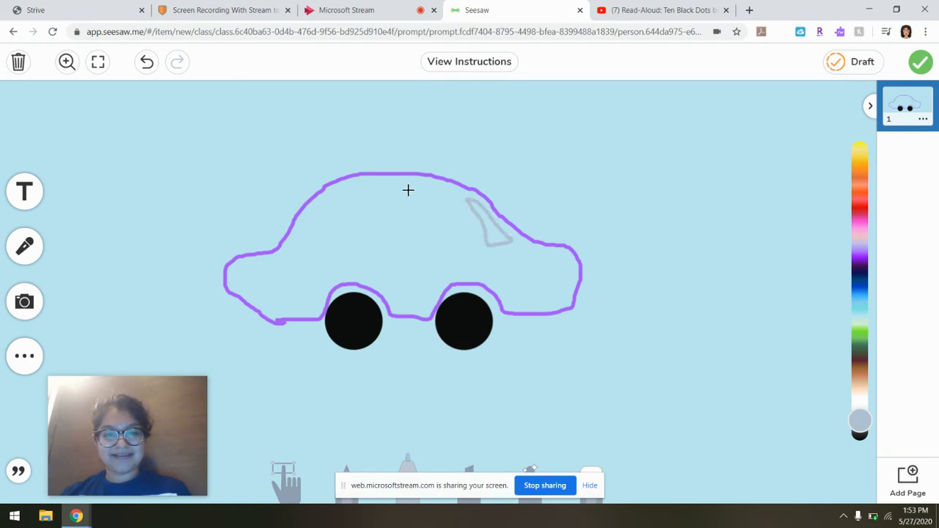
Draw a grey window inside the car outline and undo a stray grey door line.
drag(408, 191, 423, 236)
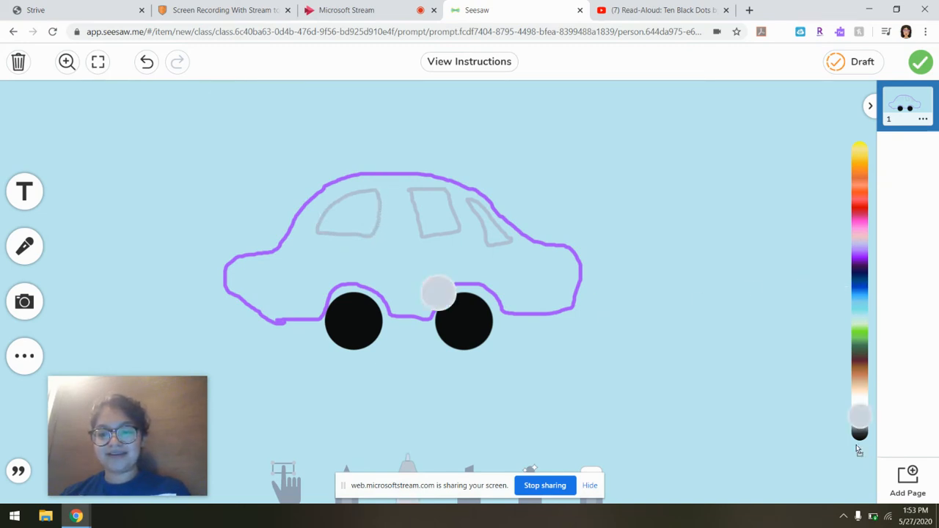
click(860, 257)
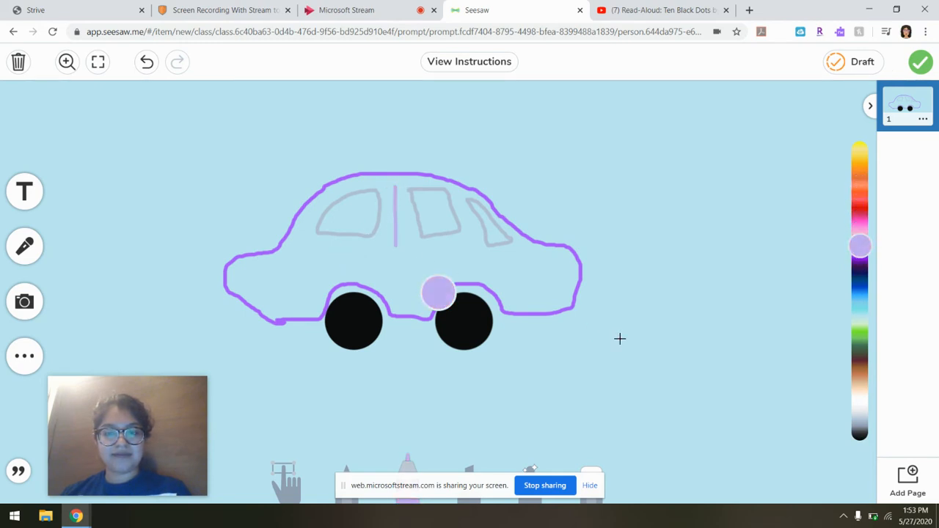
click(147, 62)
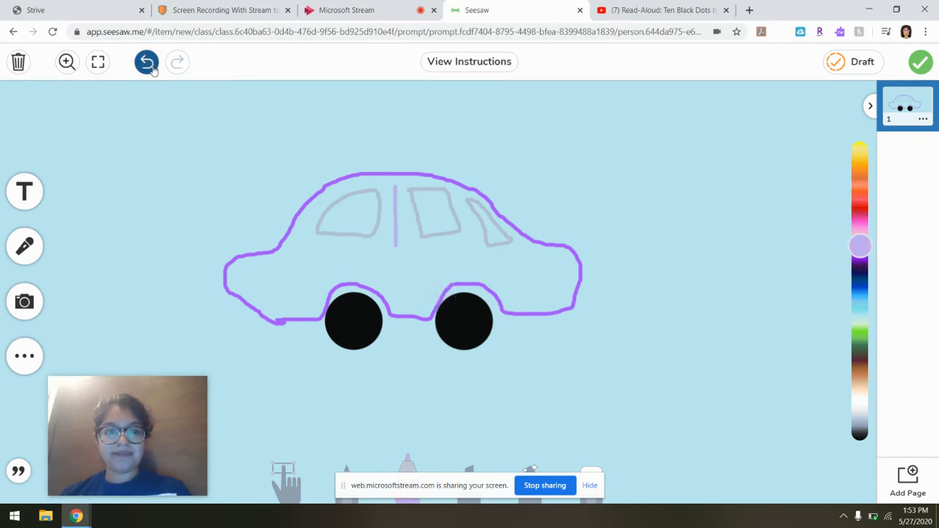
Change the pen colour to light blue, then to black.
click(147, 61)
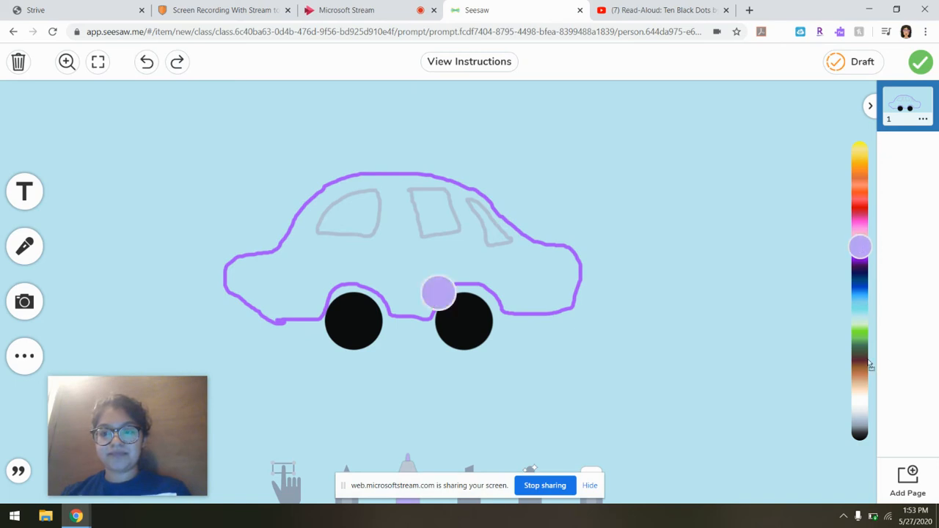
click(860, 311)
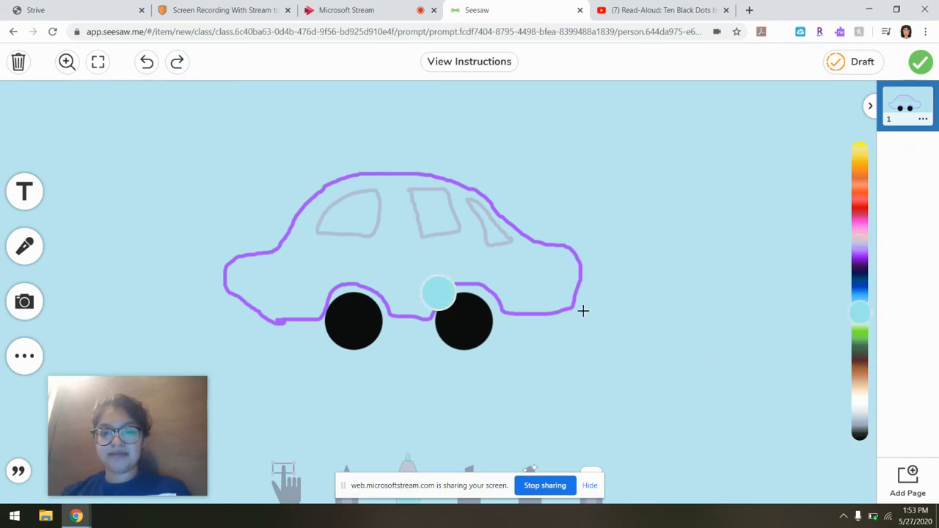
click(860, 440)
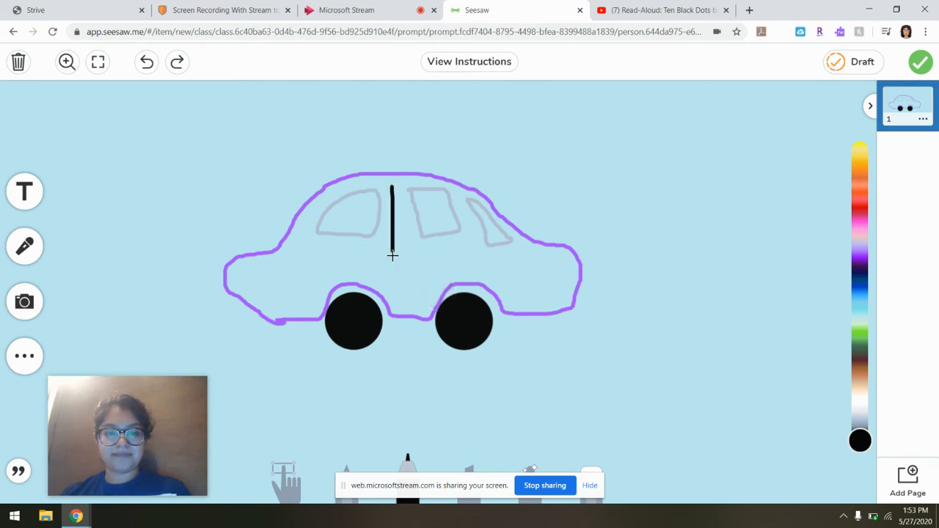
Draw three black vertical door lines across the purple car: between the windows and at both ends.
drag(394, 257, 395, 300)
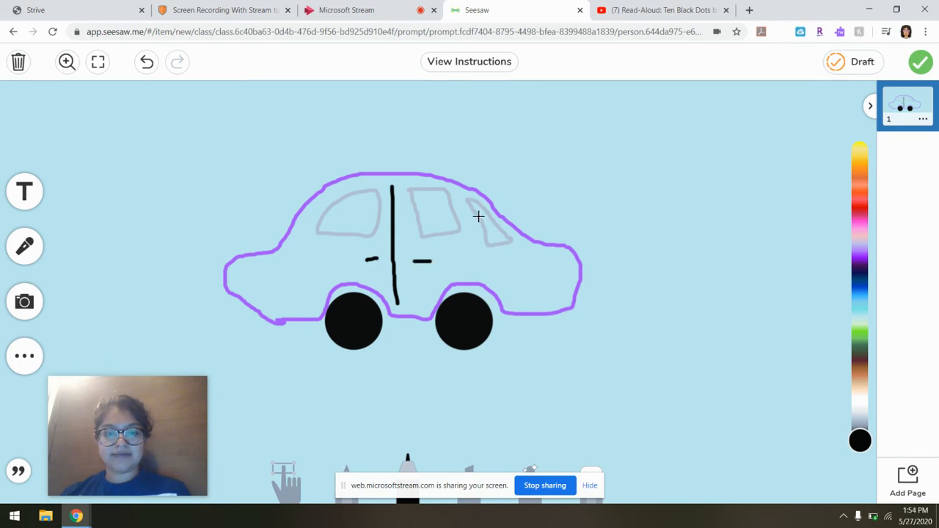
drag(463, 202, 484, 275)
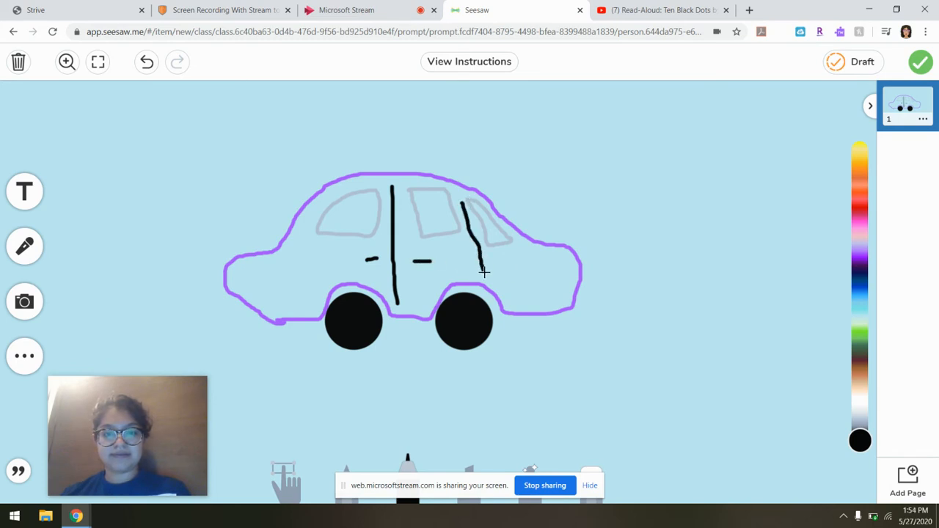
drag(308, 208, 299, 271)
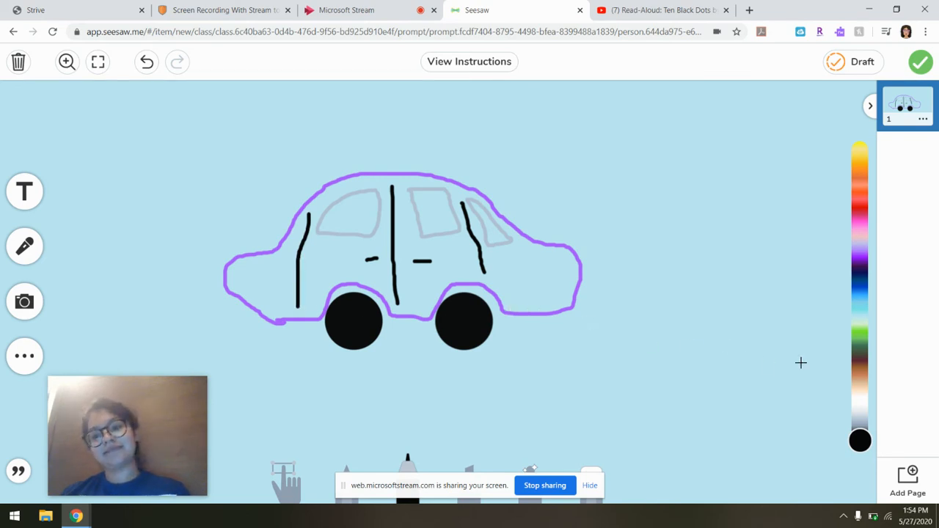
mouse_move(857, 175)
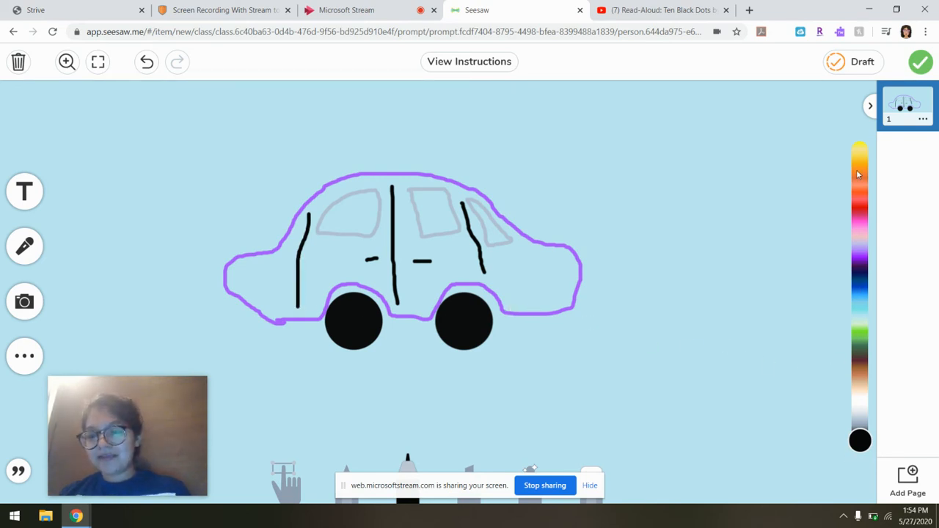
Switch the pen colour to orange for the taillight mark at the car's left end.
click(860, 147)
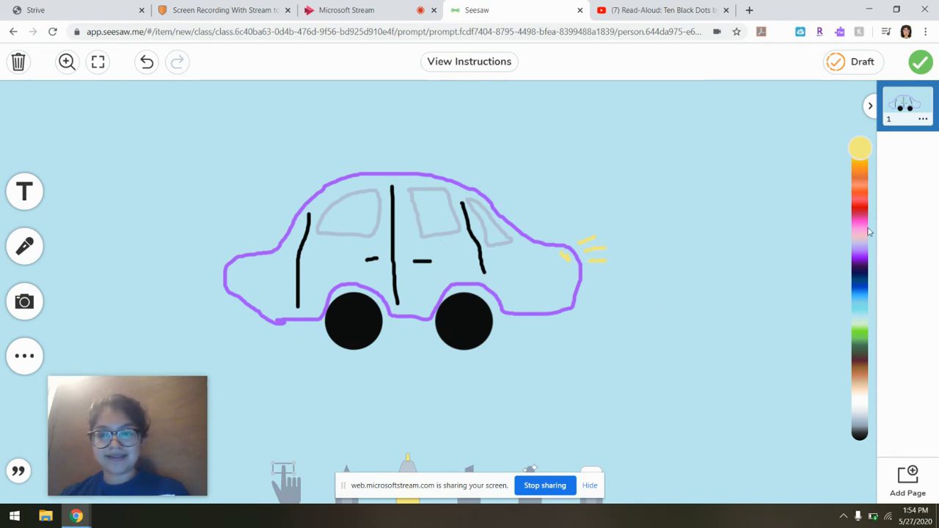
click(860, 203)
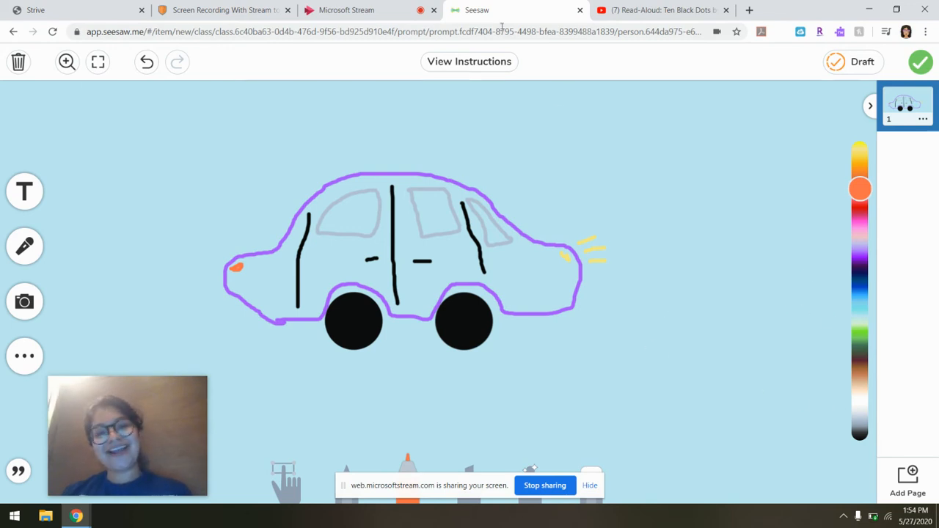
mouse_move(627, 374)
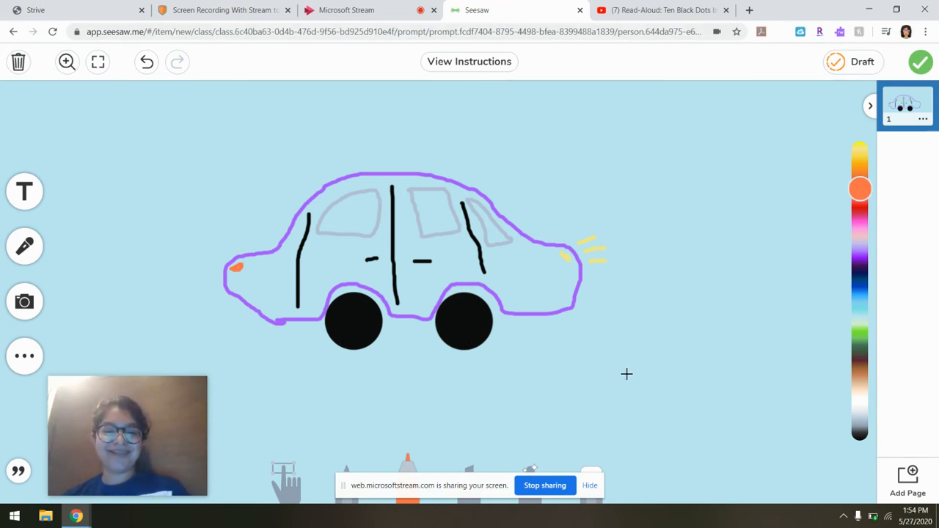
mouse_move(649, 369)
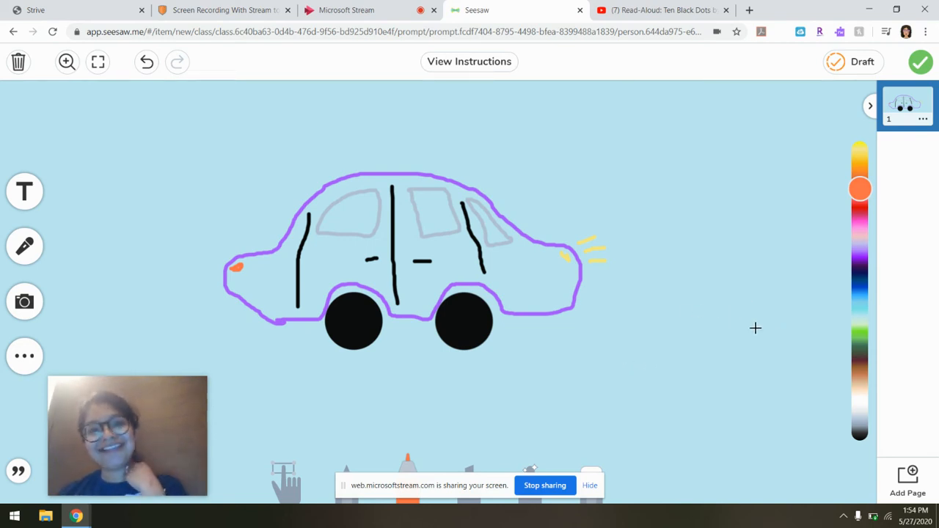
mouse_move(639, 247)
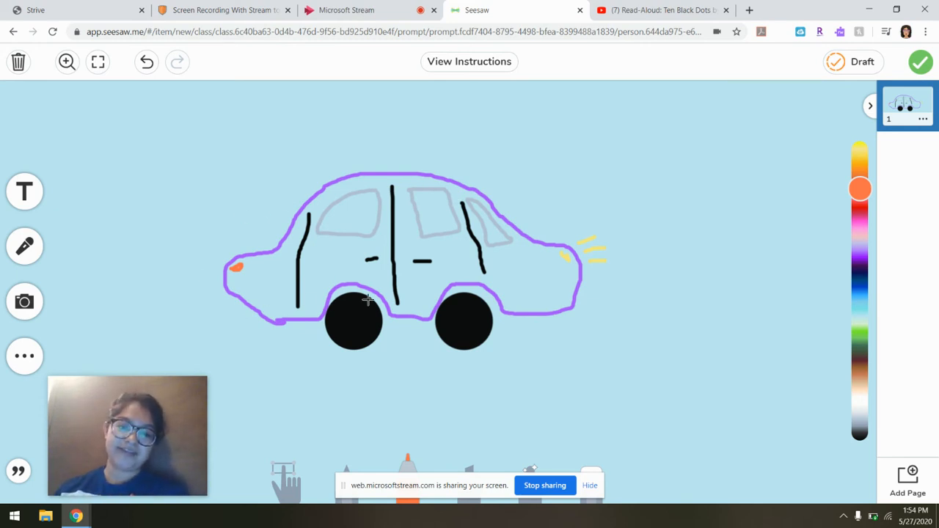
mouse_move(382, 215)
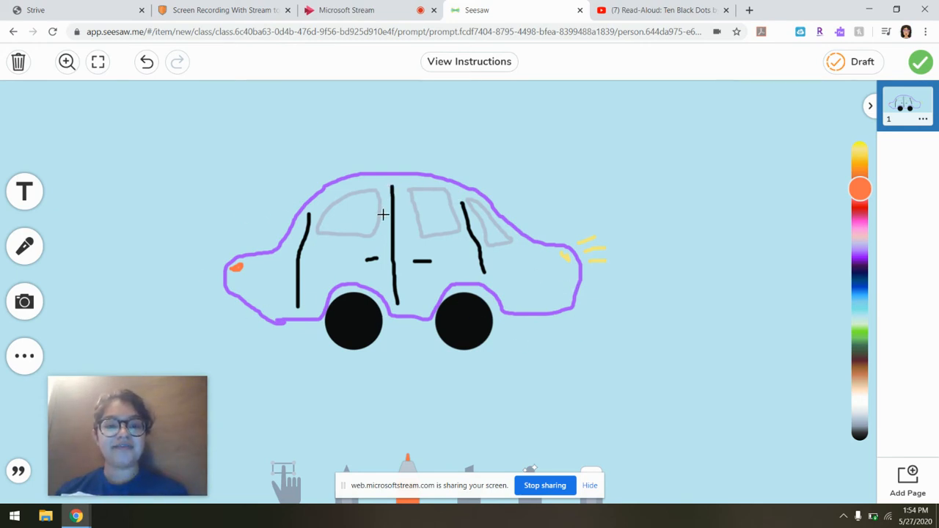
mouse_move(390, 182)
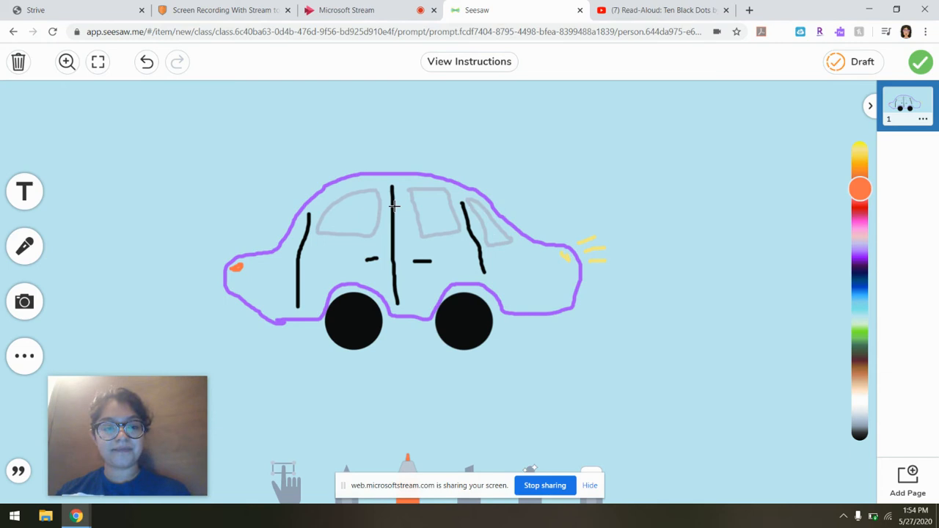
mouse_move(563, 259)
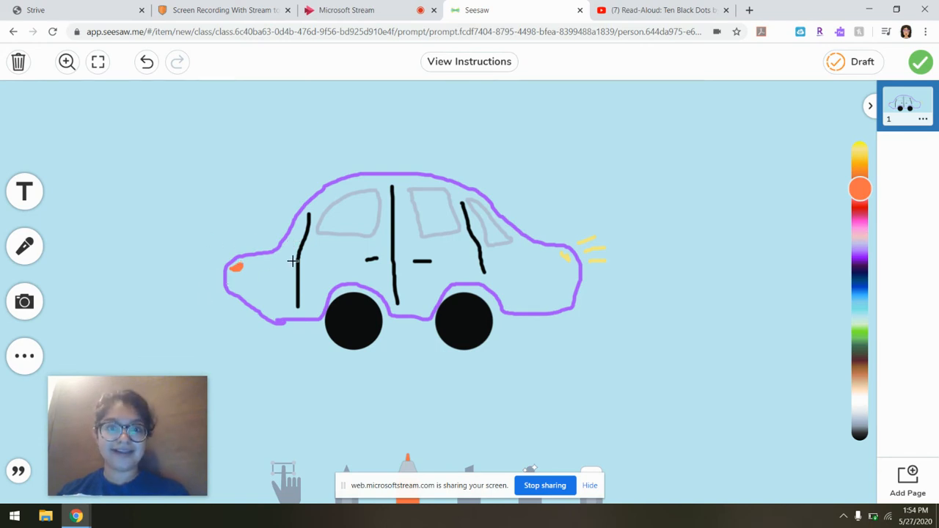
mouse_move(370, 325)
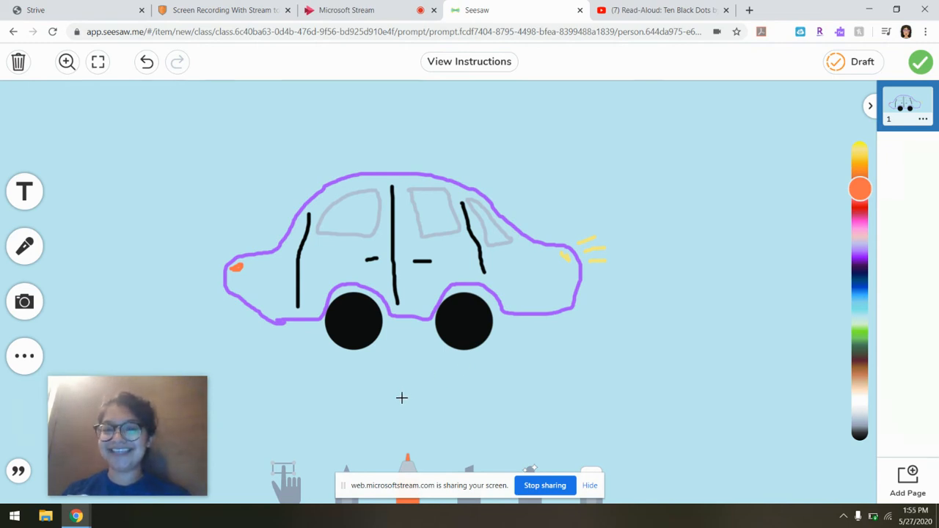
mouse_move(522, 417)
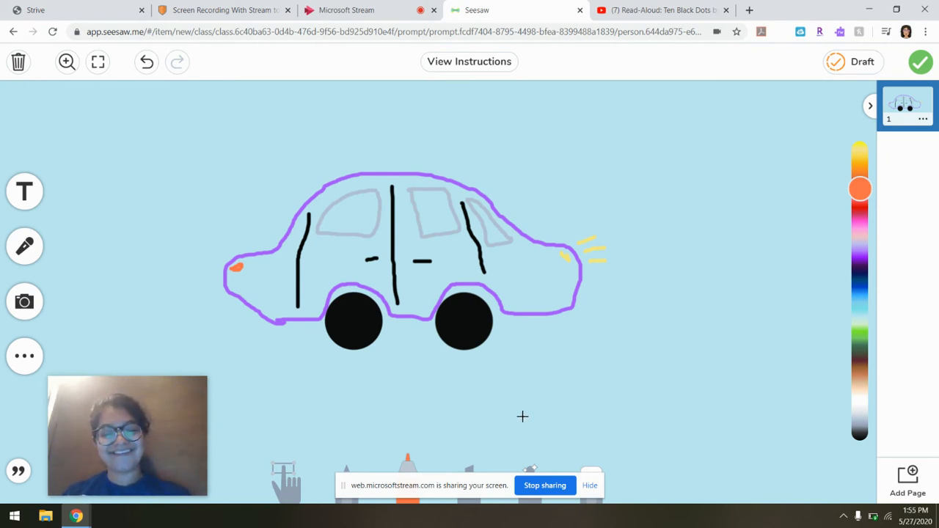
mouse_move(235, 182)
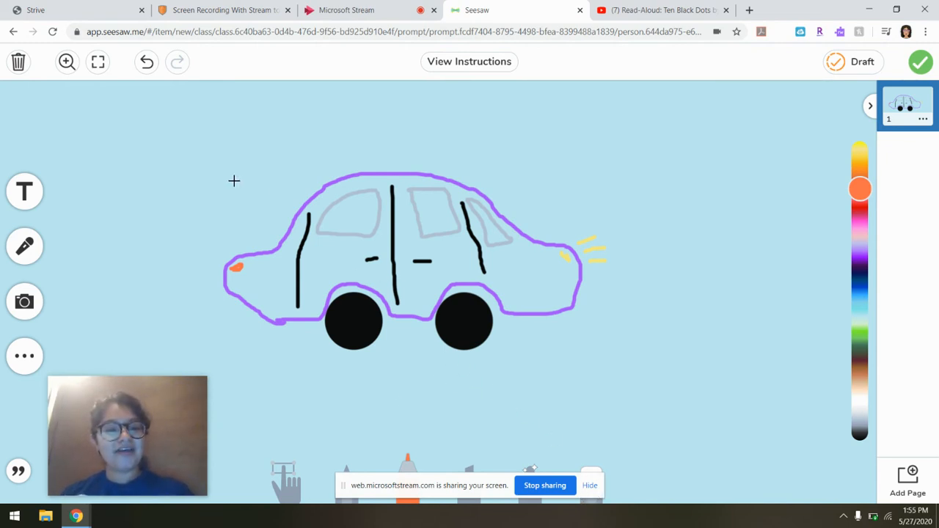
mouse_move(631, 232)
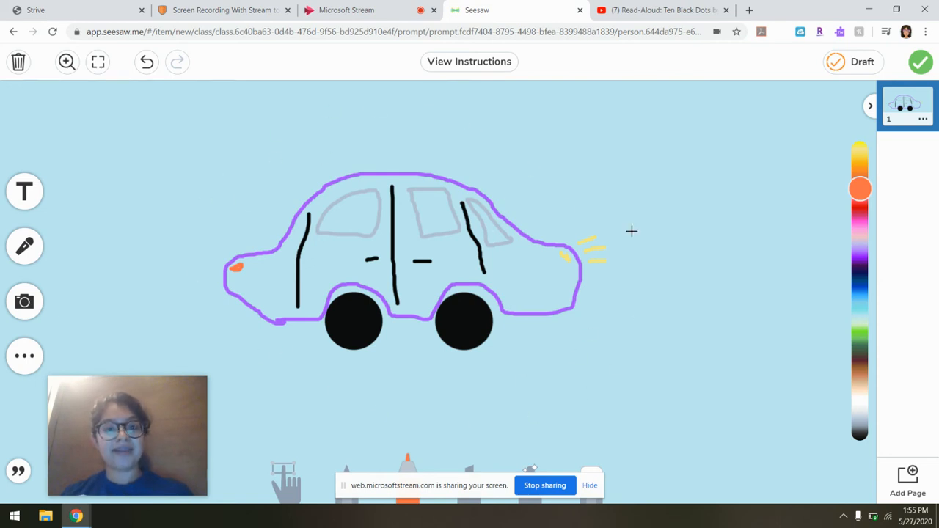
Start a microphone voice recording over the finished car drawing.
click(24, 247)
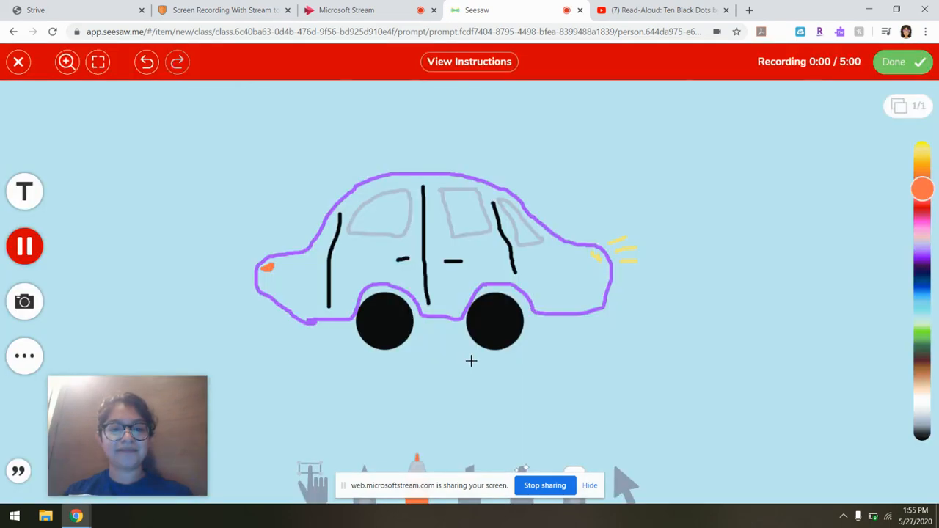
mouse_move(665, 364)
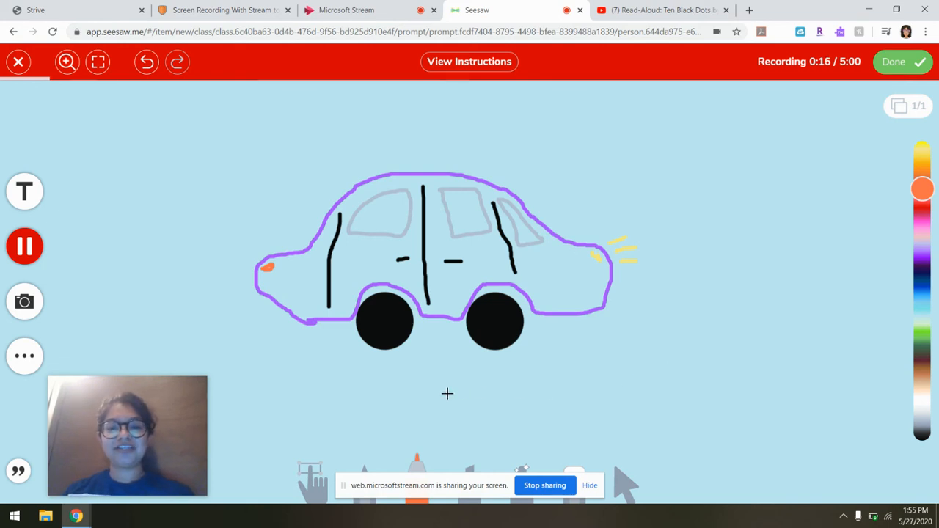
mouse_move(292, 270)
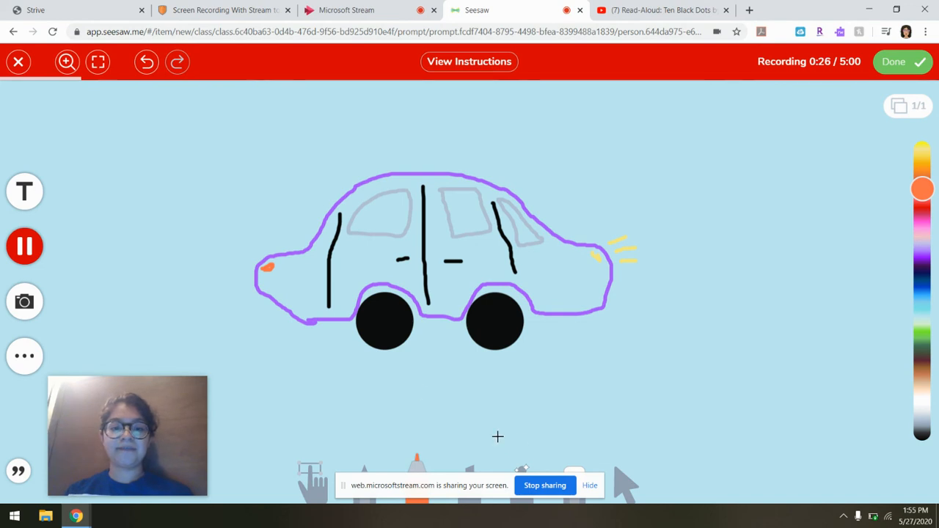
mouse_move(441, 384)
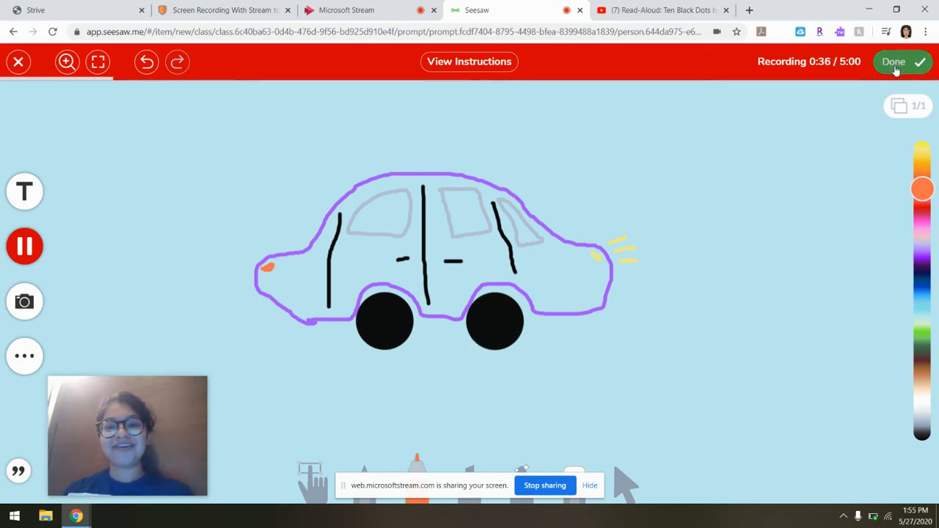
mouse_move(802, 158)
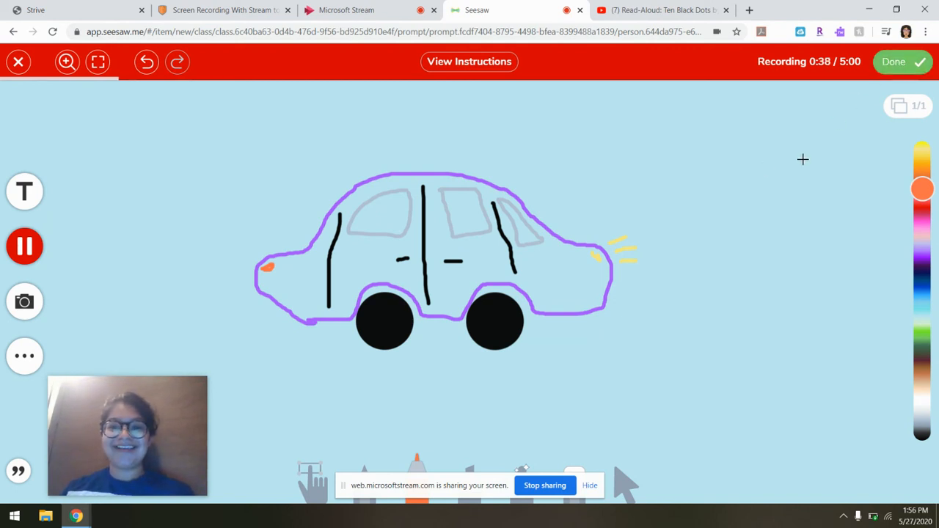
mouse_move(823, 235)
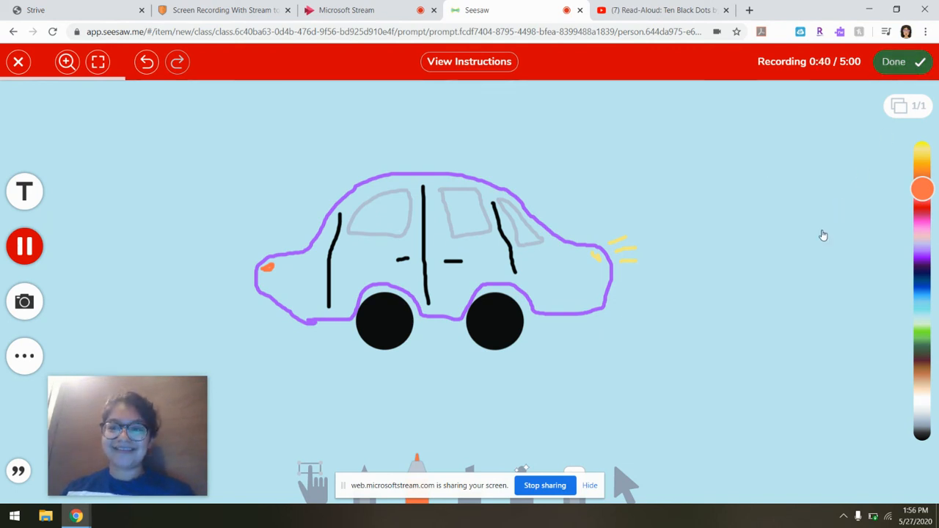
mouse_move(768, 264)
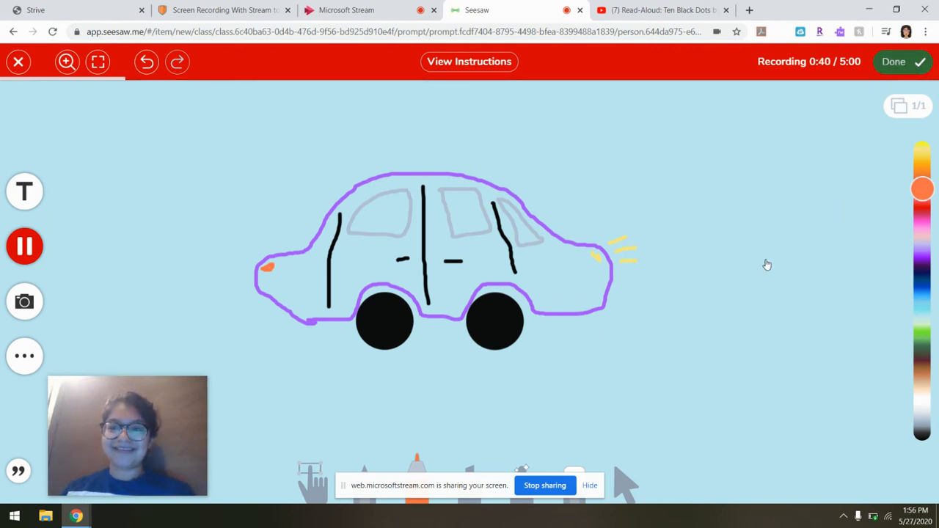
mouse_move(541, 352)
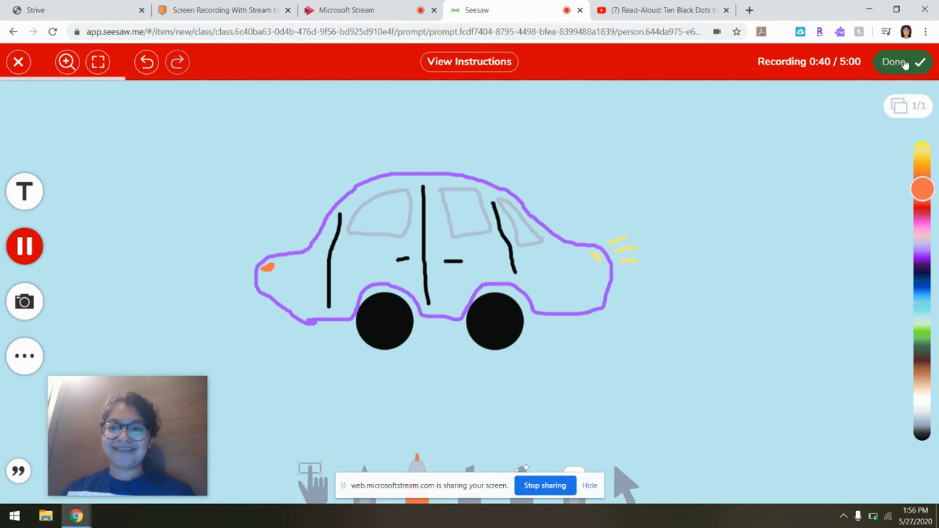
mouse_move(629, 114)
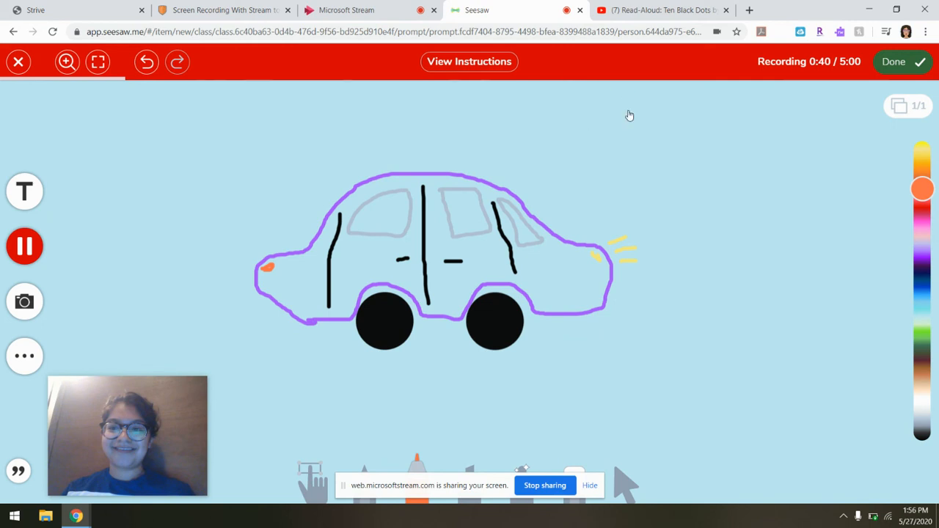
Finish and keep the 40-second voice recording, leaving Play and Re-Record available.
click(900, 62)
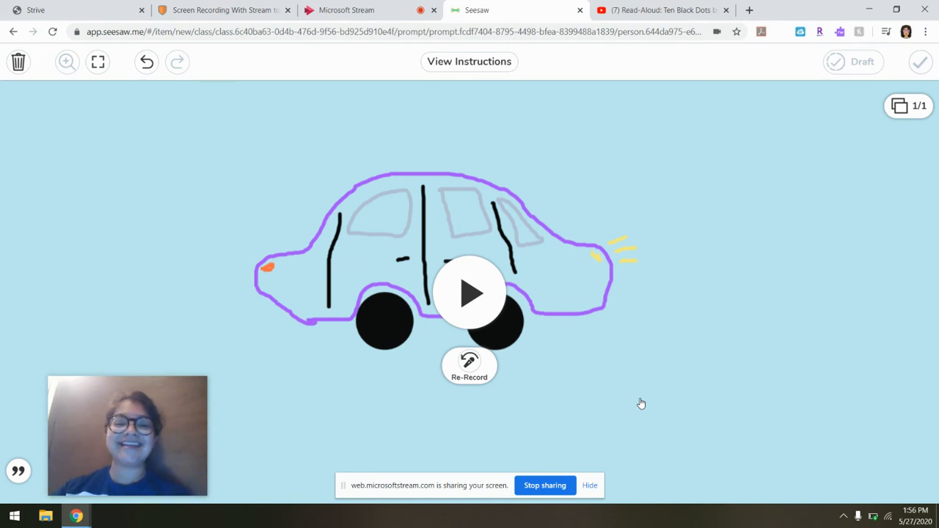
mouse_move(297, 357)
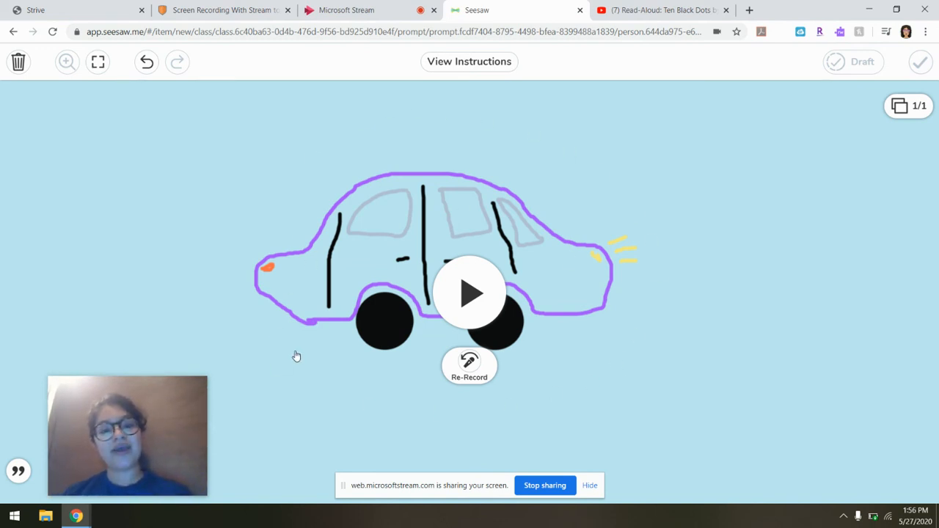
mouse_move(370, 339)
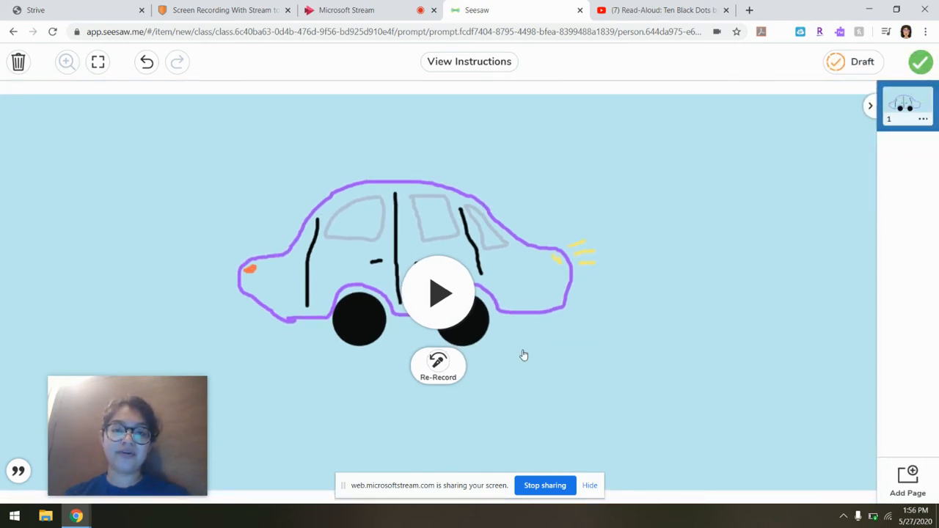
mouse_move(570, 396)
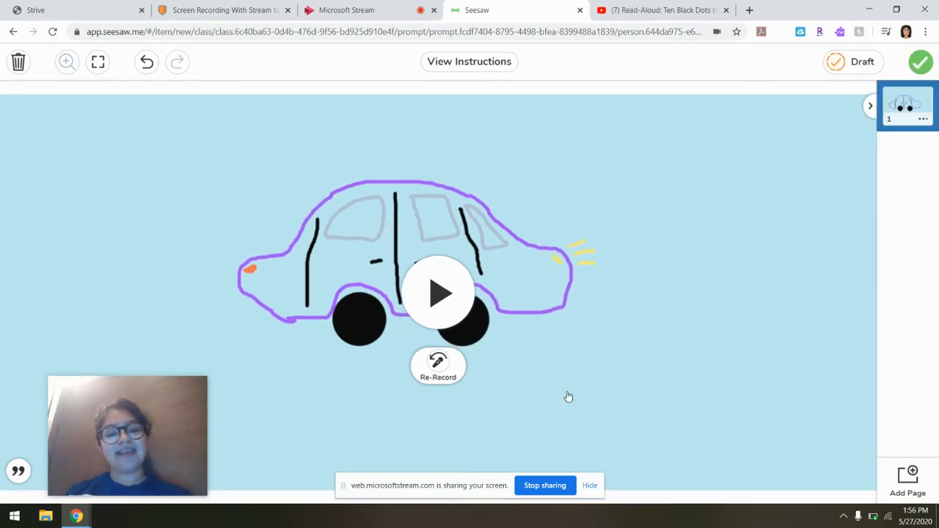
mouse_move(629, 417)
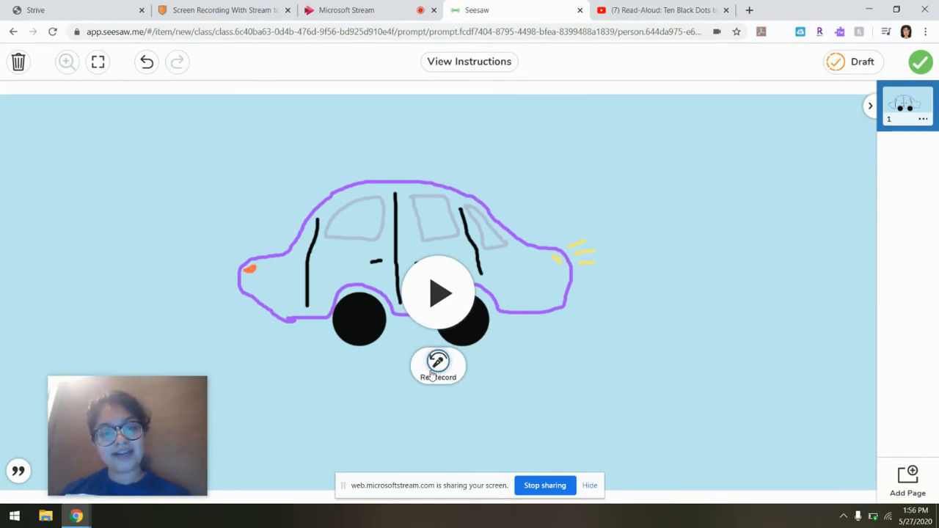
mouse_move(422, 399)
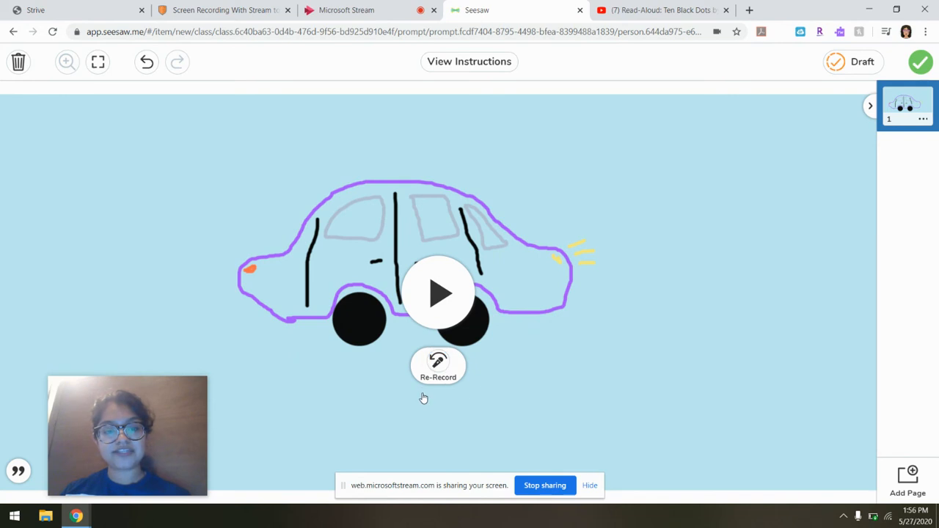
mouse_move(587, 290)
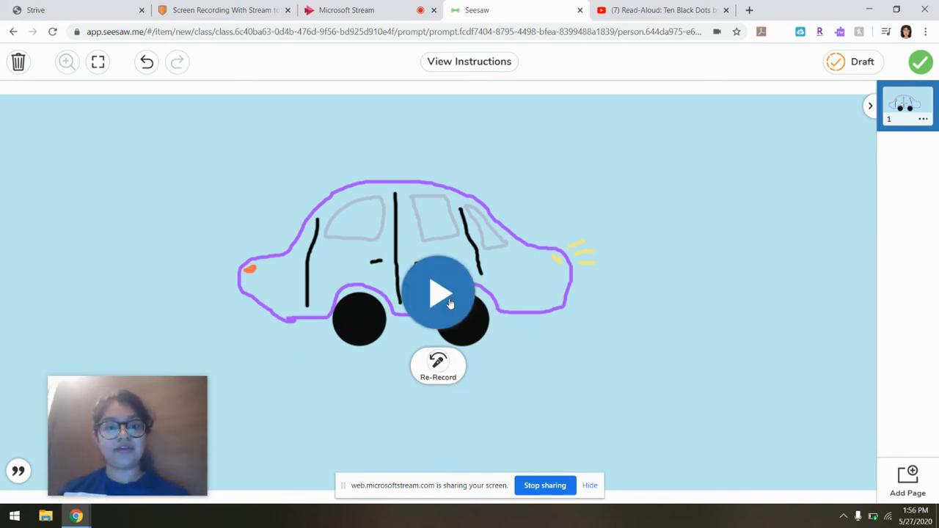
mouse_move(448, 296)
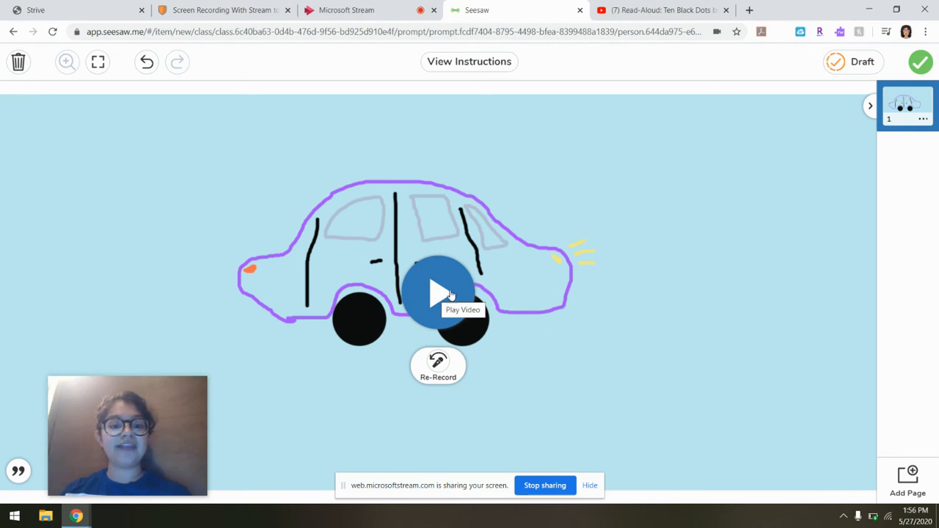
click(437, 293)
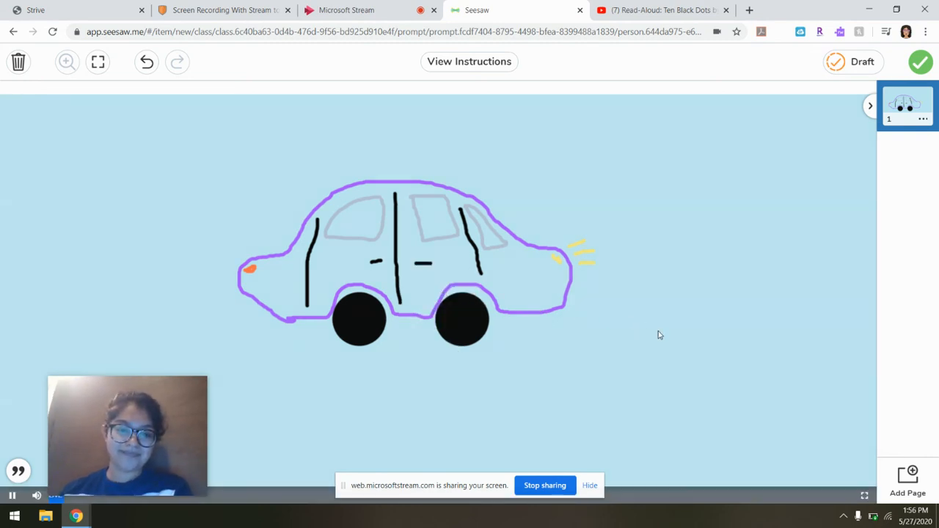
mouse_move(880, 351)
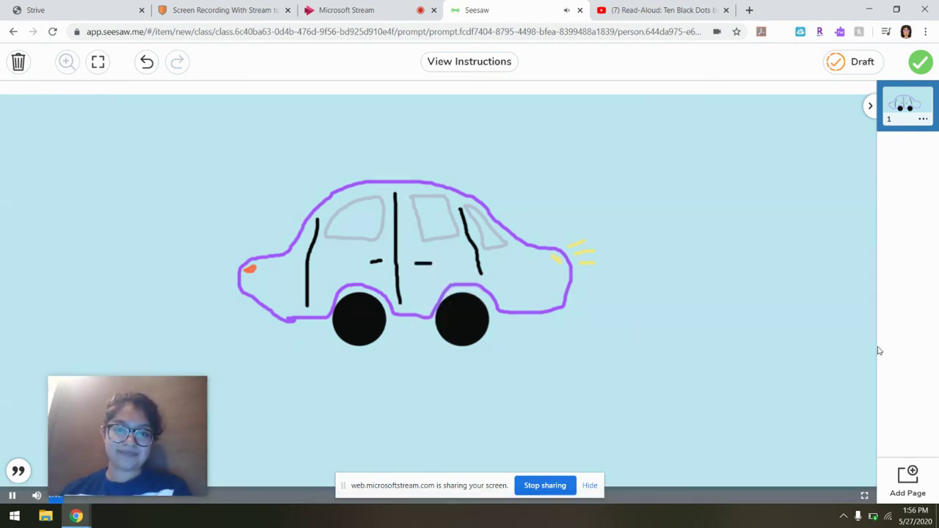
mouse_move(814, 320)
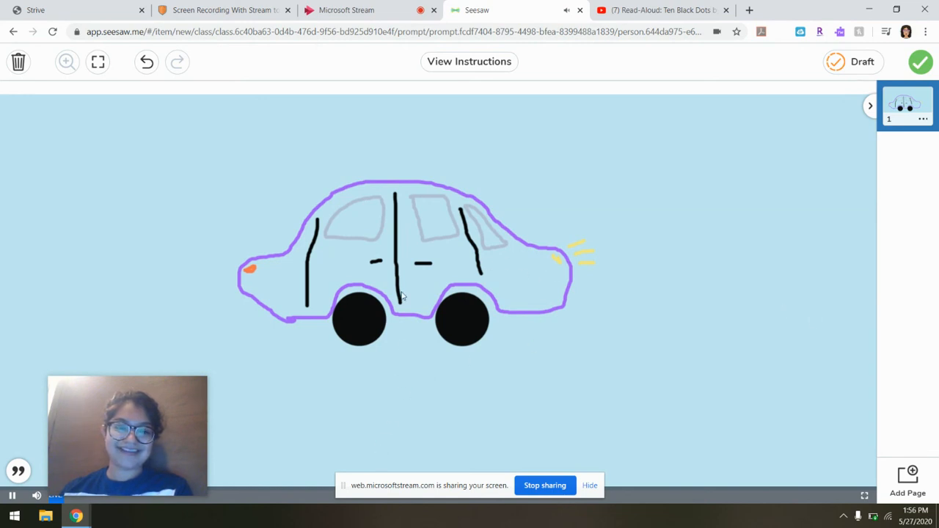
mouse_move(649, 308)
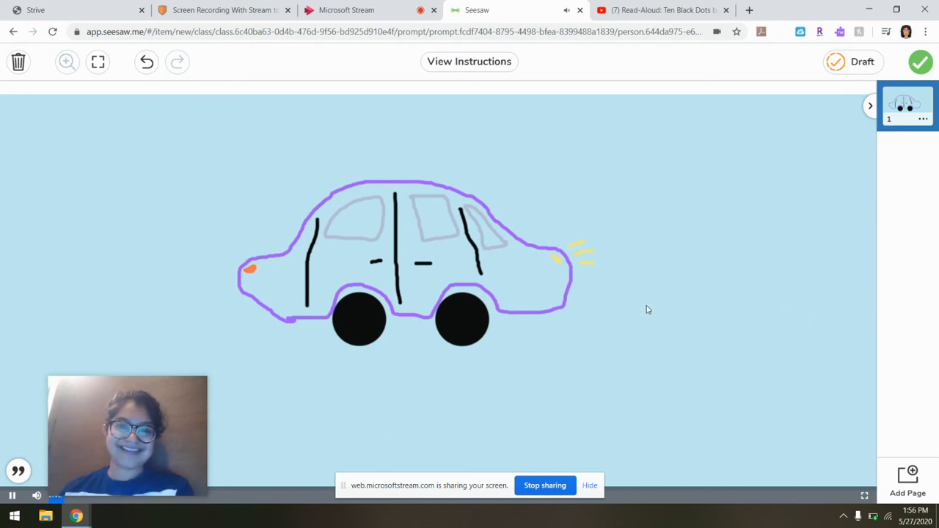
mouse_move(414, 354)
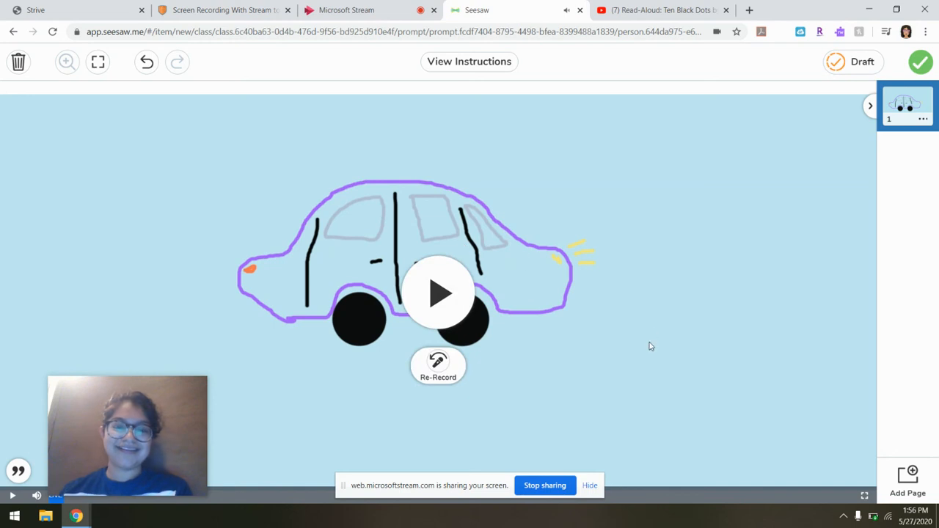
mouse_move(560, 325)
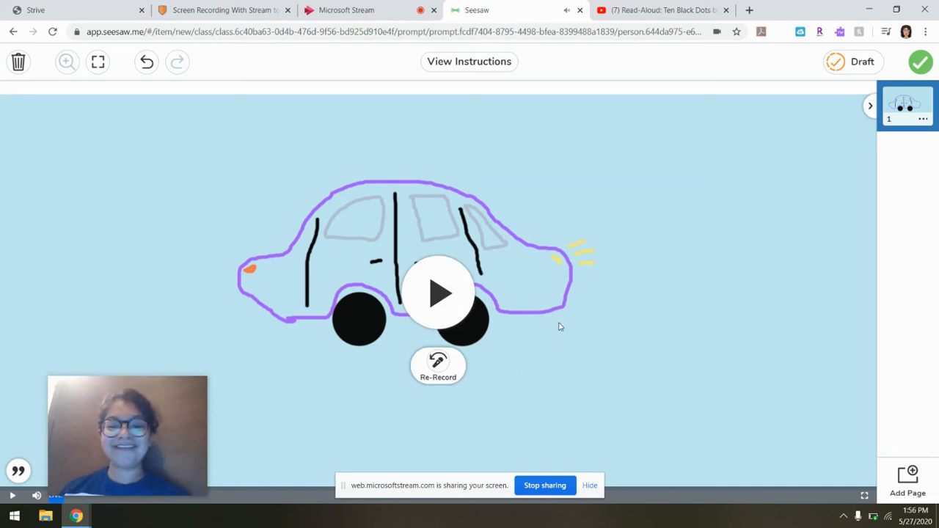
mouse_move(677, 304)
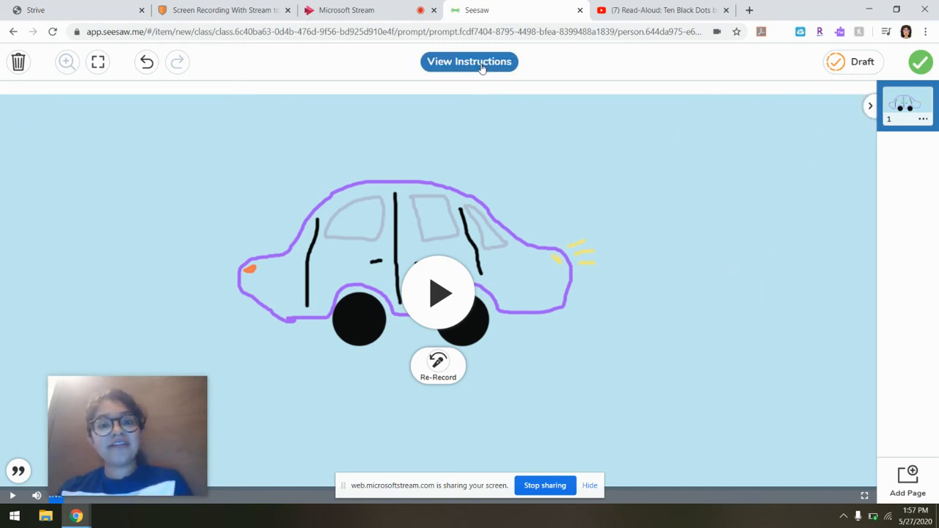
Show the Dot Creations activity instructions with their four listed steps.
click(470, 61)
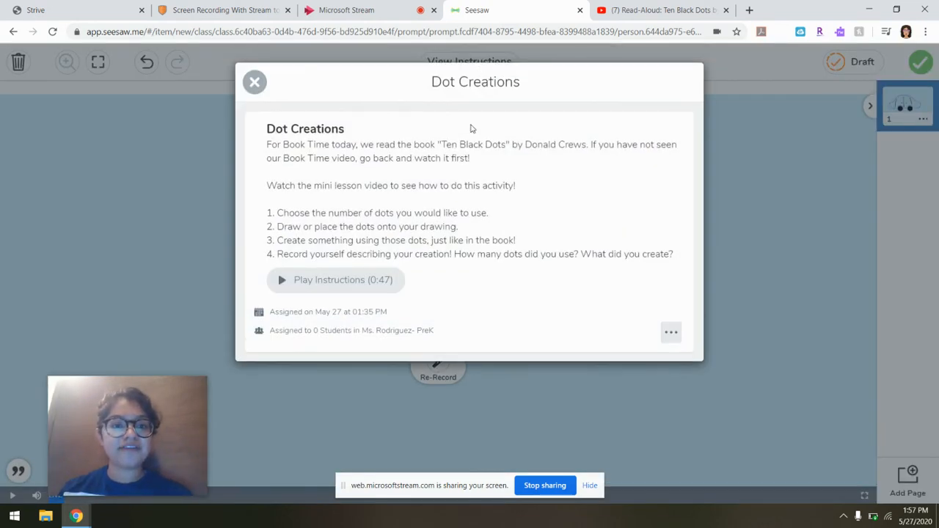
mouse_move(360, 220)
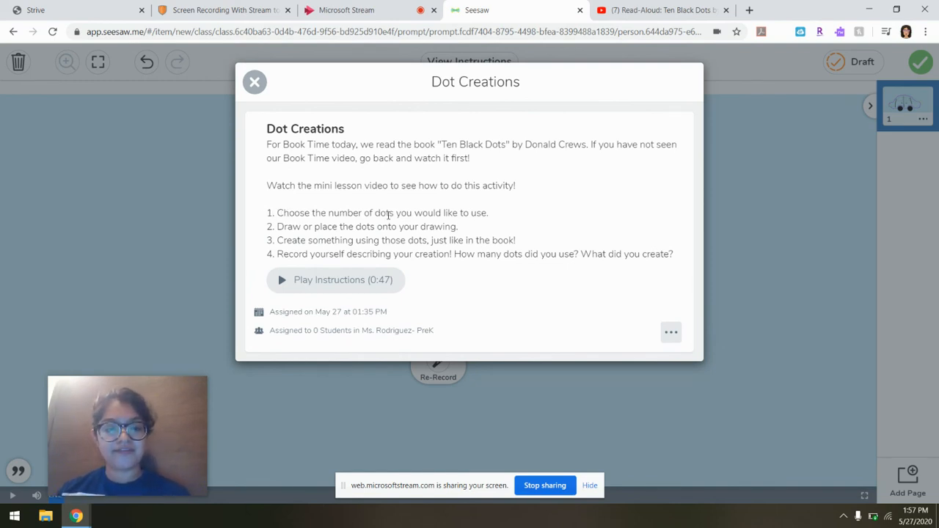
mouse_move(502, 229)
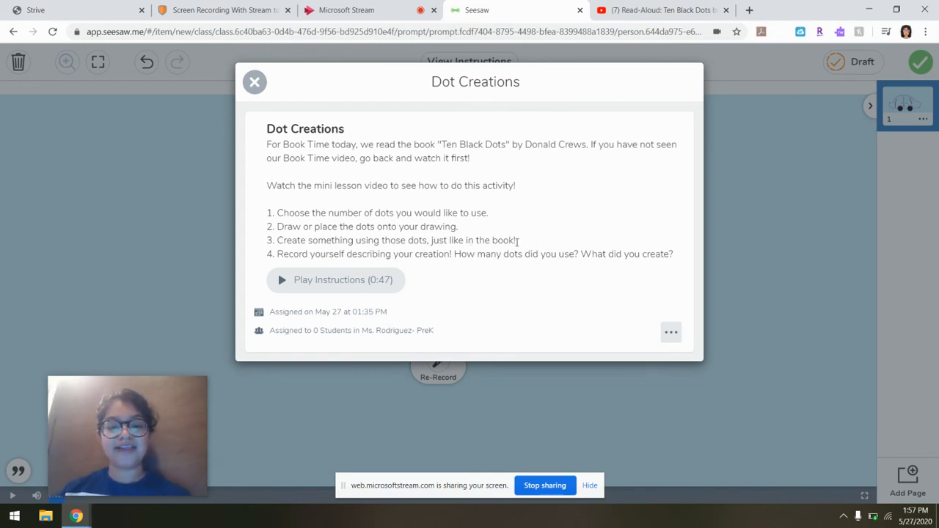
mouse_move(537, 276)
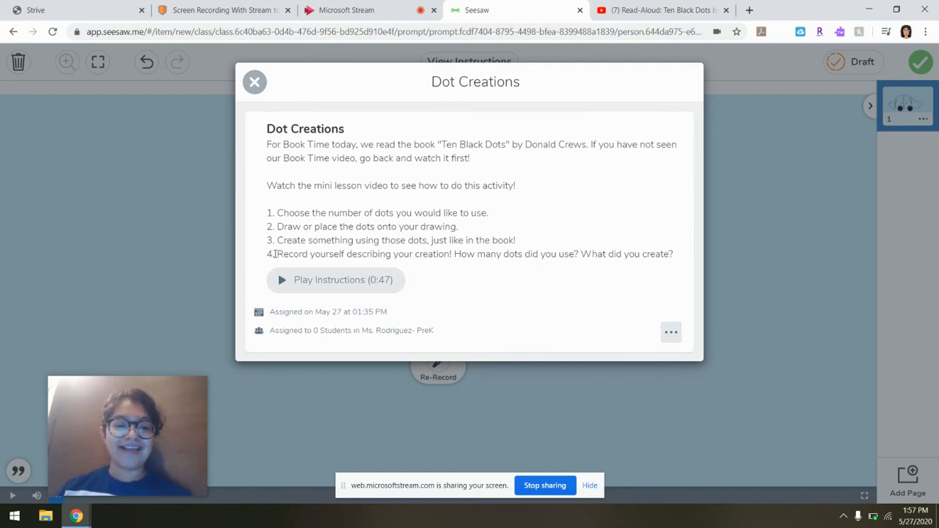
mouse_move(461, 270)
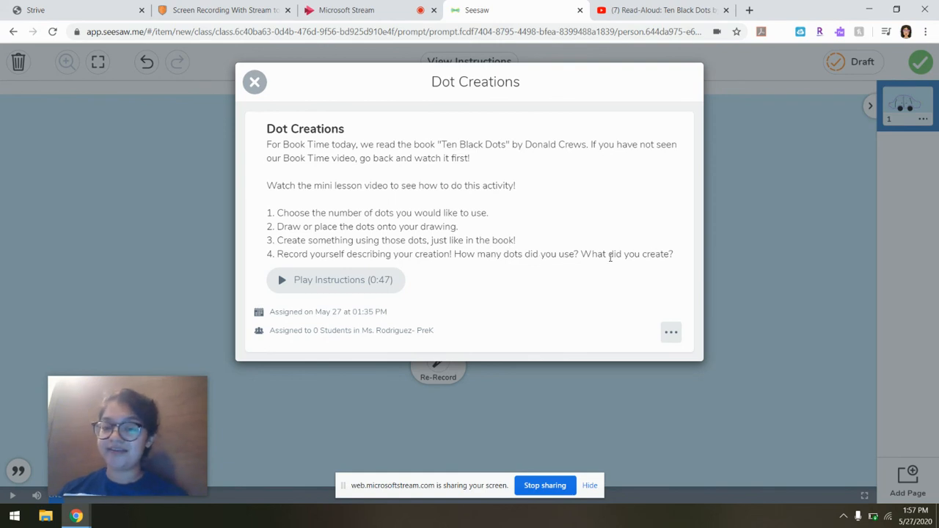
mouse_move(696, 339)
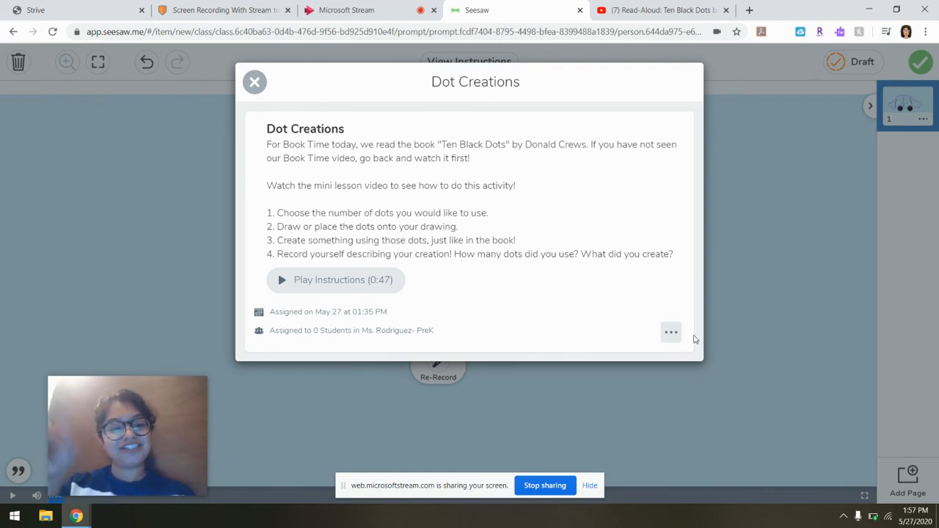
mouse_move(277, 237)
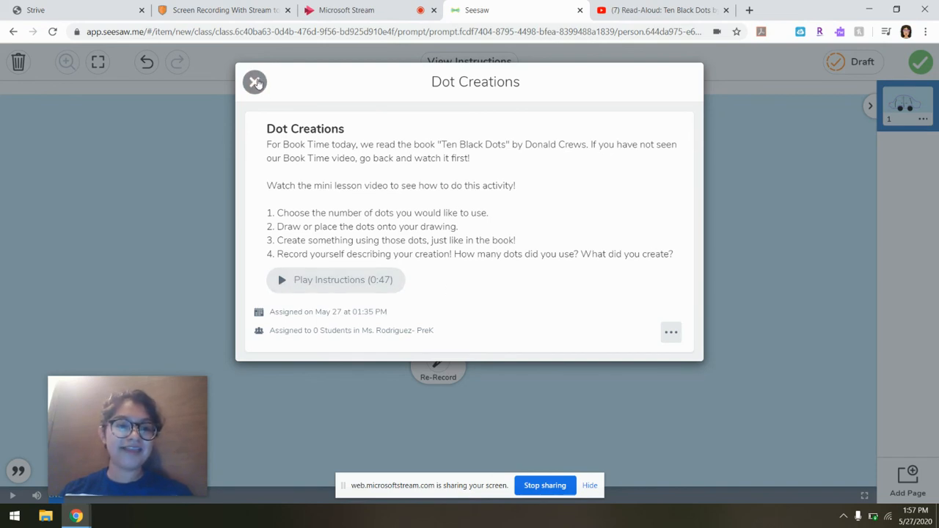
Close the instructions and scroll the journal to the posted Dot Creations response.
click(255, 82)
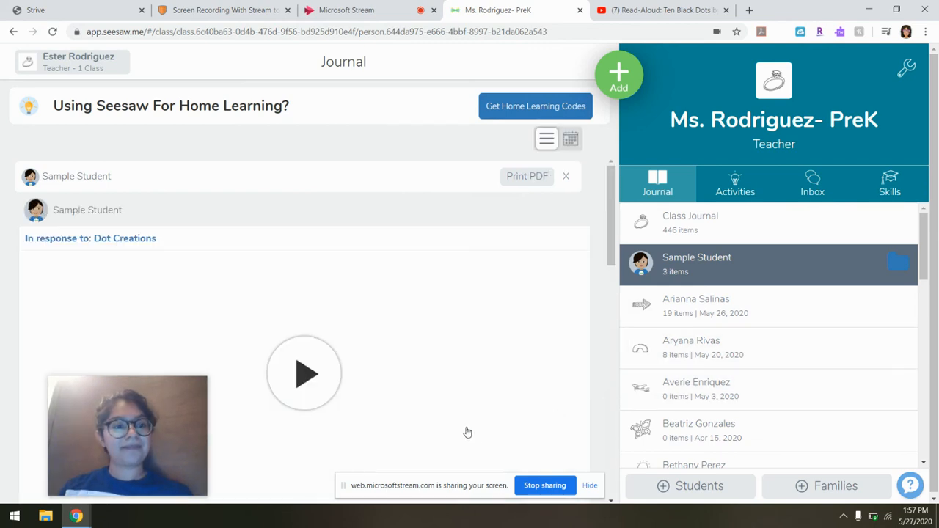
scroll(down, 3)
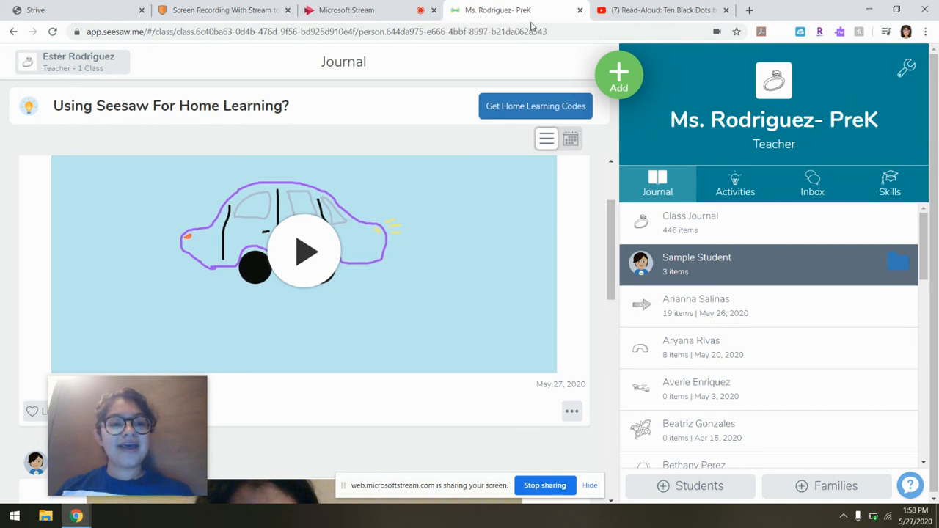
mouse_move(304, 253)
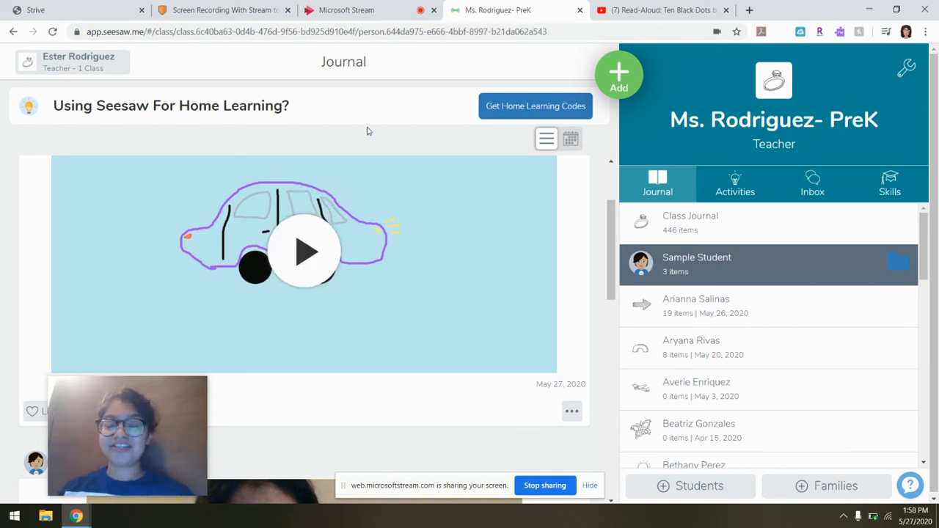
mouse_move(391, 173)
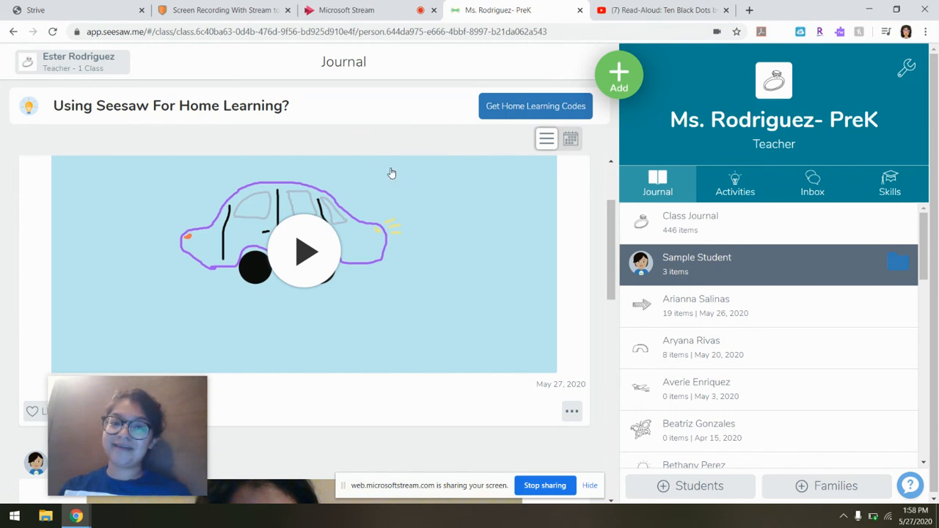
mouse_move(611, 119)
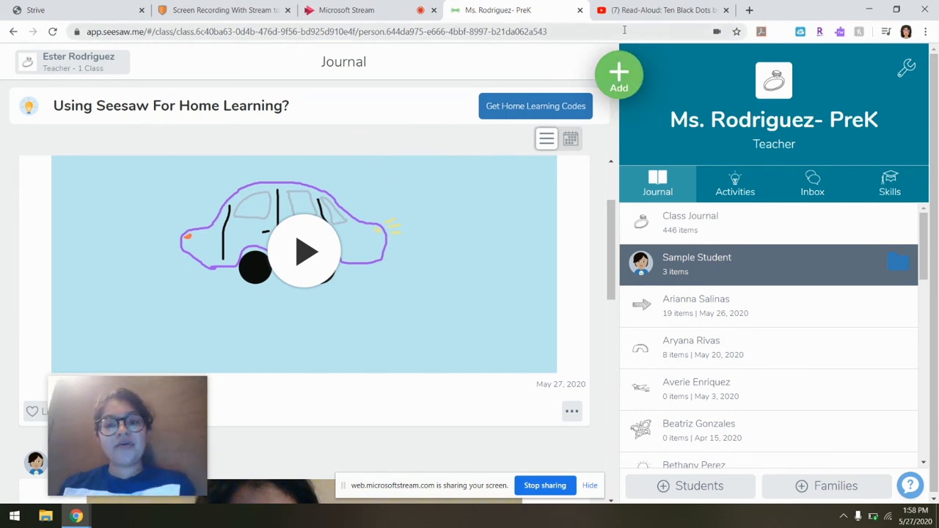
mouse_move(660, 9)
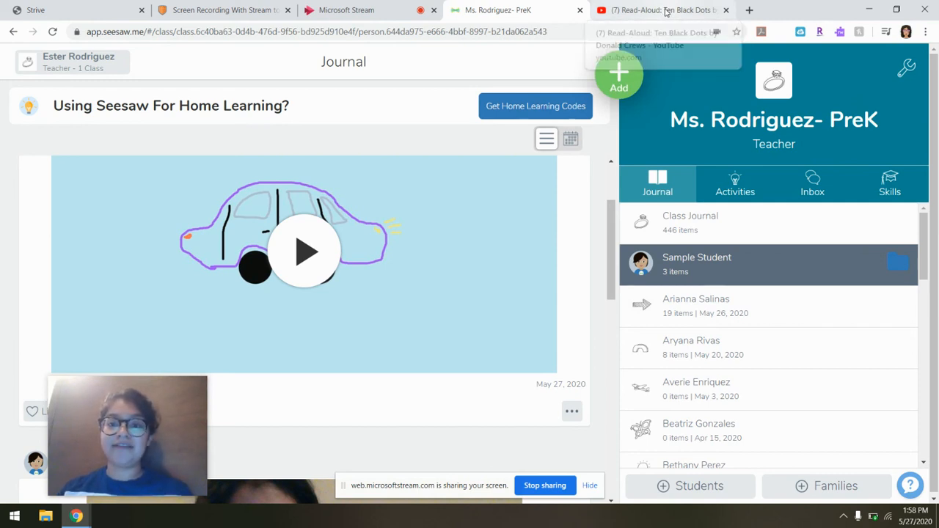
click(659, 8)
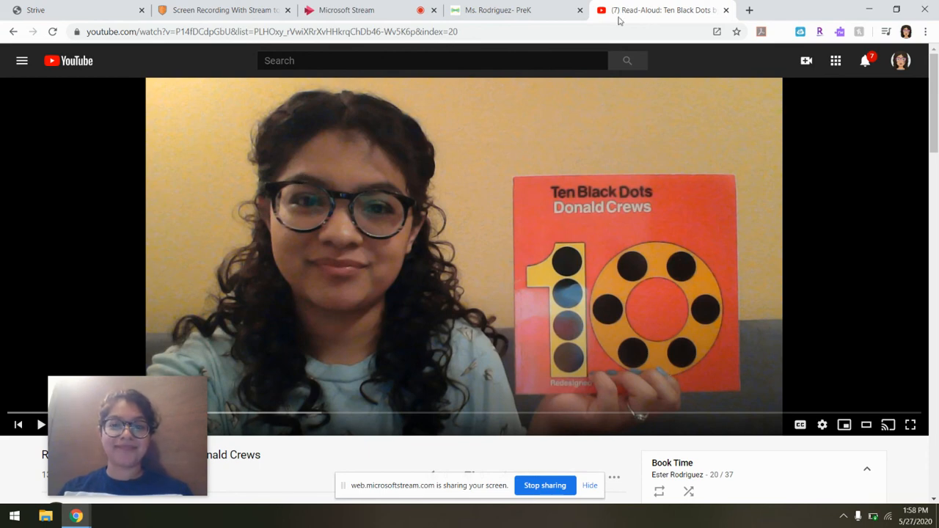
click(497, 9)
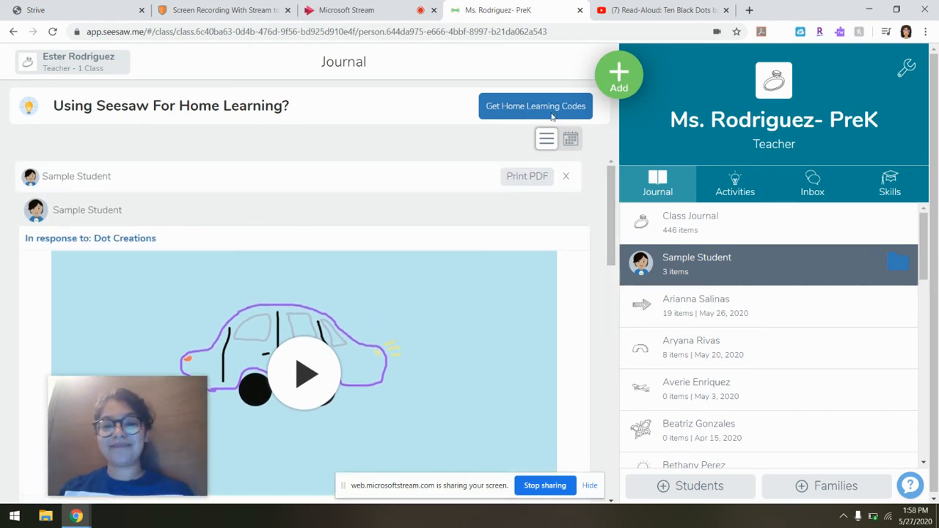
mouse_move(346, 9)
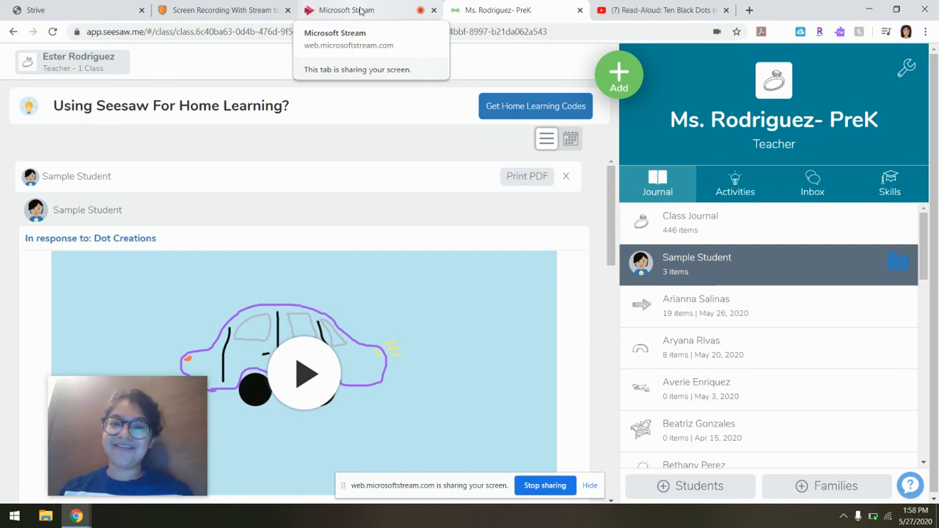